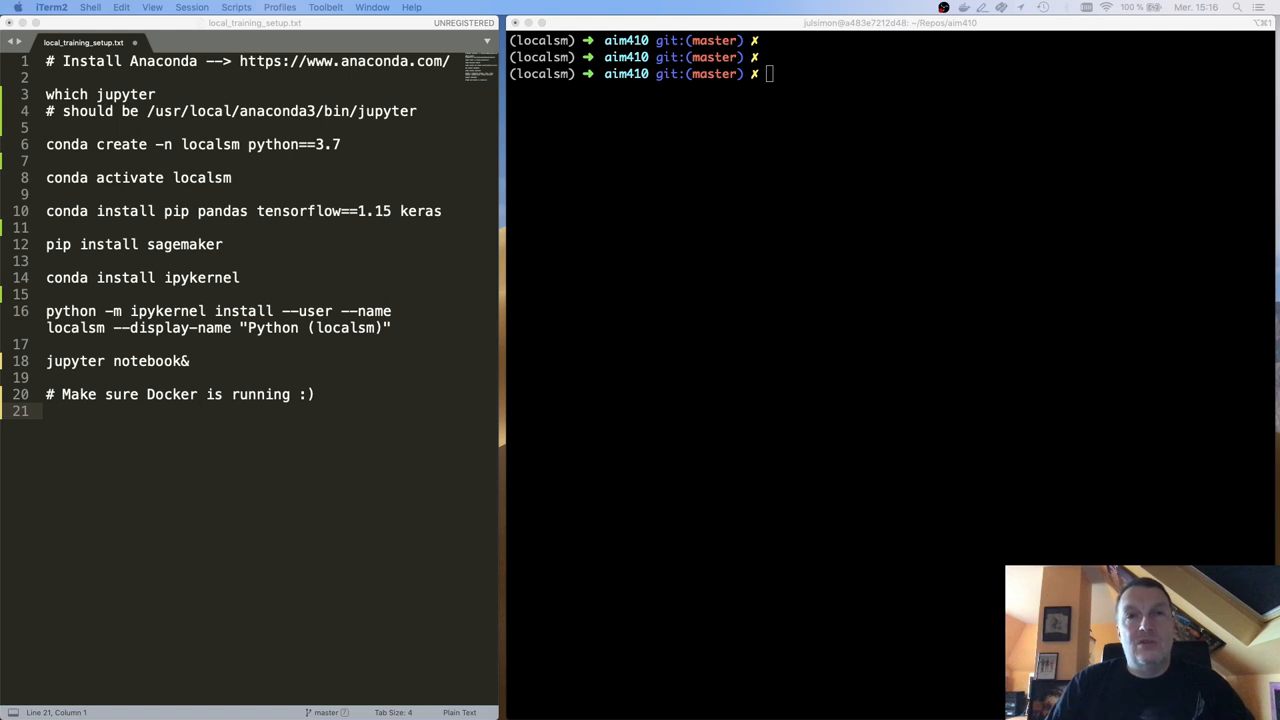
mouse_move(380, 596)
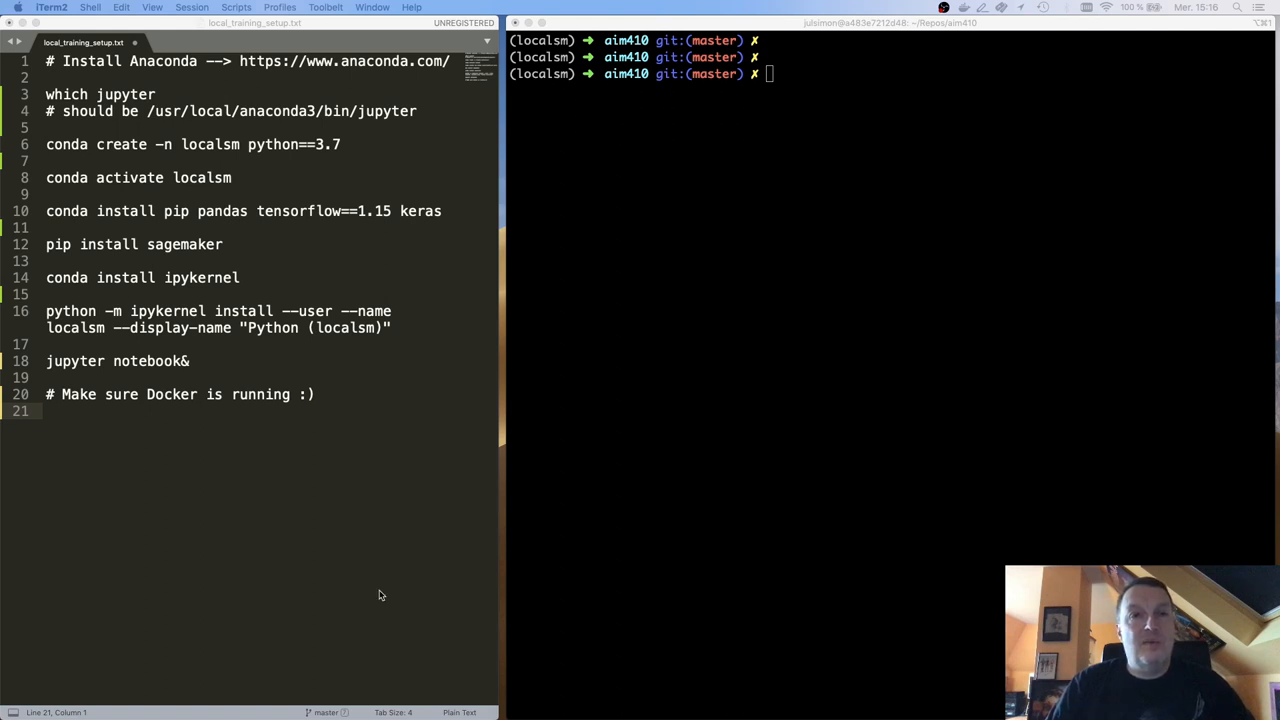
mouse_move(196, 96)
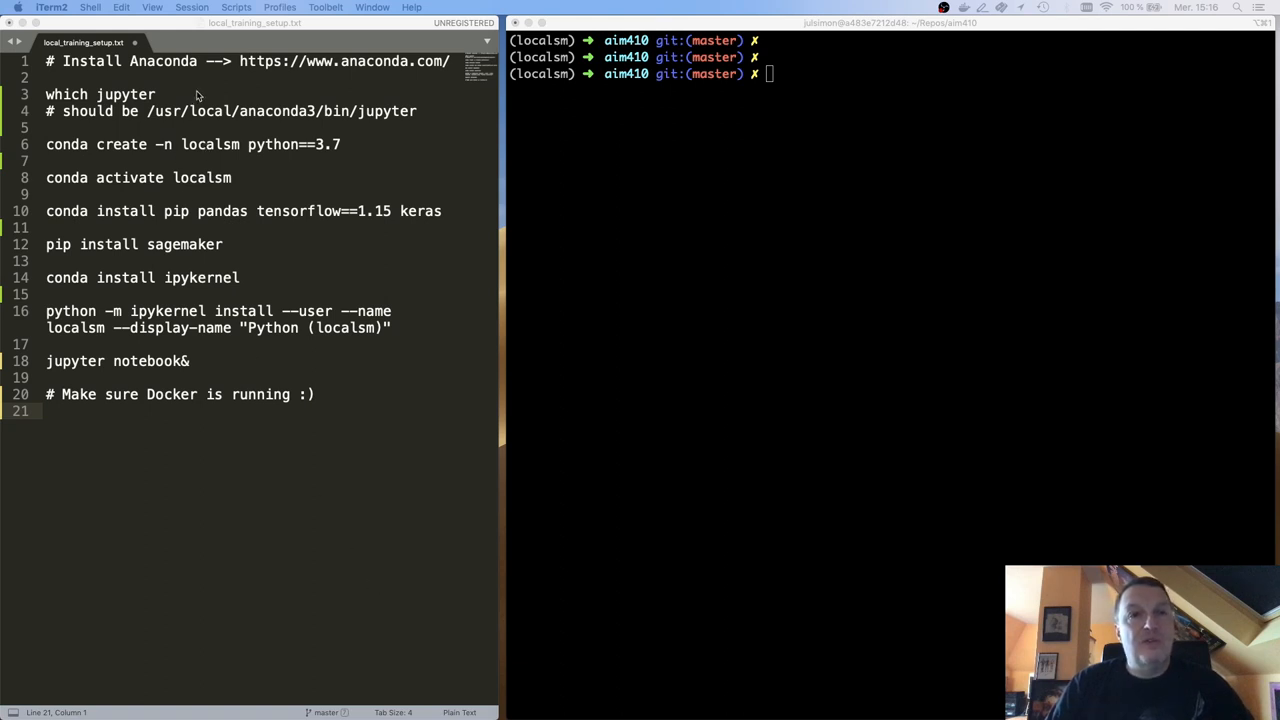
mouse_move(288, 94)
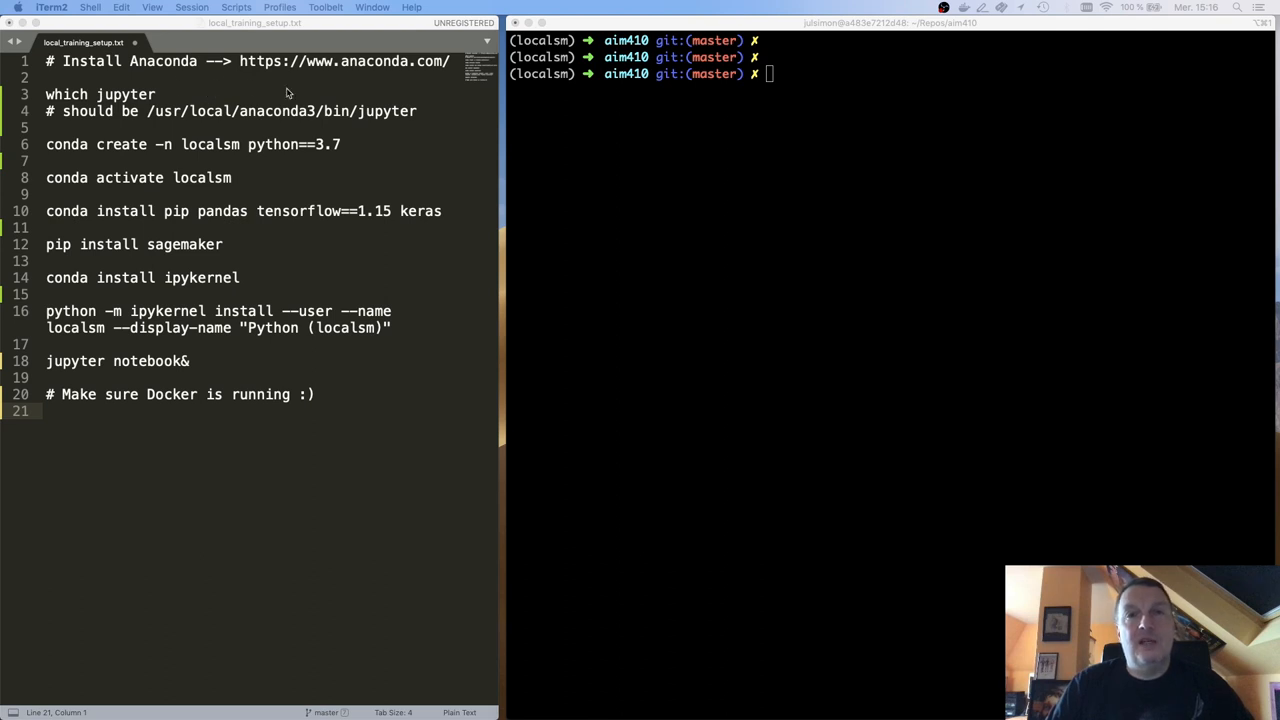
mouse_move(280, 112)
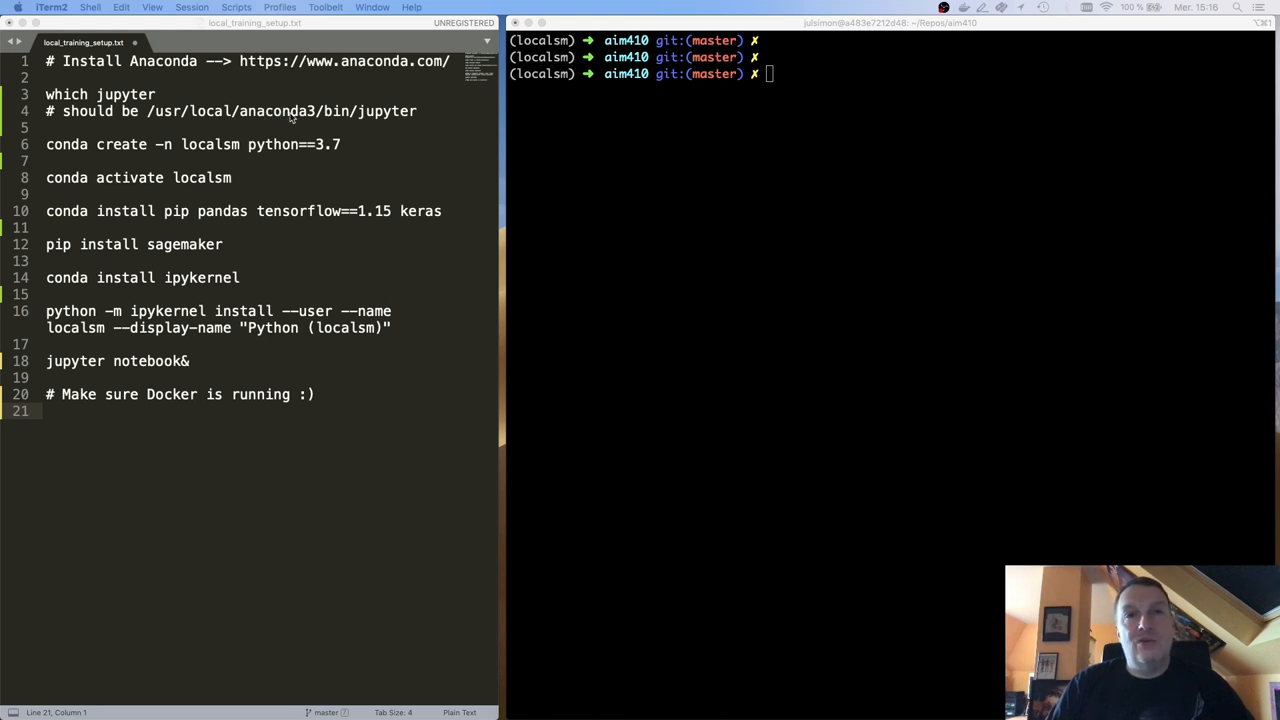
mouse_move(290, 136)
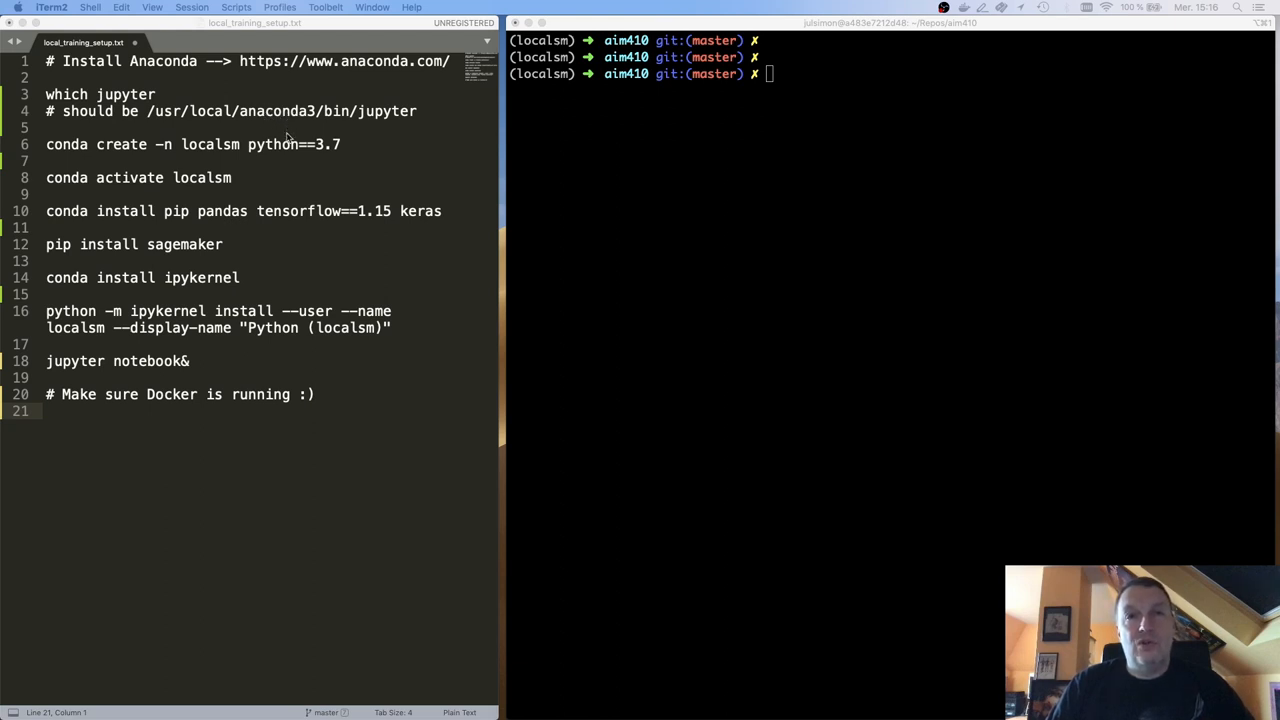
mouse_move(350, 132)
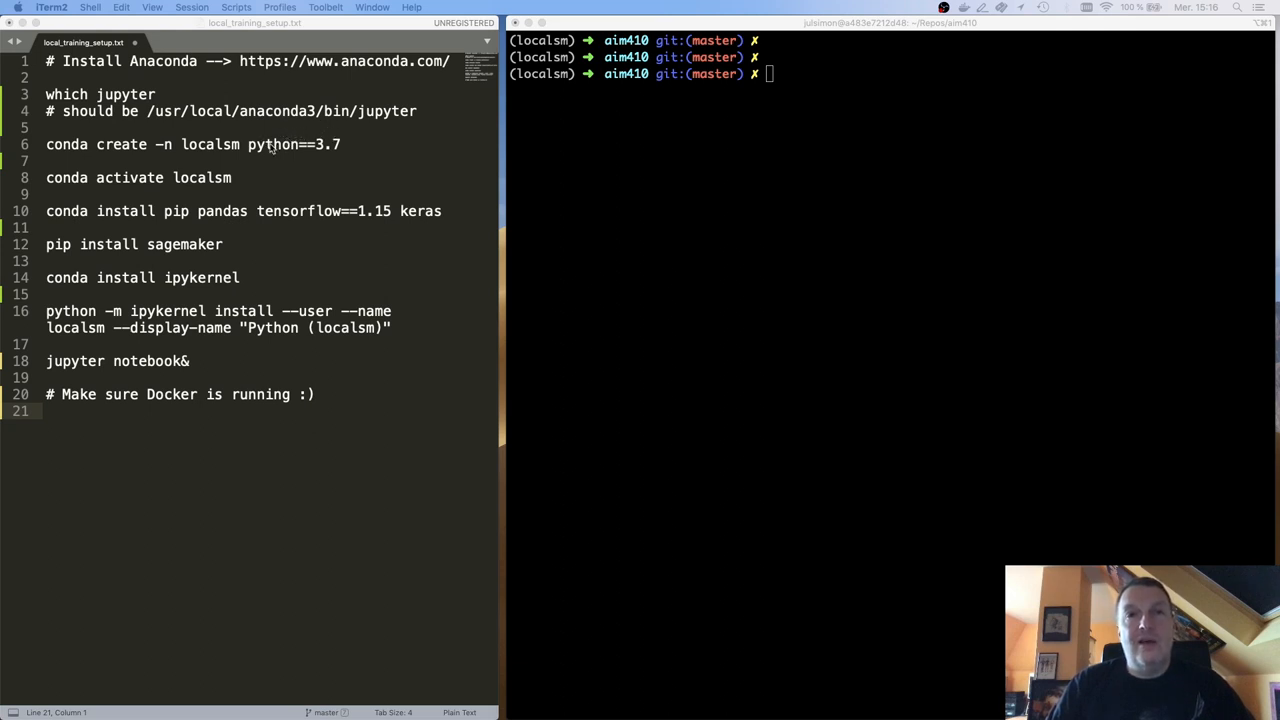
mouse_move(268, 158)
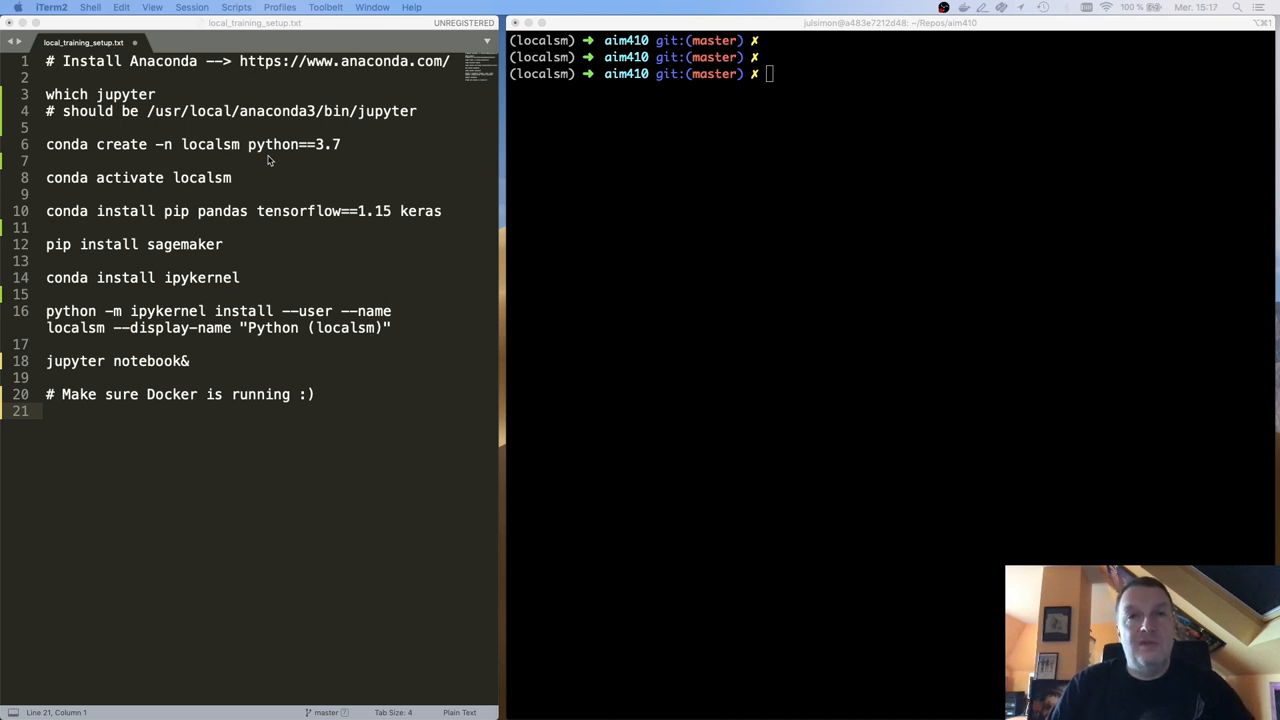
mouse_move(232, 164)
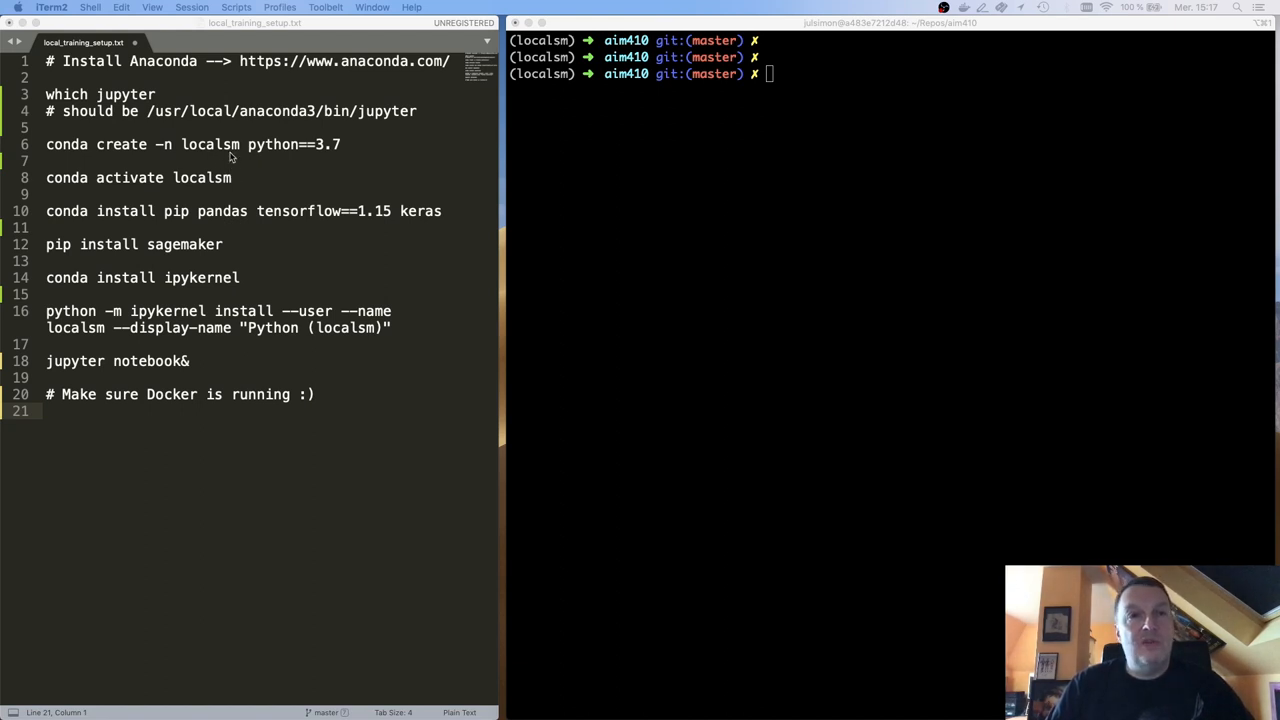
mouse_move(240, 162)
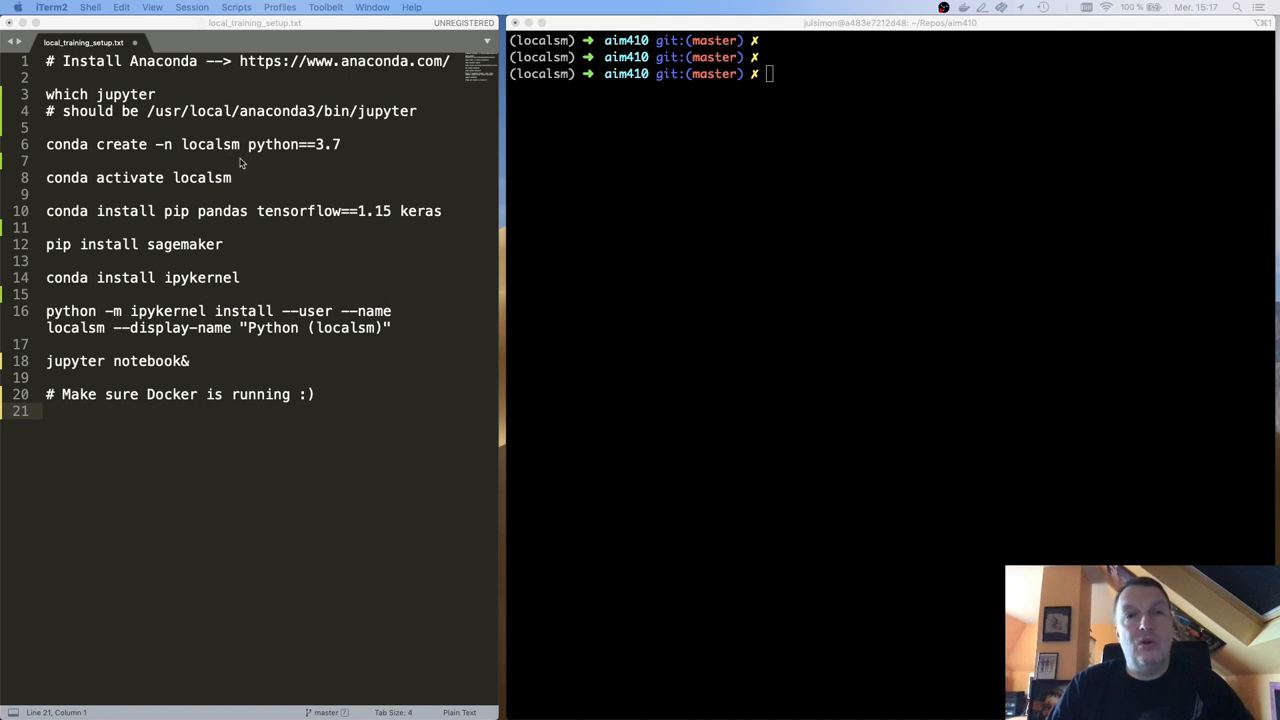
mouse_move(314, 164)
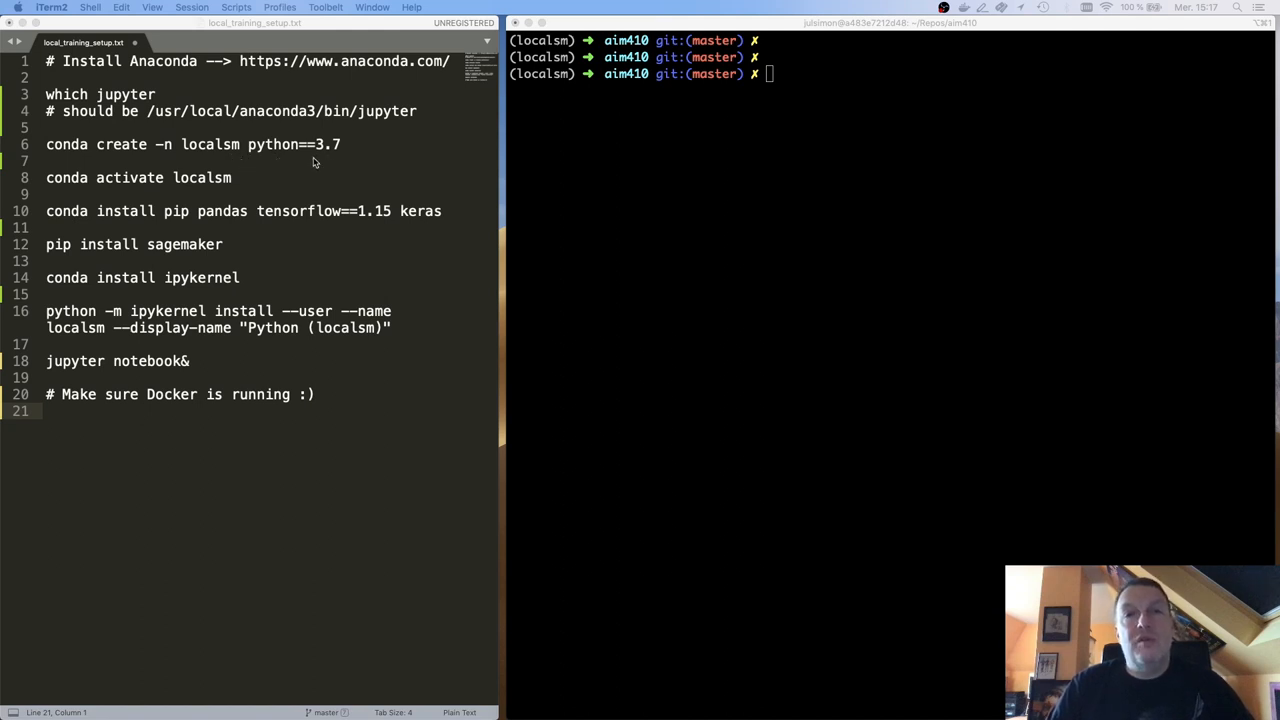
mouse_move(252, 198)
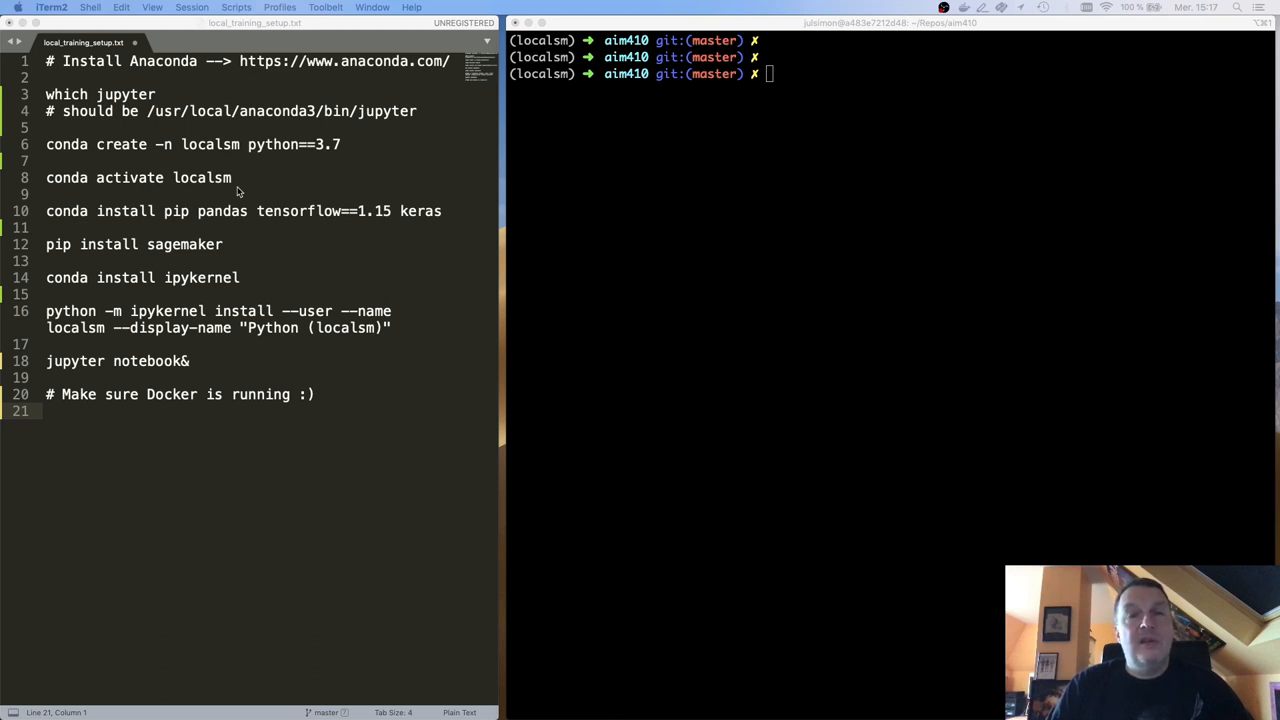
mouse_move(252, 236)
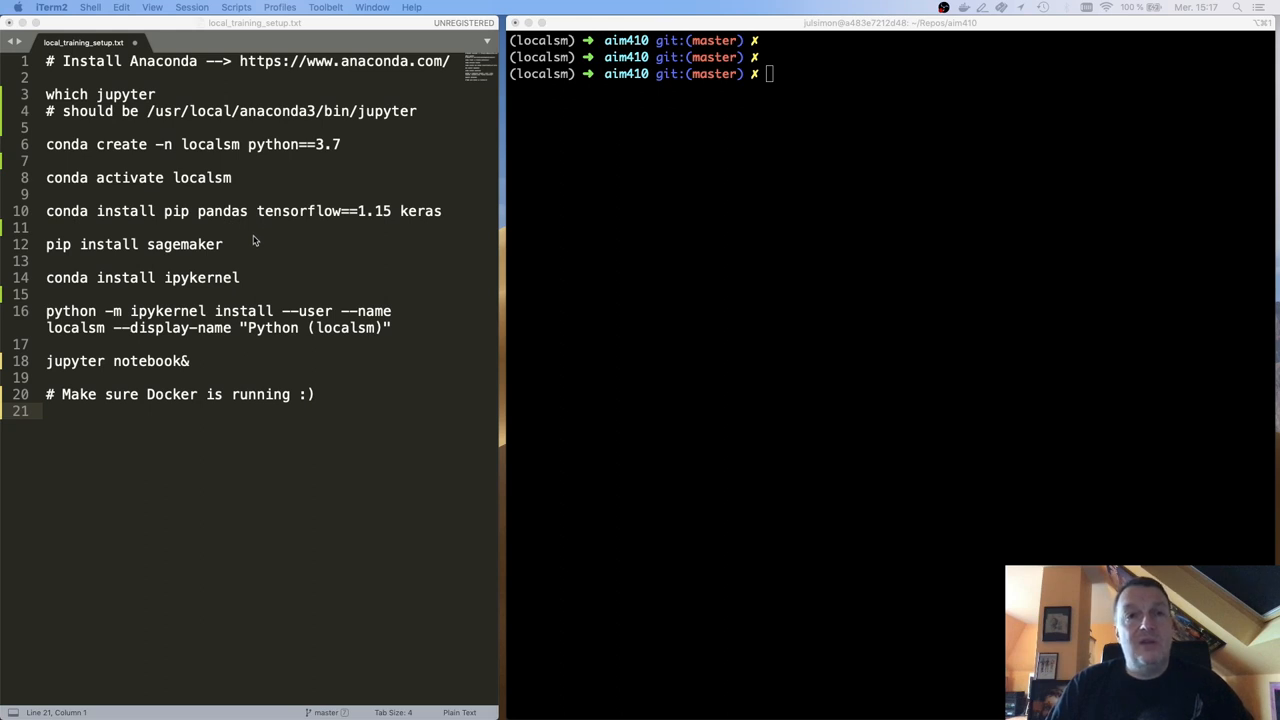
mouse_move(224, 252)
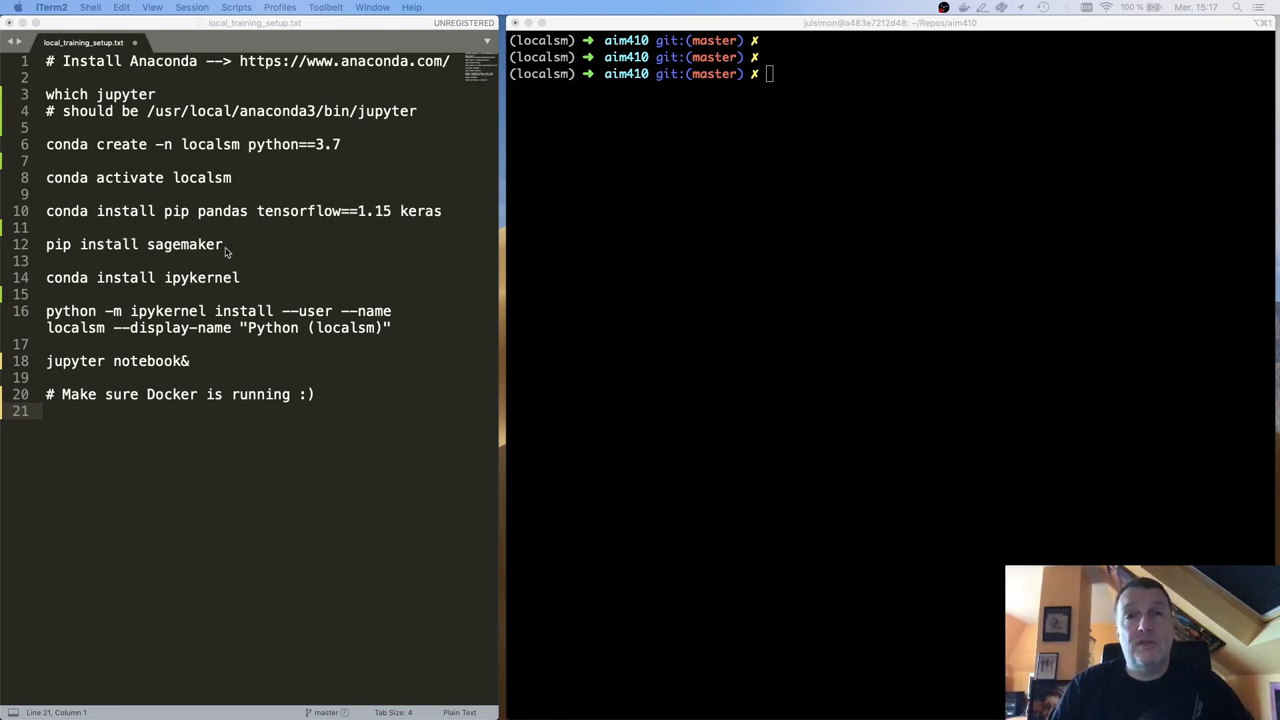
mouse_move(236, 284)
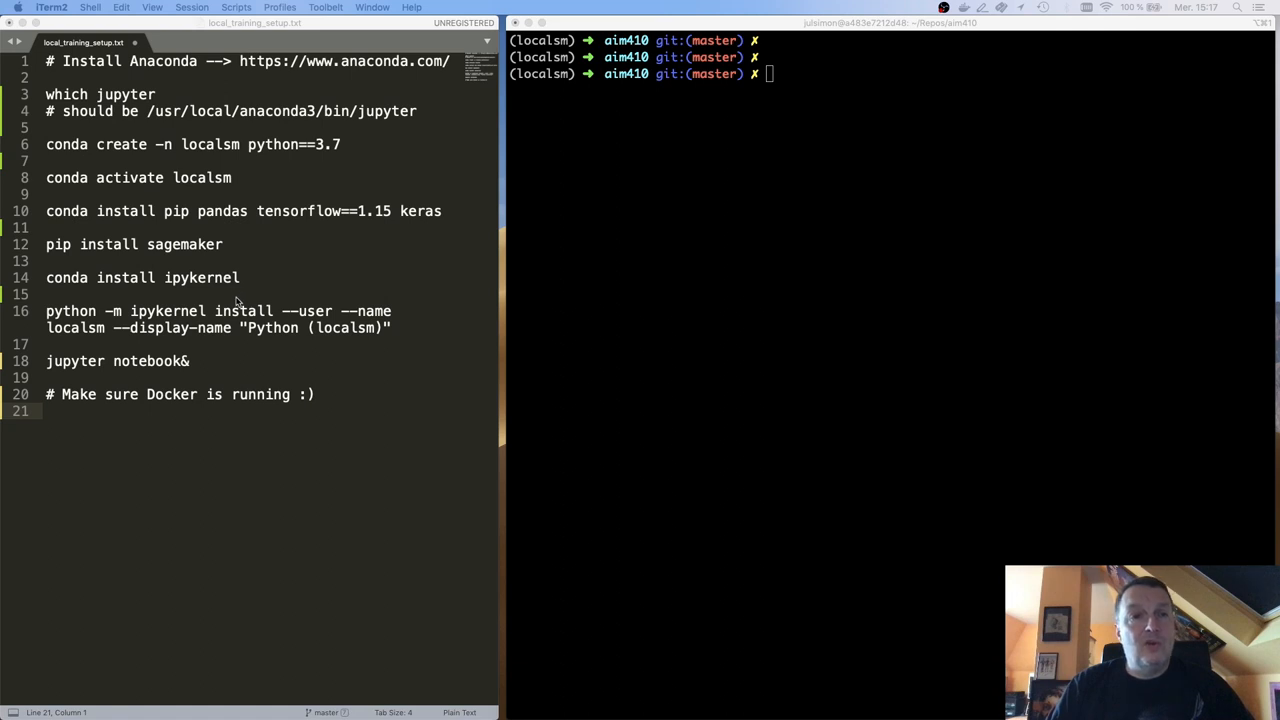
mouse_move(244, 340)
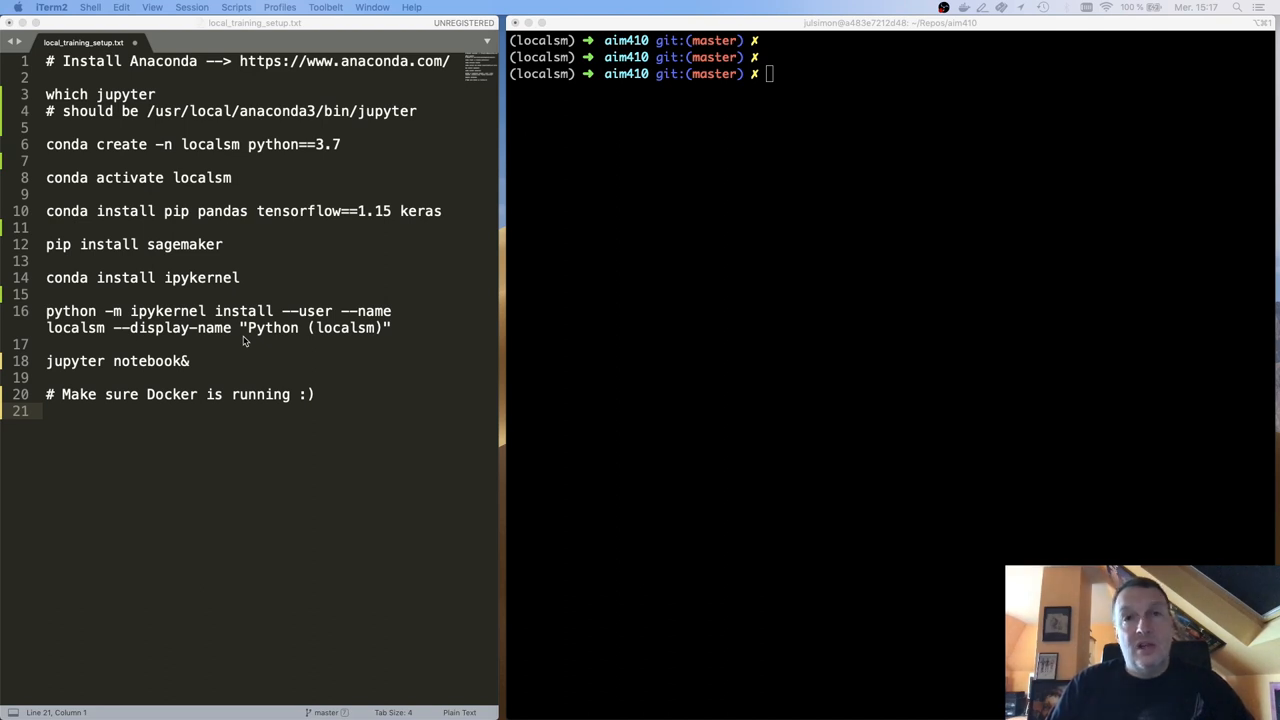
mouse_move(318, 344)
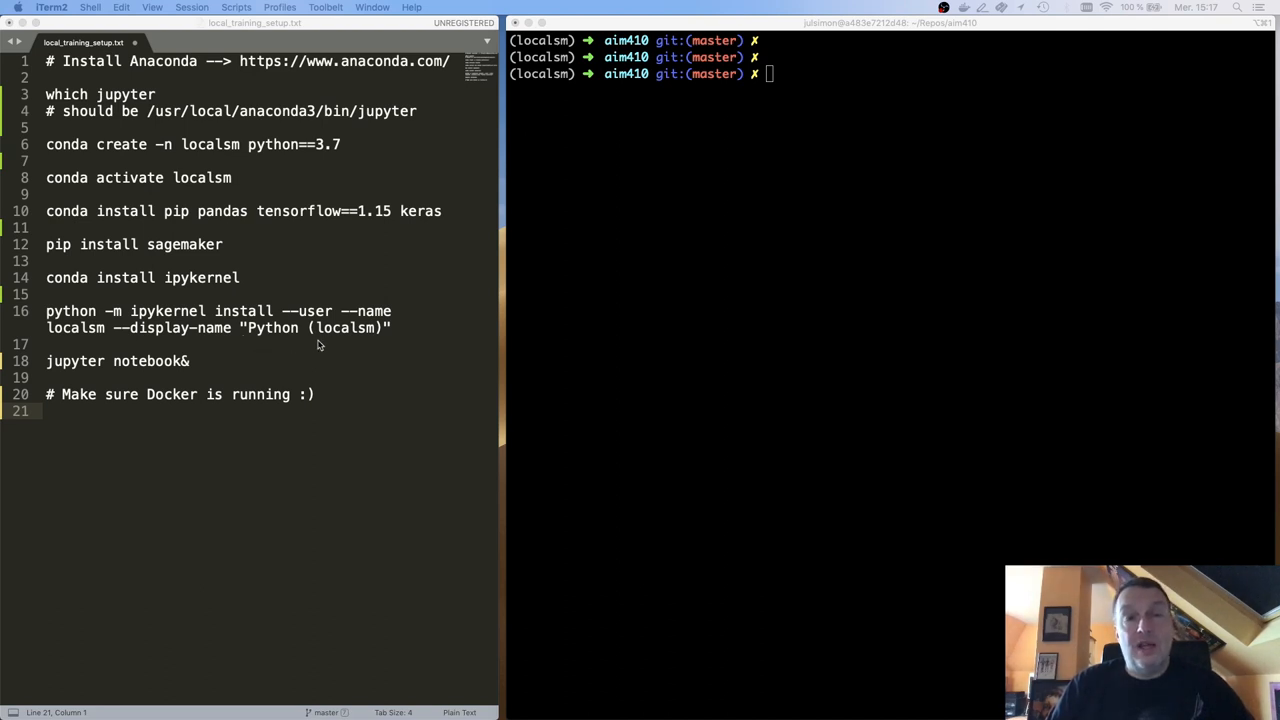
mouse_move(66, 344)
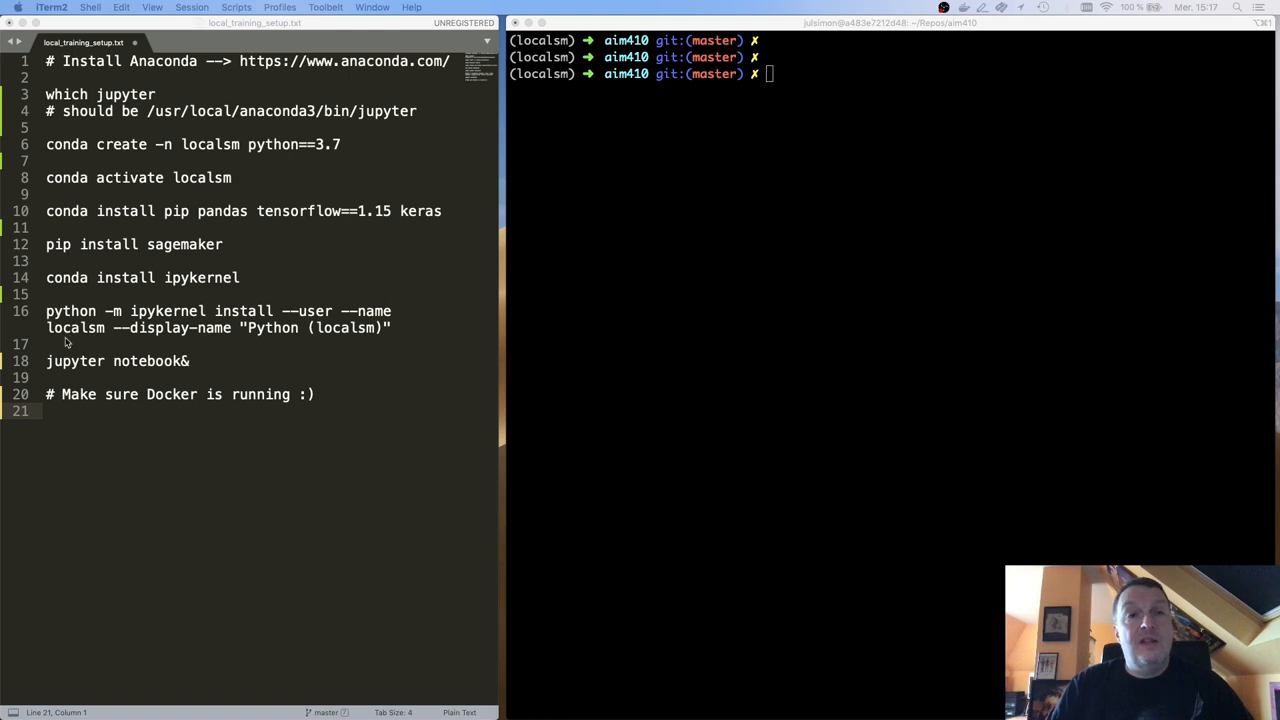
mouse_move(114, 346)
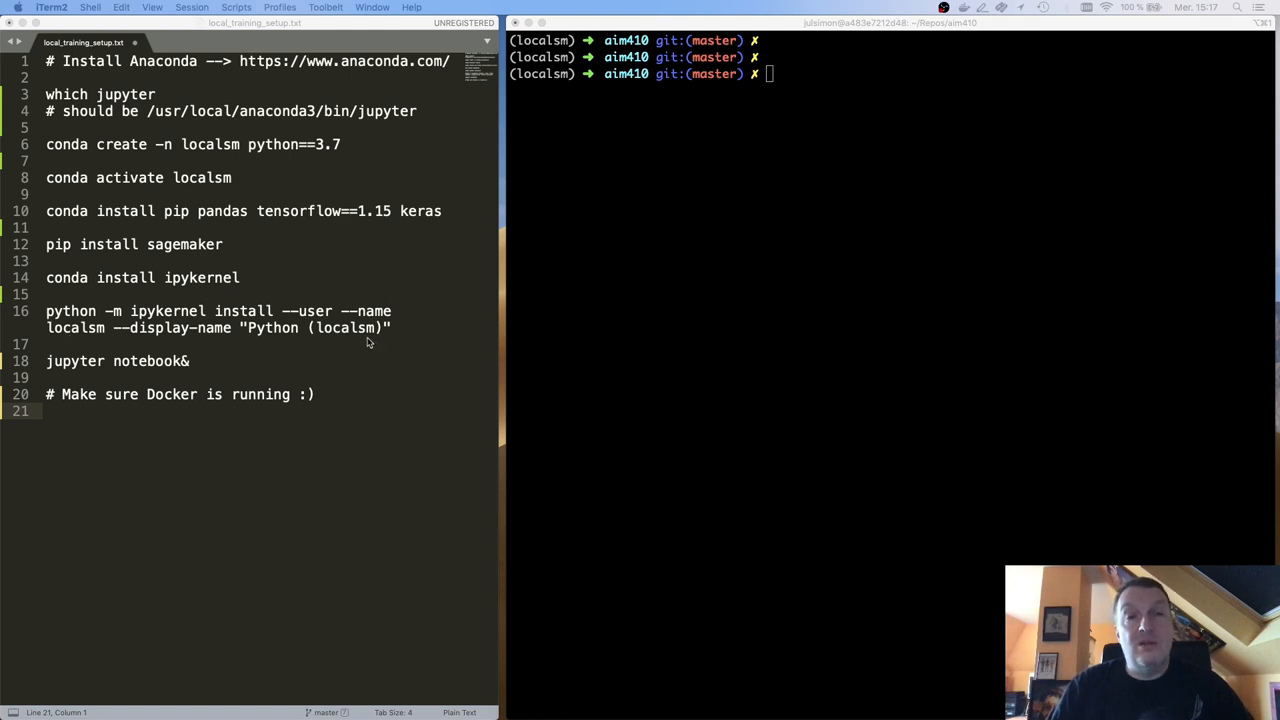
mouse_move(374, 340)
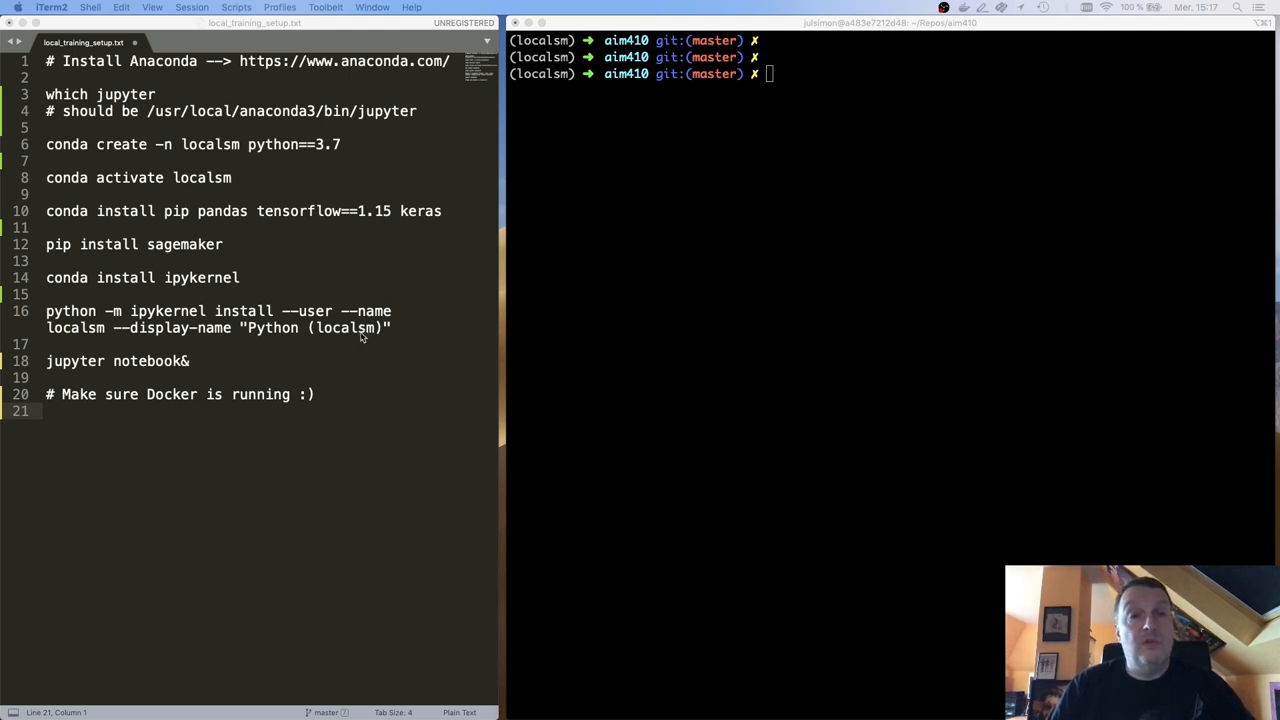
mouse_move(316, 374)
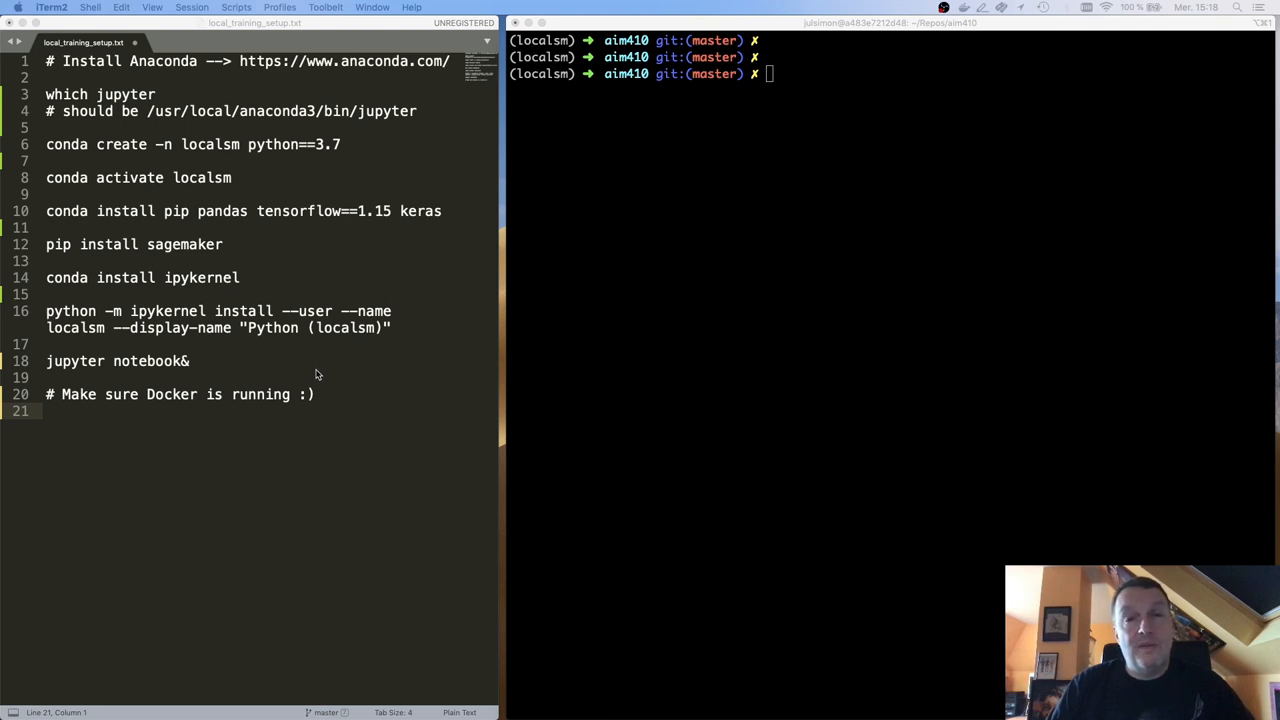
mouse_move(322, 400)
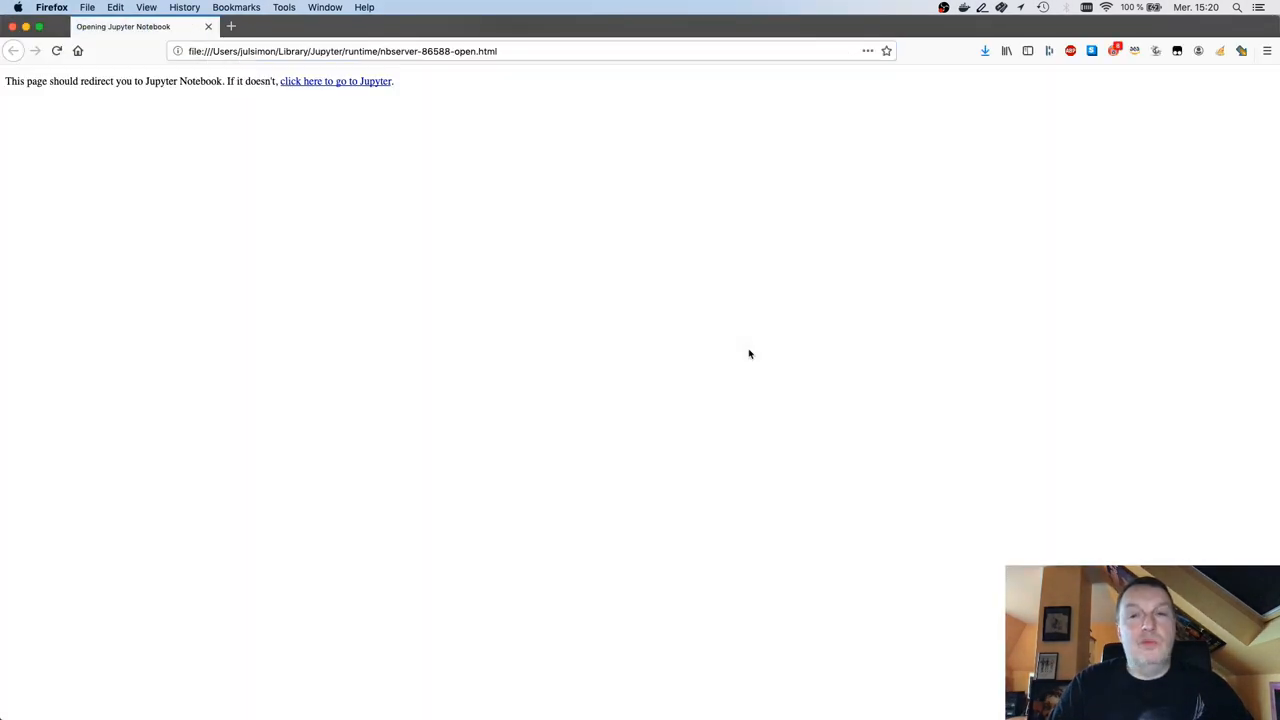
Open the local_training notebook from the Jupyter file listing.
left_click(336, 80)
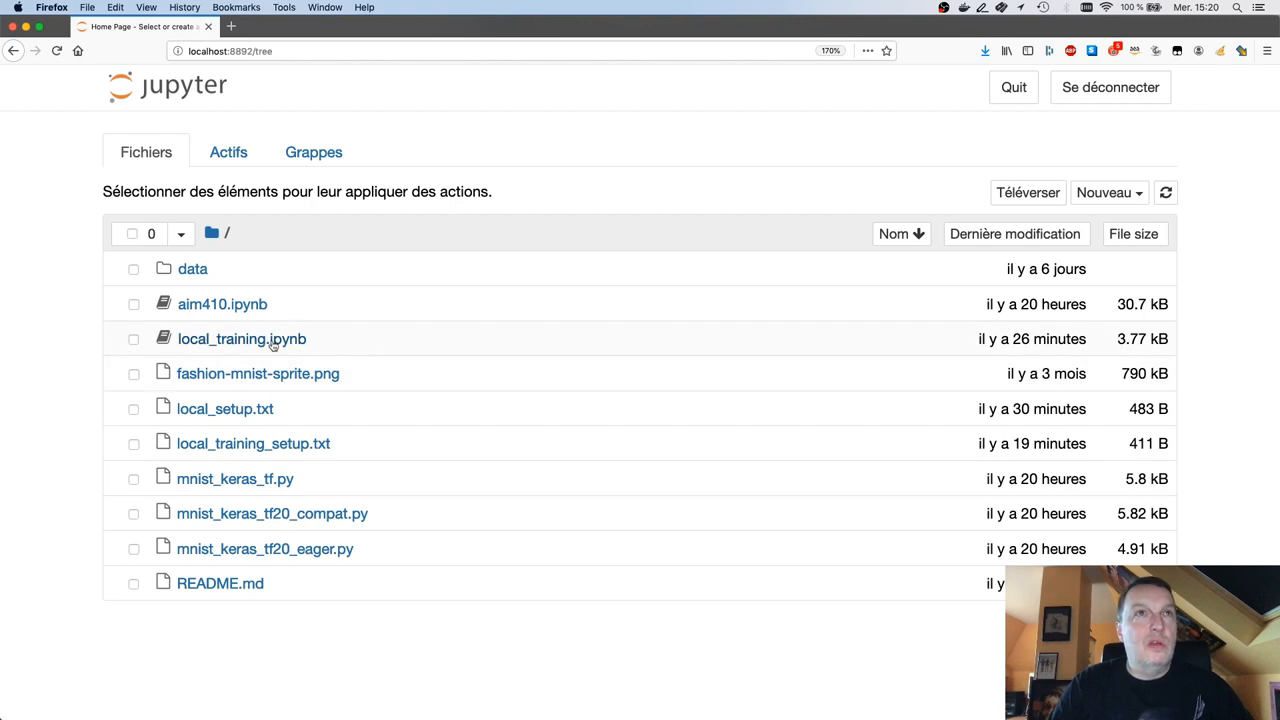
left_click(240, 338)
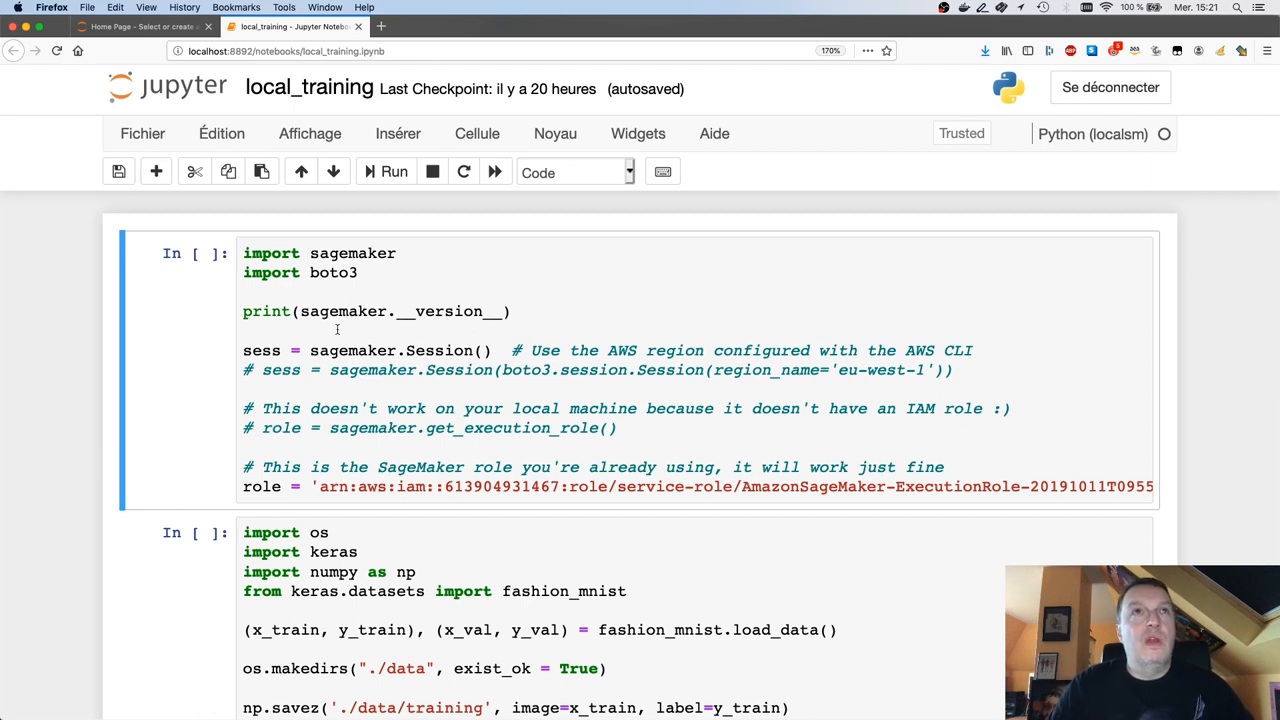
mouse_move(330, 340)
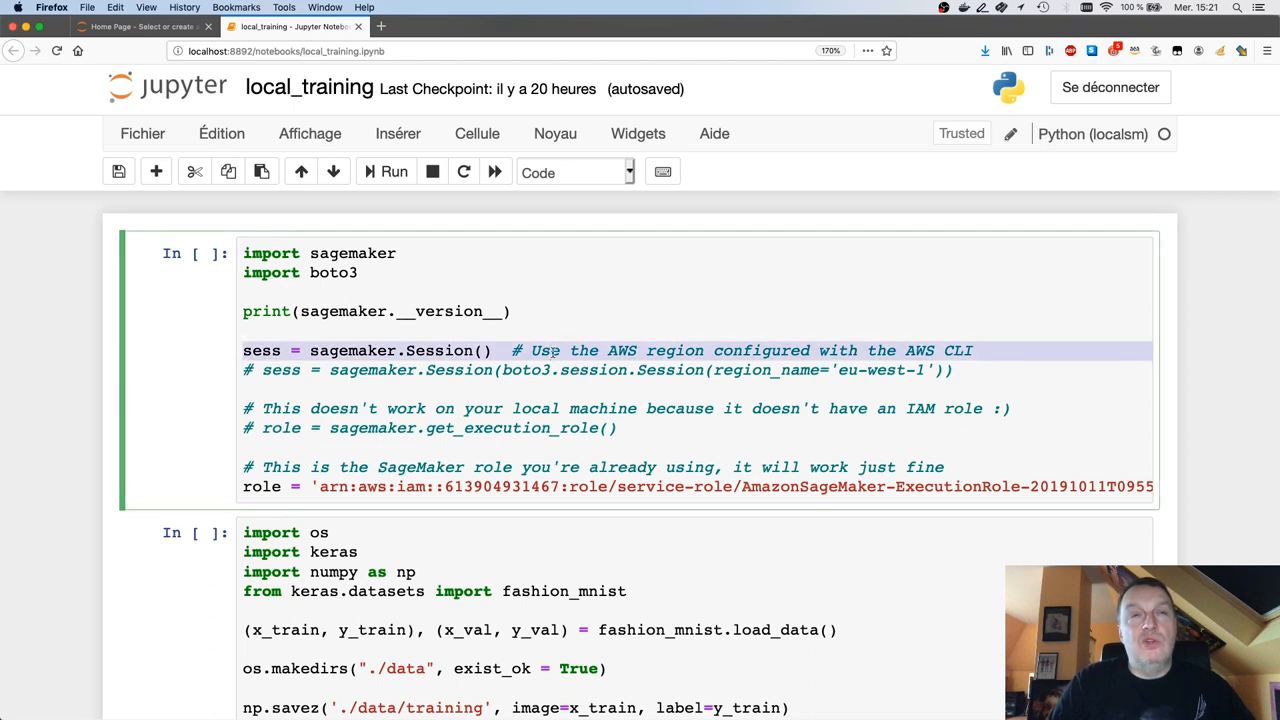
mouse_move(548, 390)
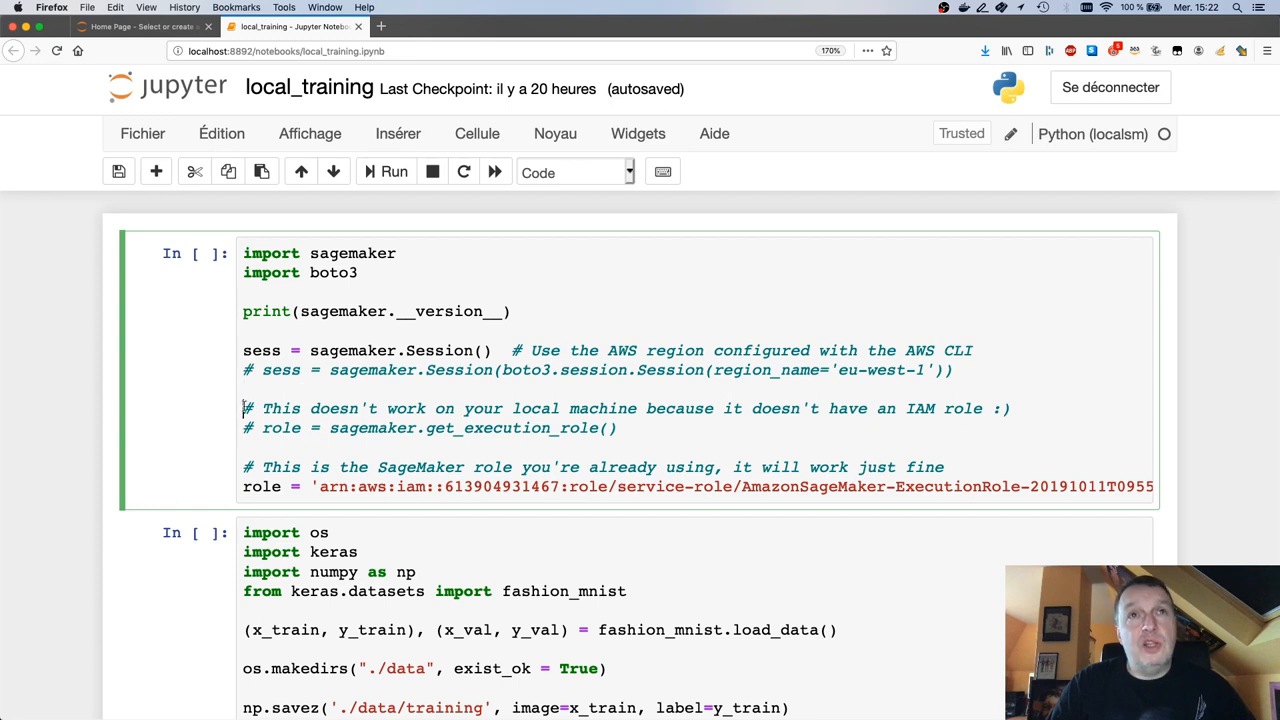
left_click_drag(242, 408, 1150, 488)
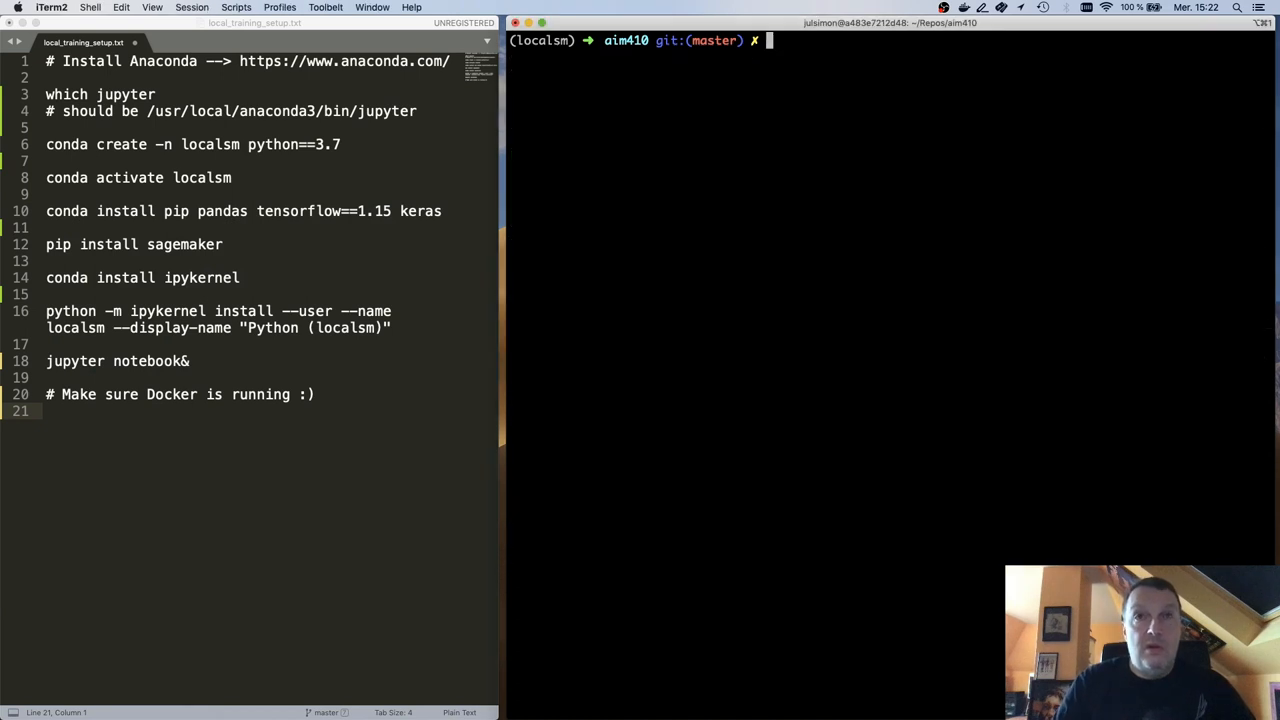
Run aws iam list-roles | grep SageMaker-Exec in the terminal to find the execution role.
type("aws")
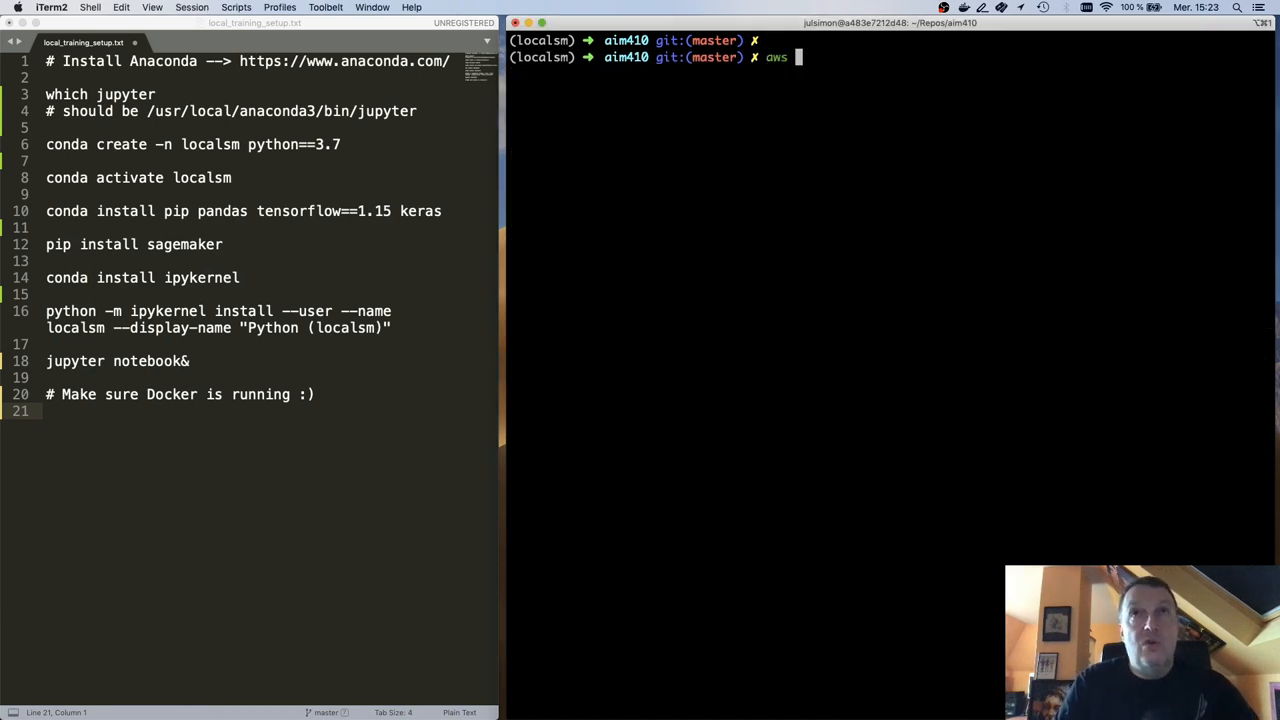
type("iam lis")
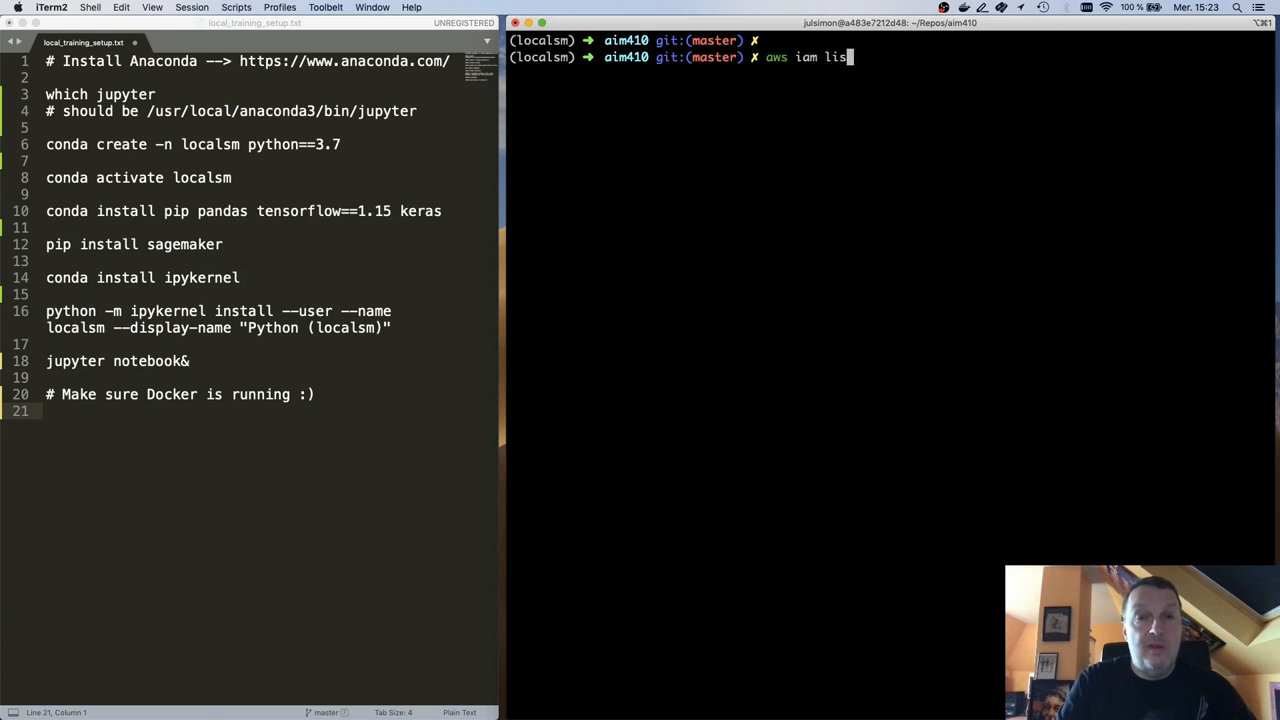
type("t-roles")
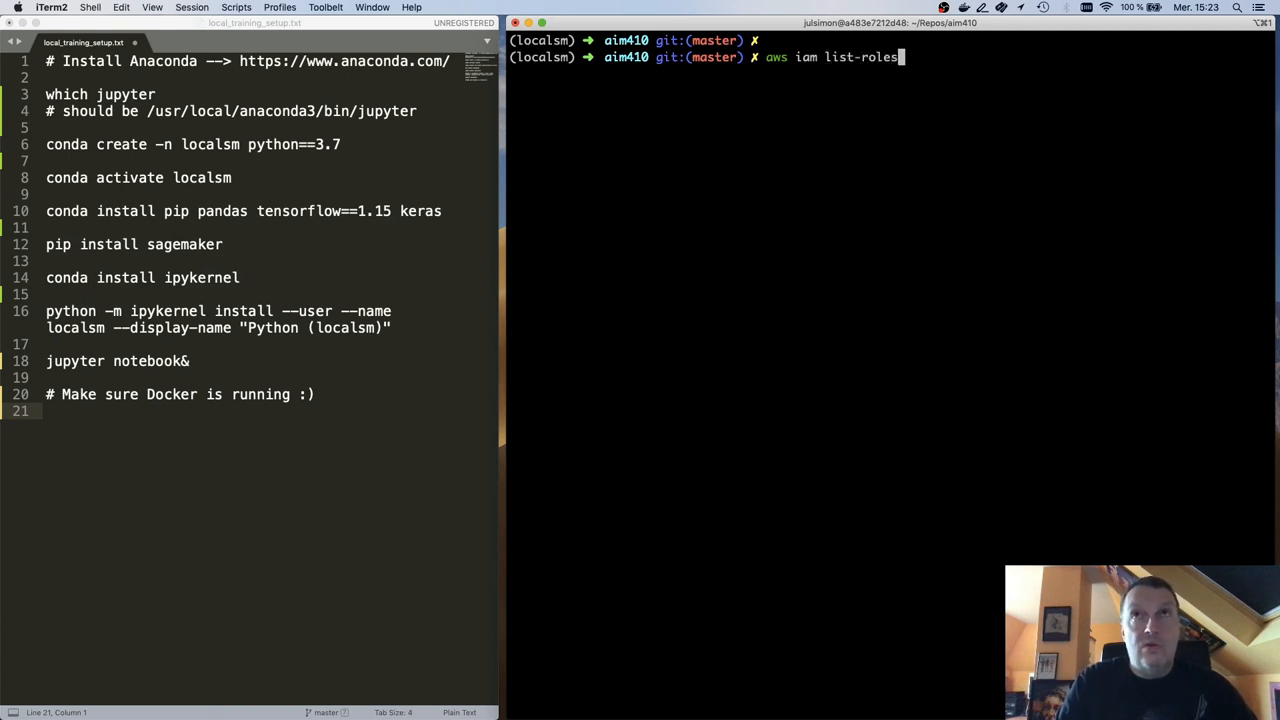
type("|gr")
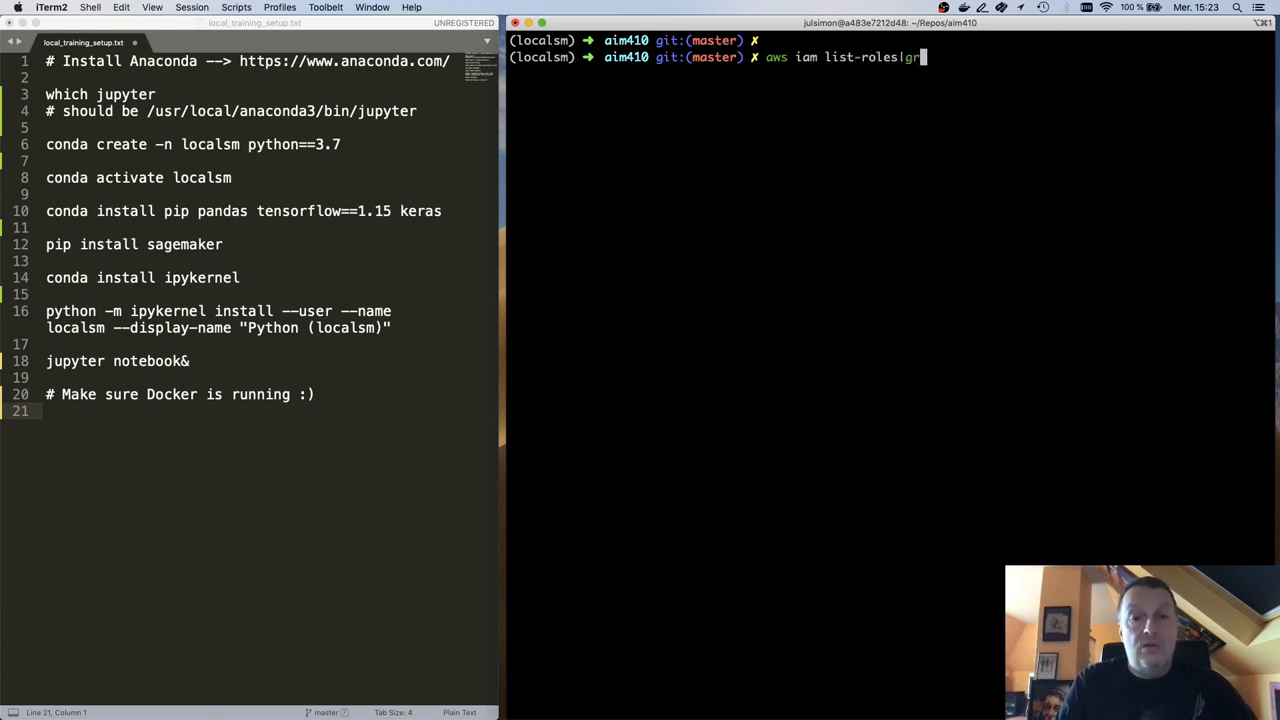
type("ep SageMa")
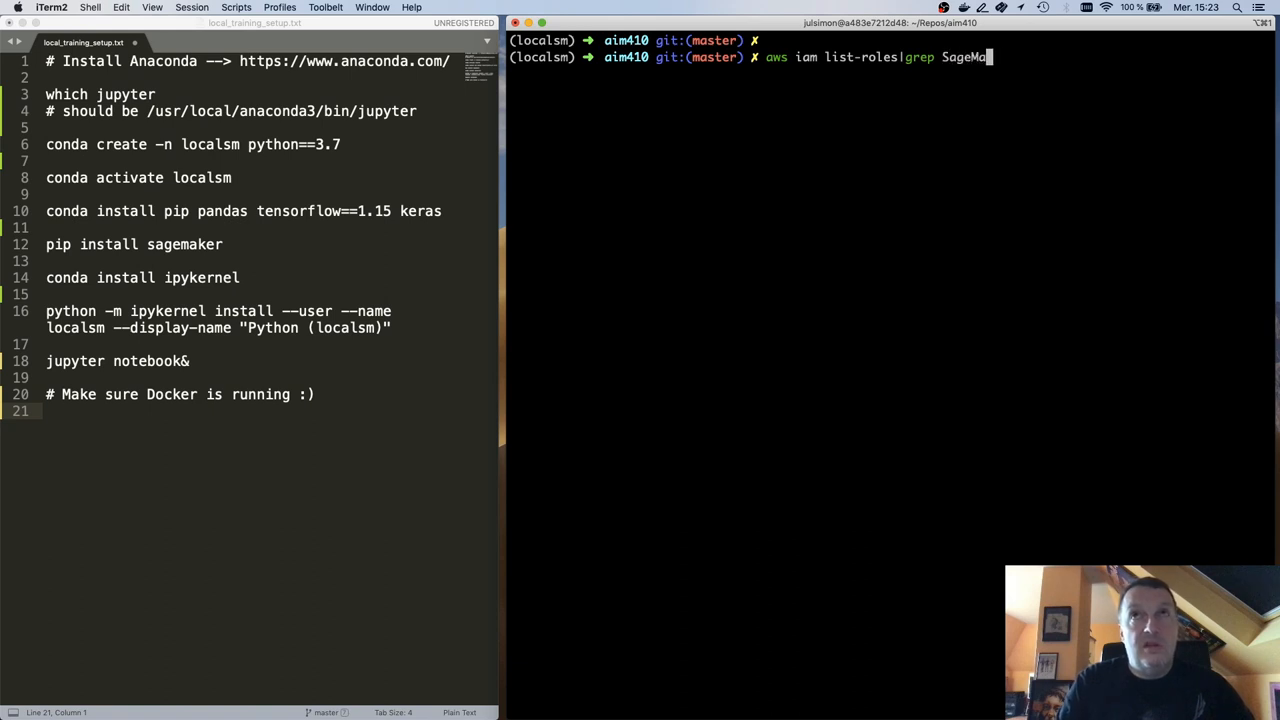
type("er")
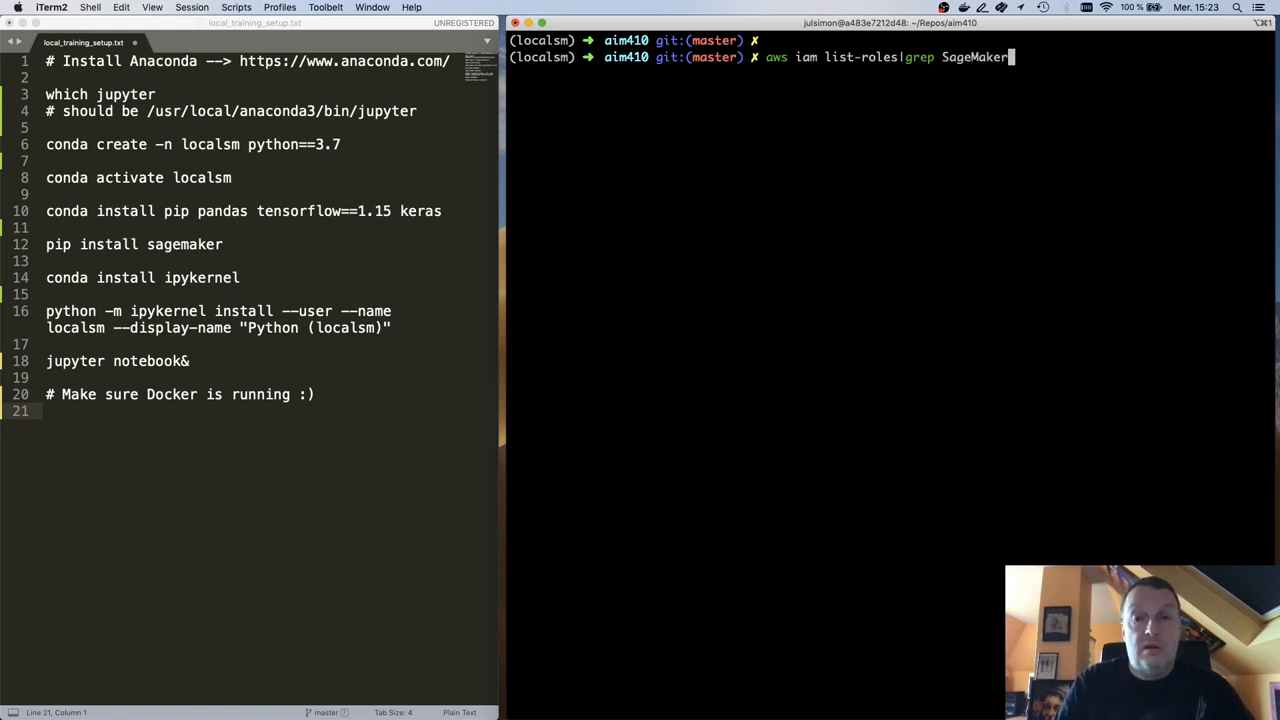
type("-Exe")
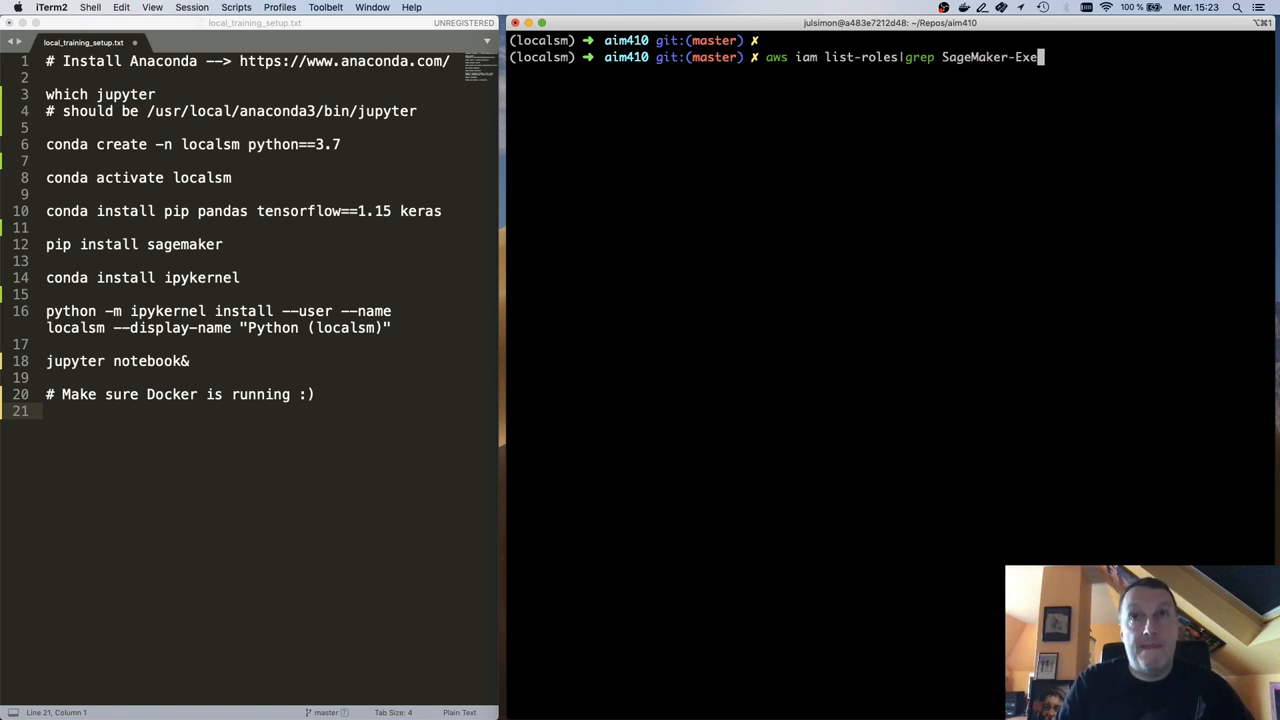
type("c")
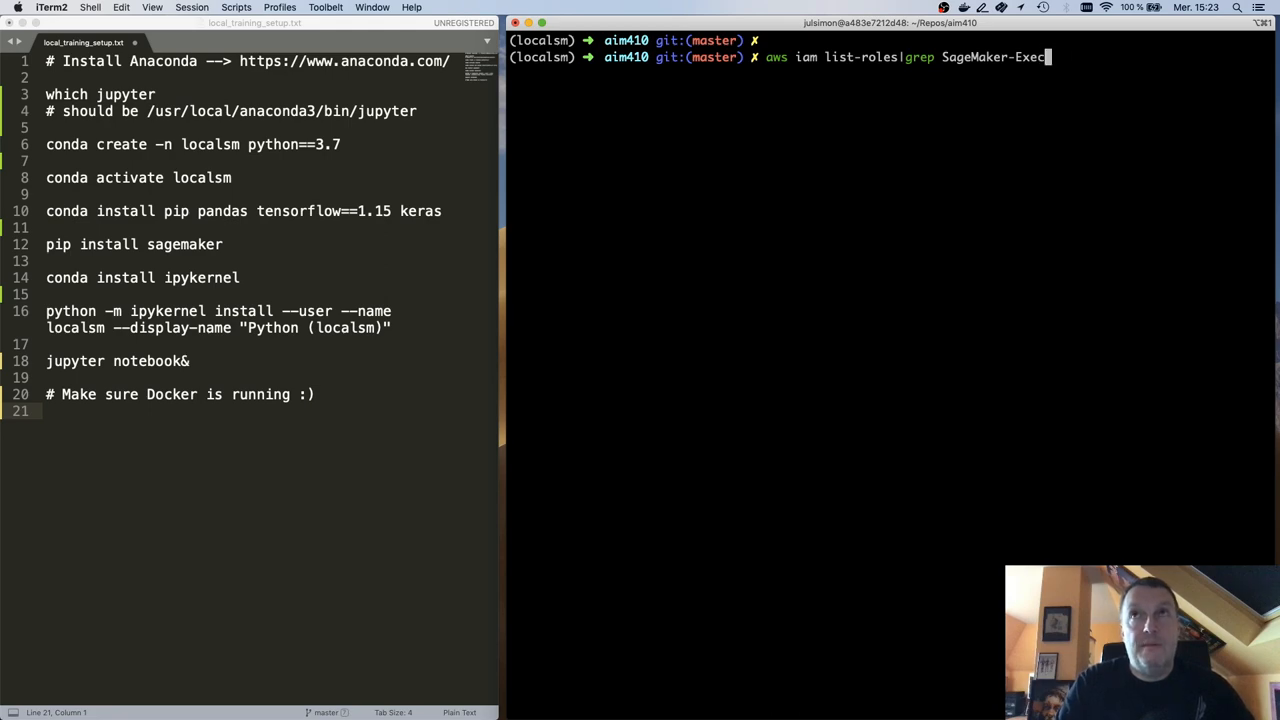
key("Return")
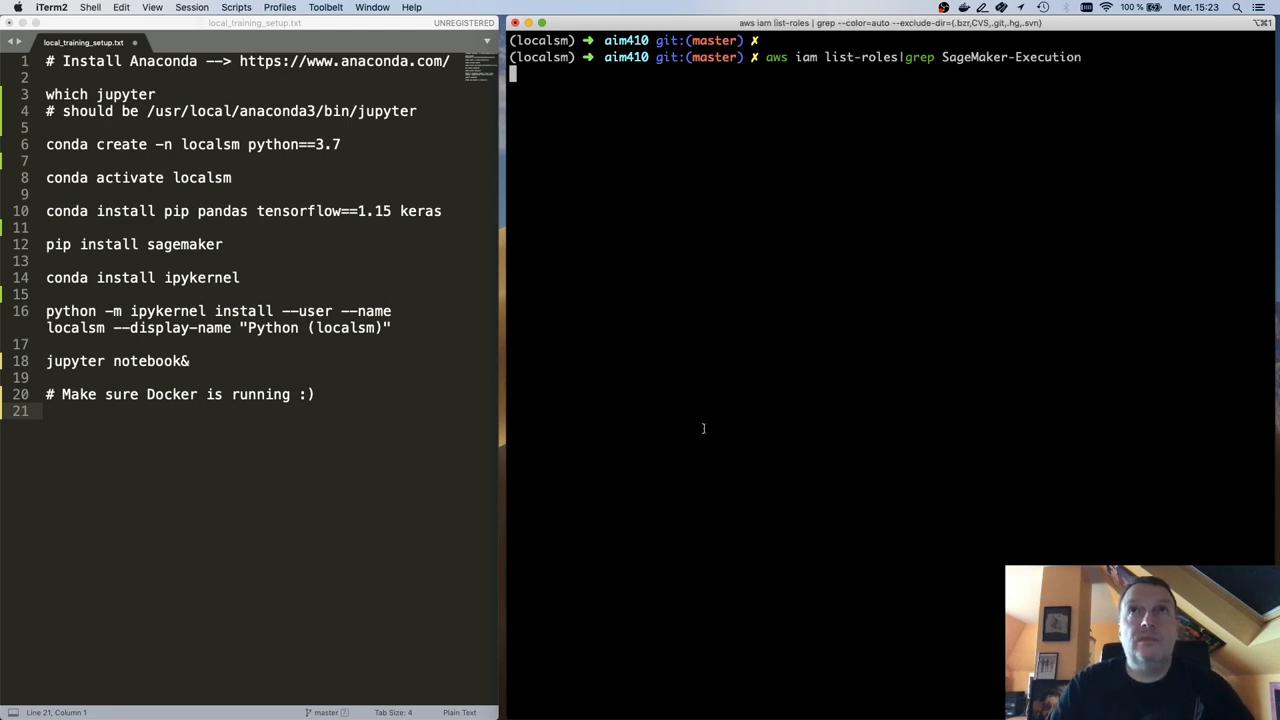
key("Return")
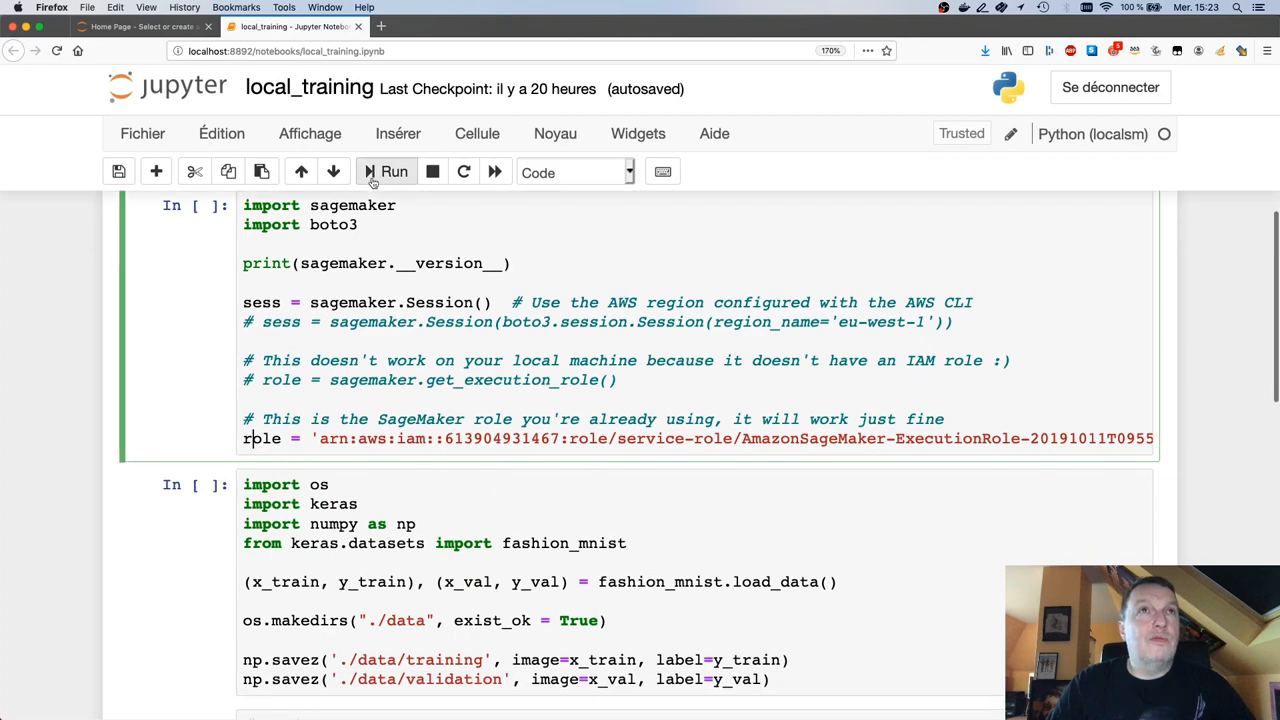
Run the SageMaker setup cell (version 1.50.14.post0) and the Fashion-MNIST data-preparation cell.
left_click(392, 172)
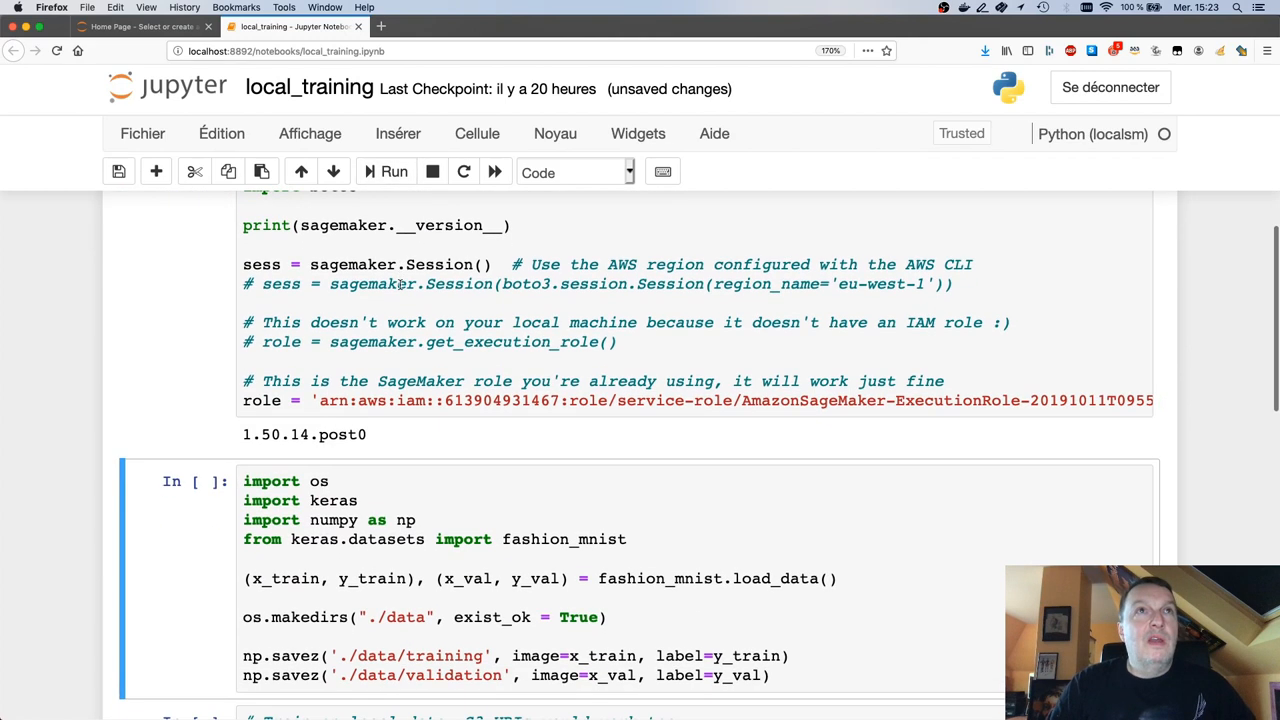
scroll("down", 3)
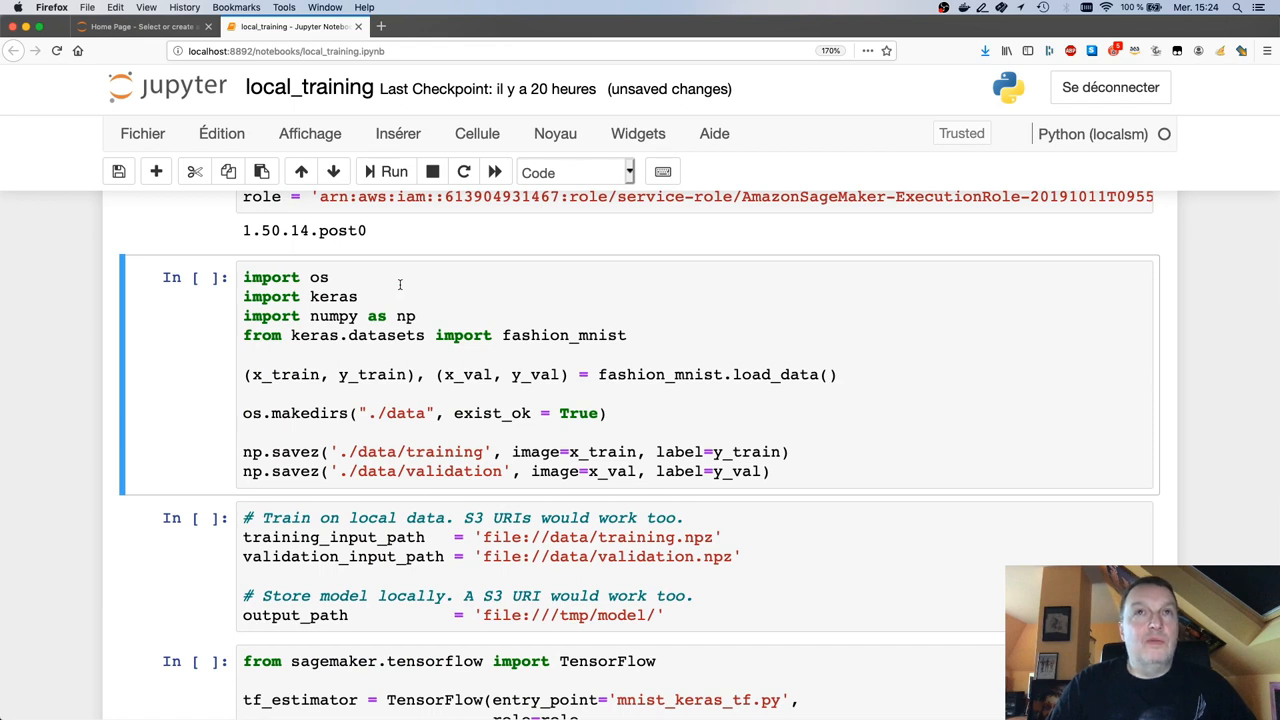
left_click(386, 172)
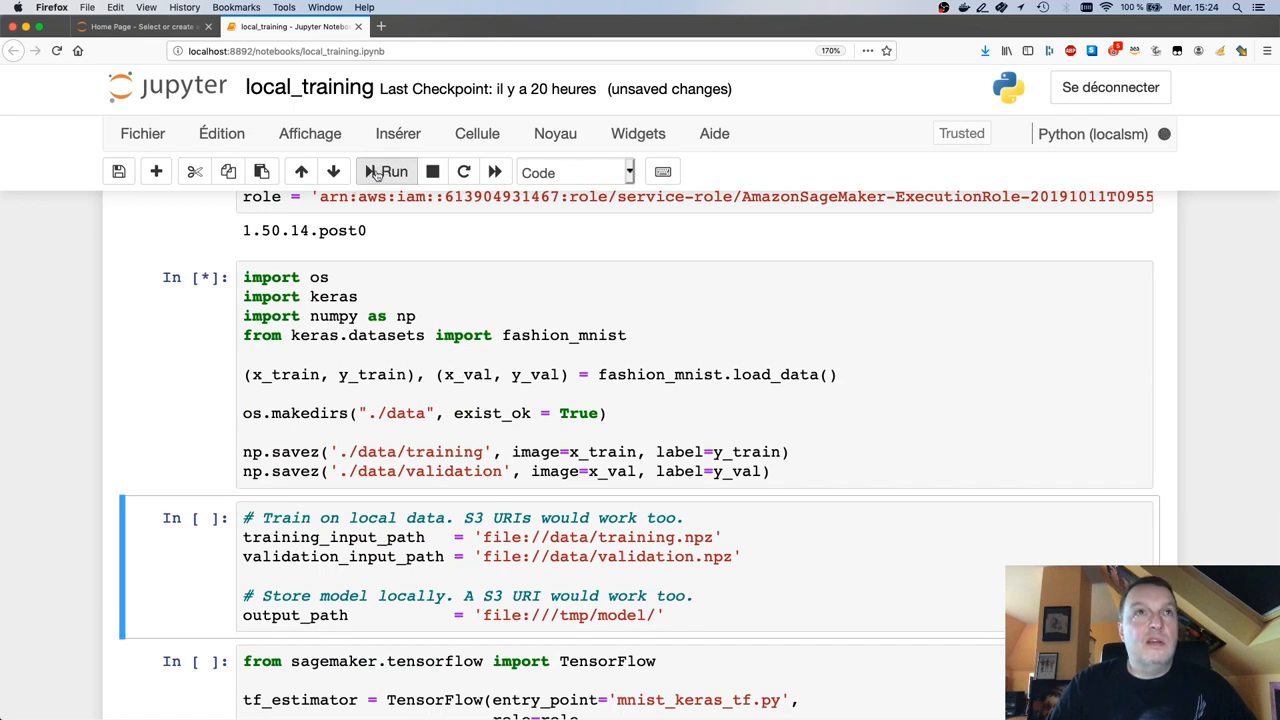
left_click(388, 172)
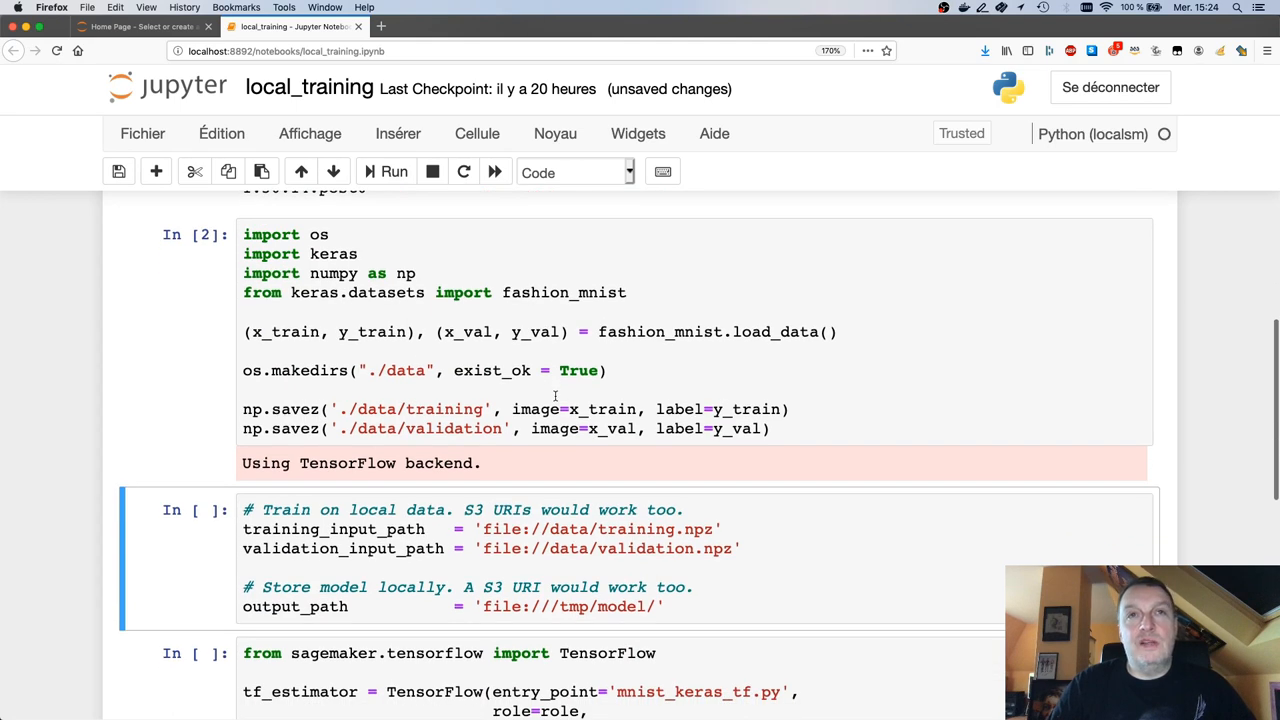
scroll("up", 3)
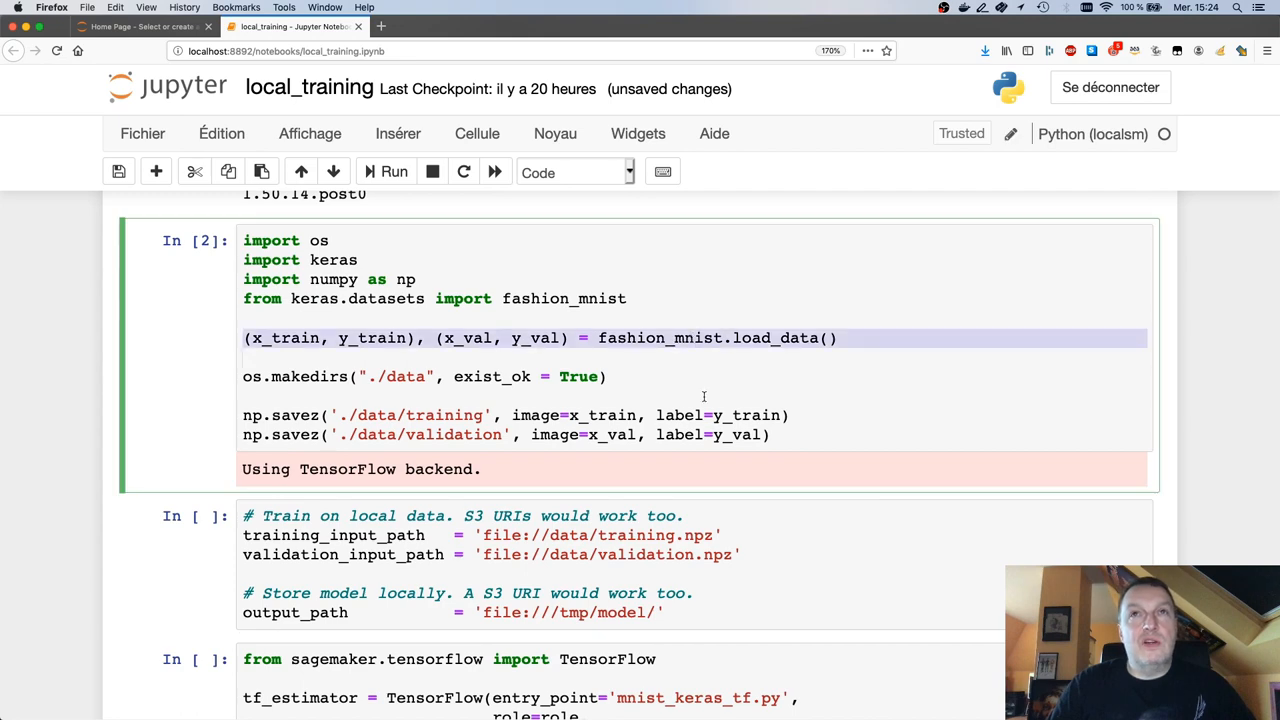
scroll("down", 3)
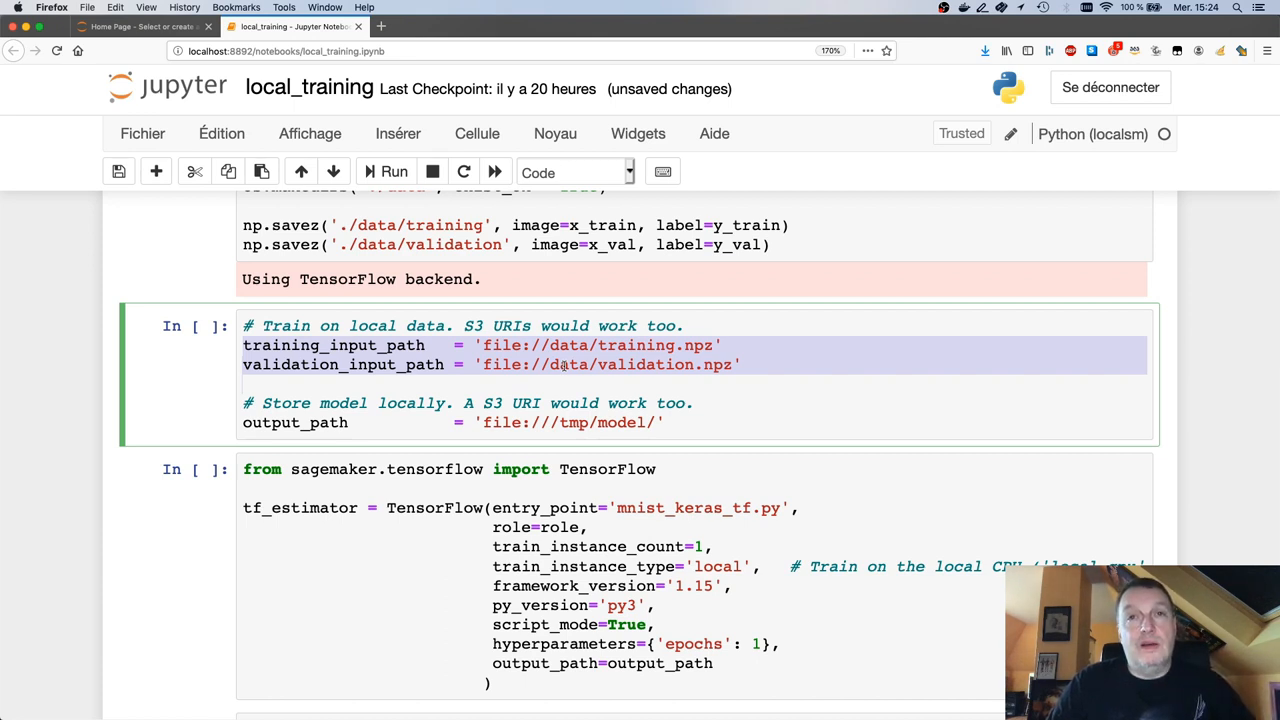
mouse_move(564, 378)
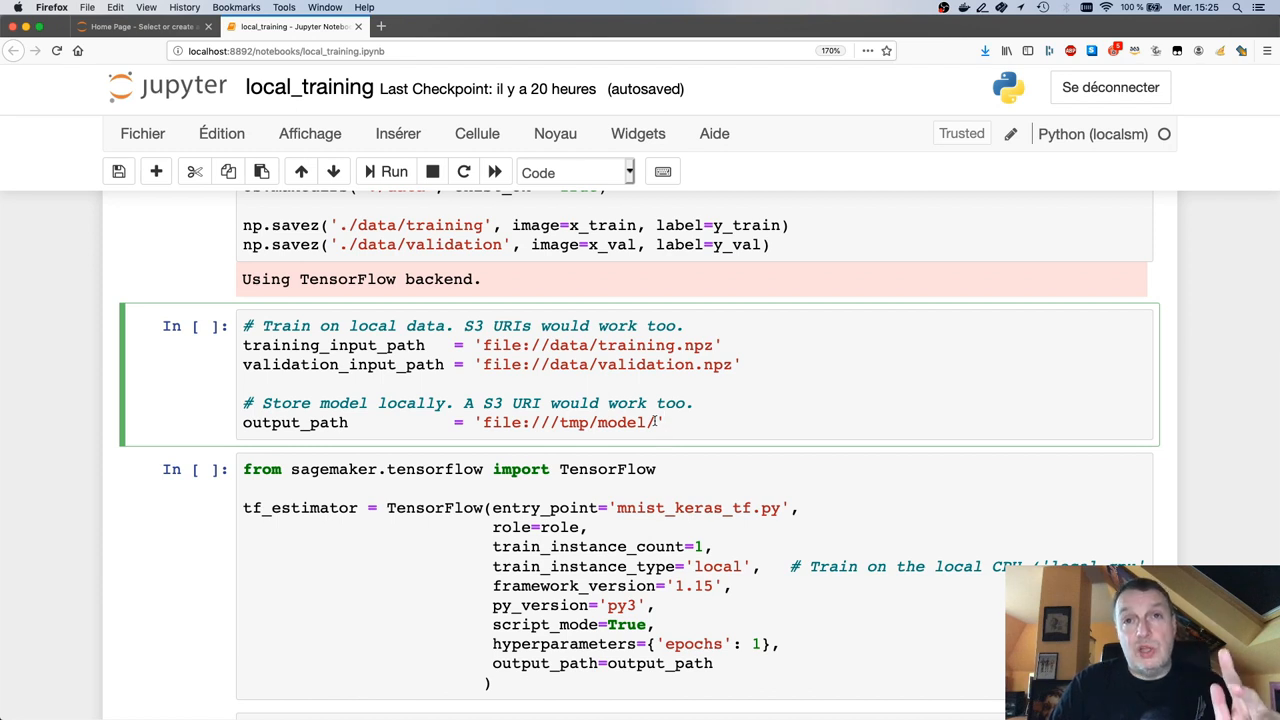
Run the cell defining local training, validation and model output paths.
left_click(656, 422)
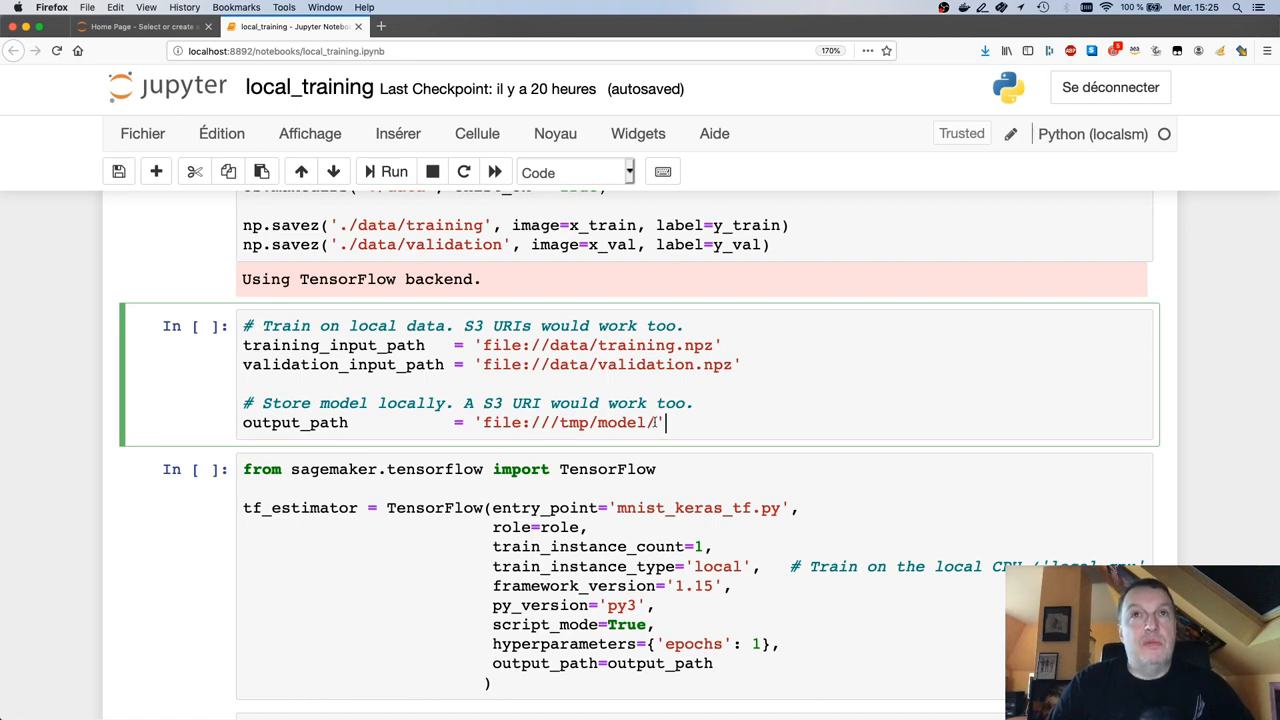
left_click(392, 172)
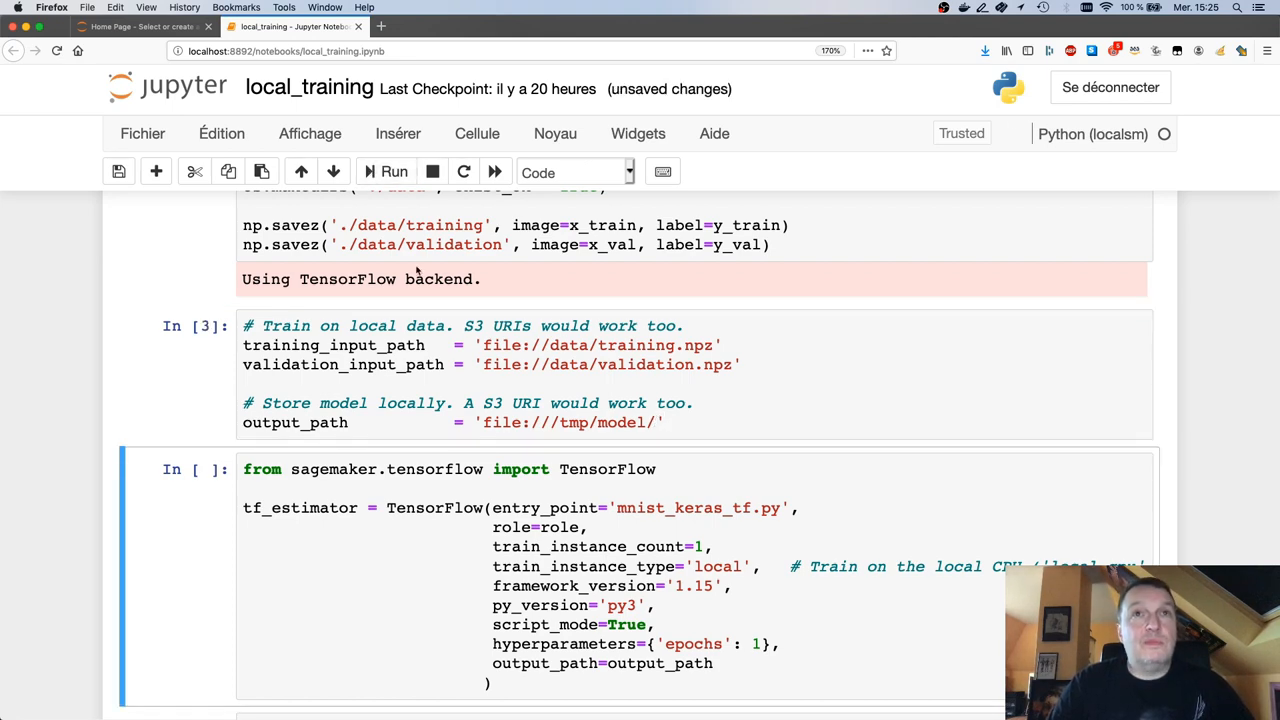
Review and run the local-mode TensorFlow estimator cell for mnist_keras_tf.py.
scroll("down", 3)
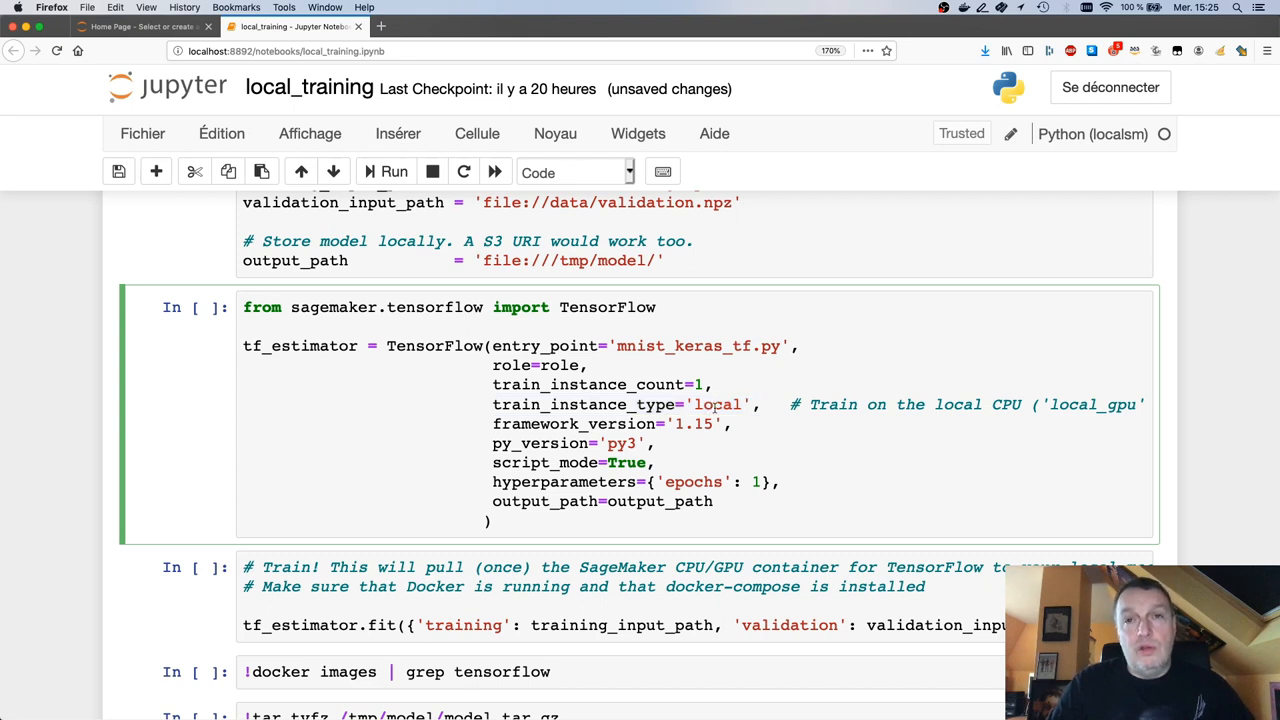
scroll("right", 3)
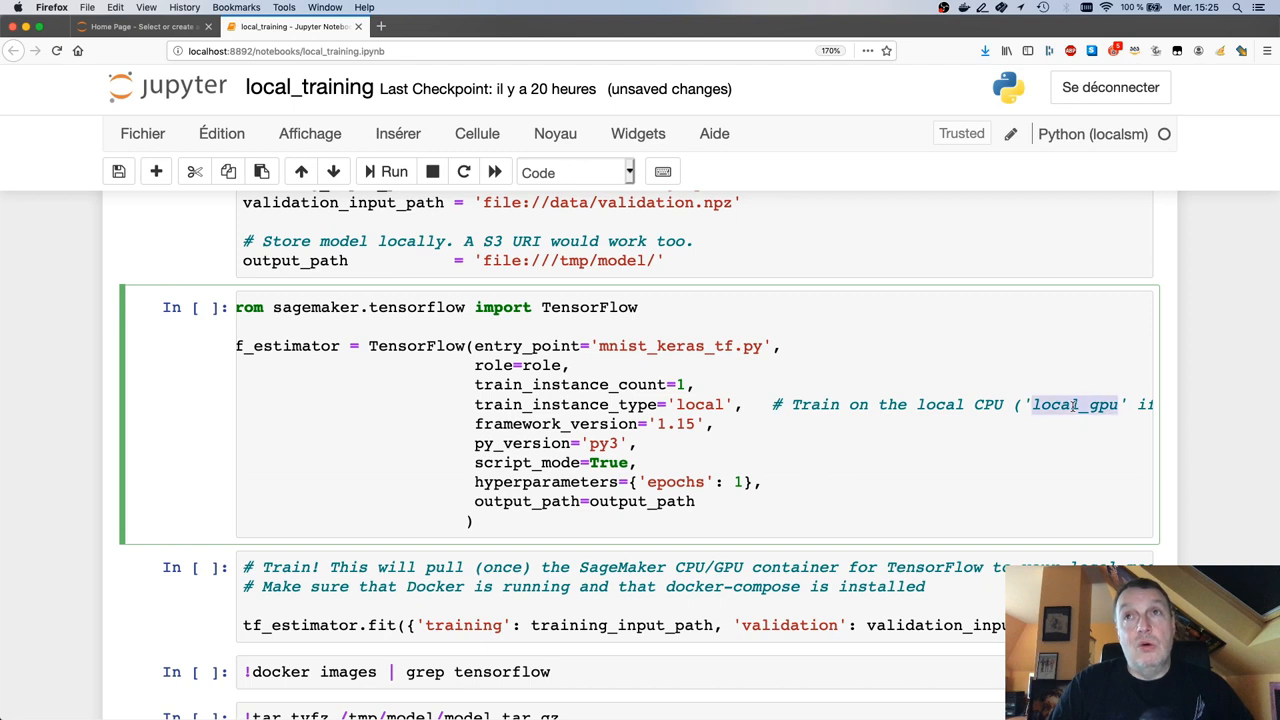
scroll("left", 3)
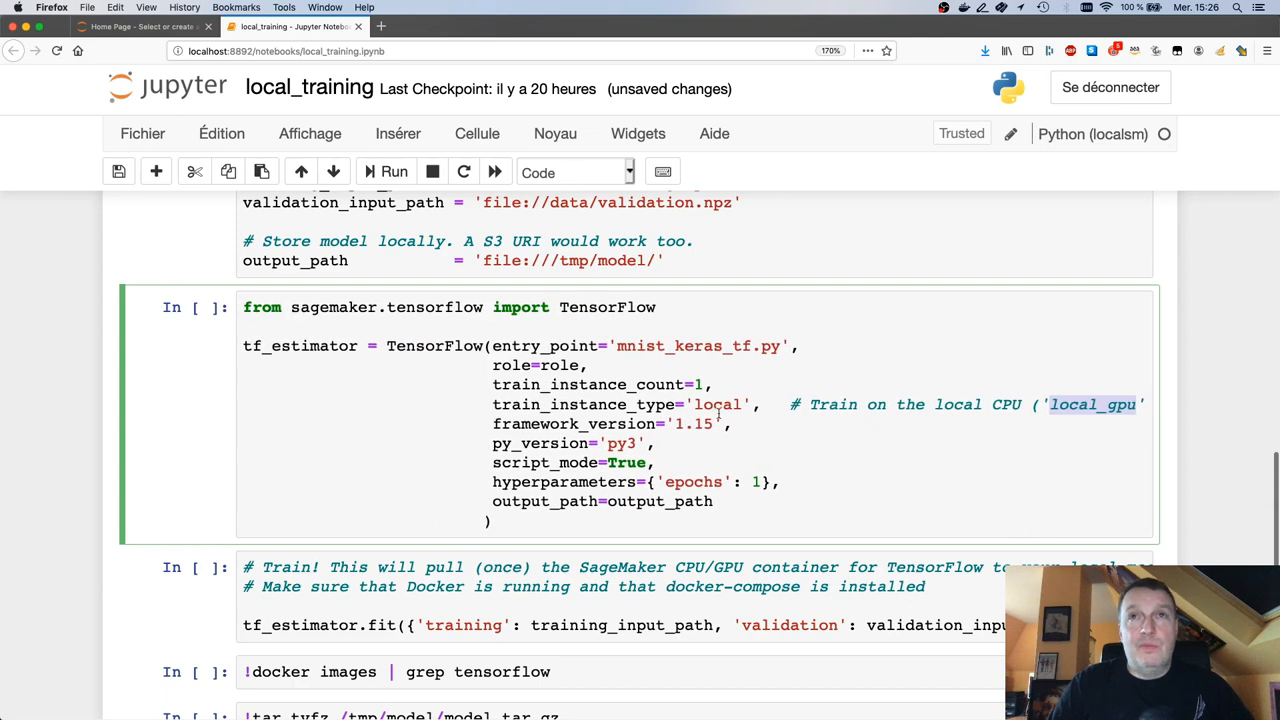
left_click(388, 172)
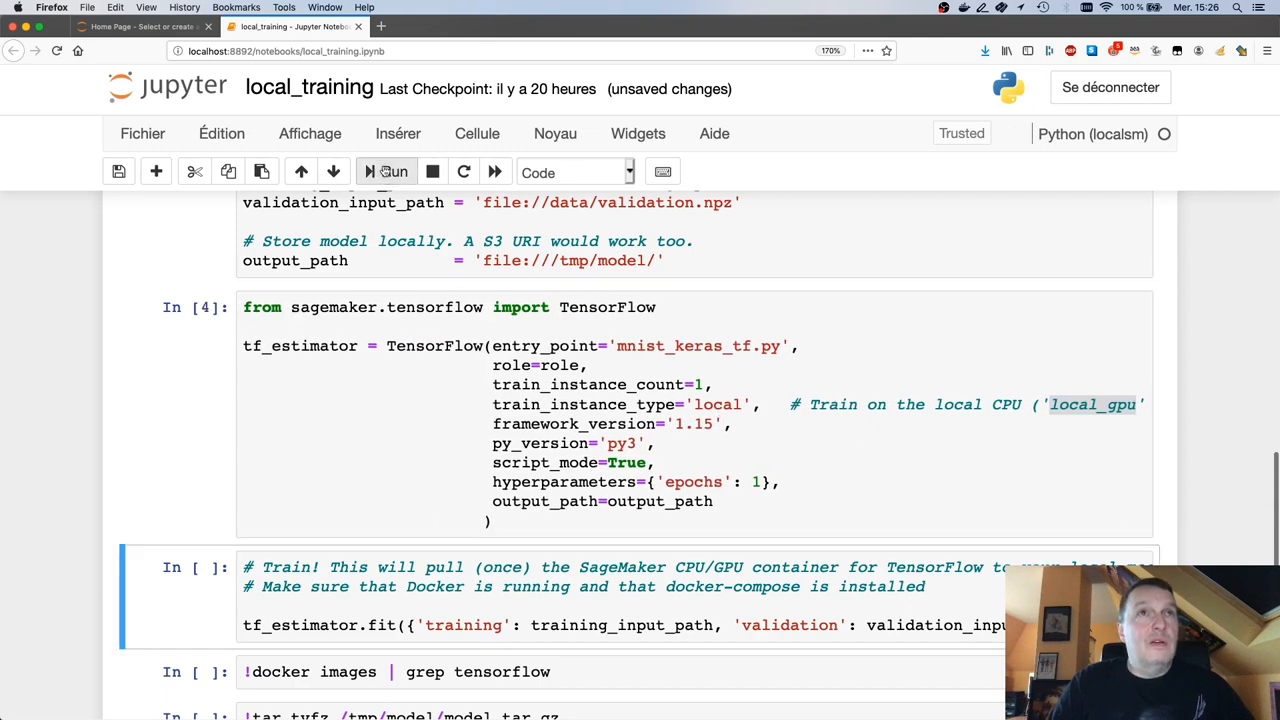
Start tf_estimator.fit local training in Docker and follow the streaming container logs.
scroll("down", 3)
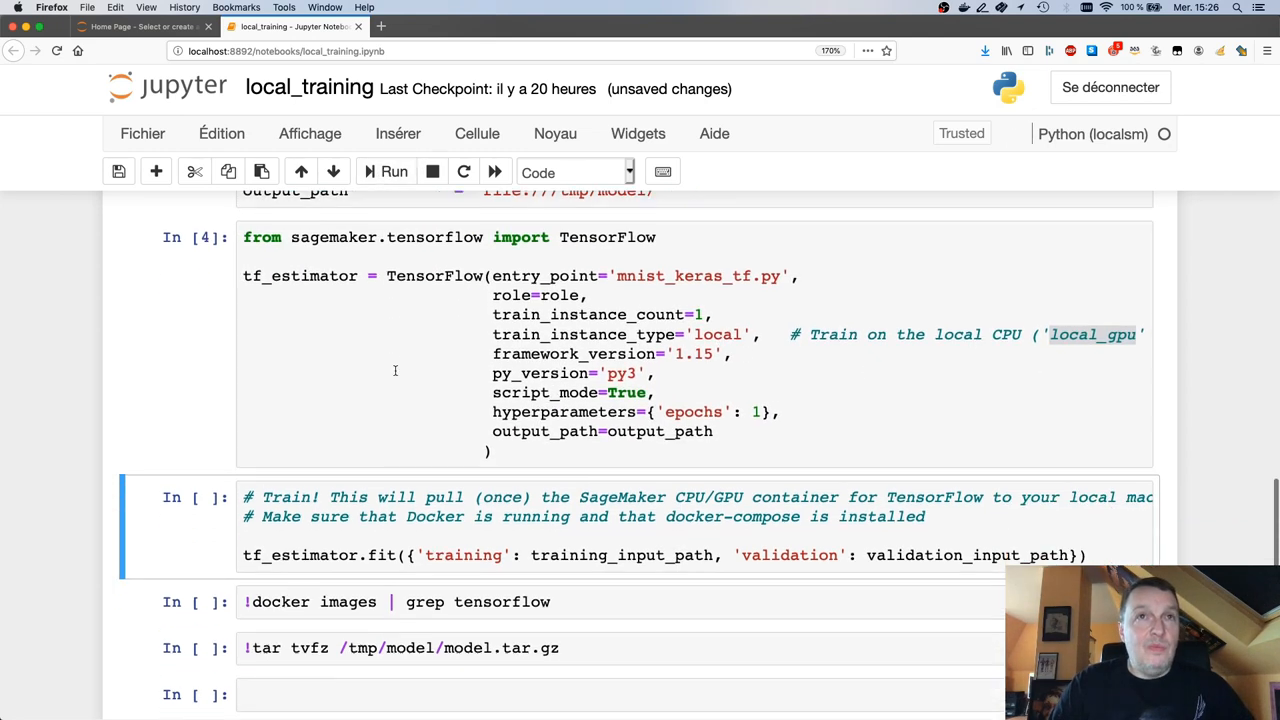
scroll("down", 3)
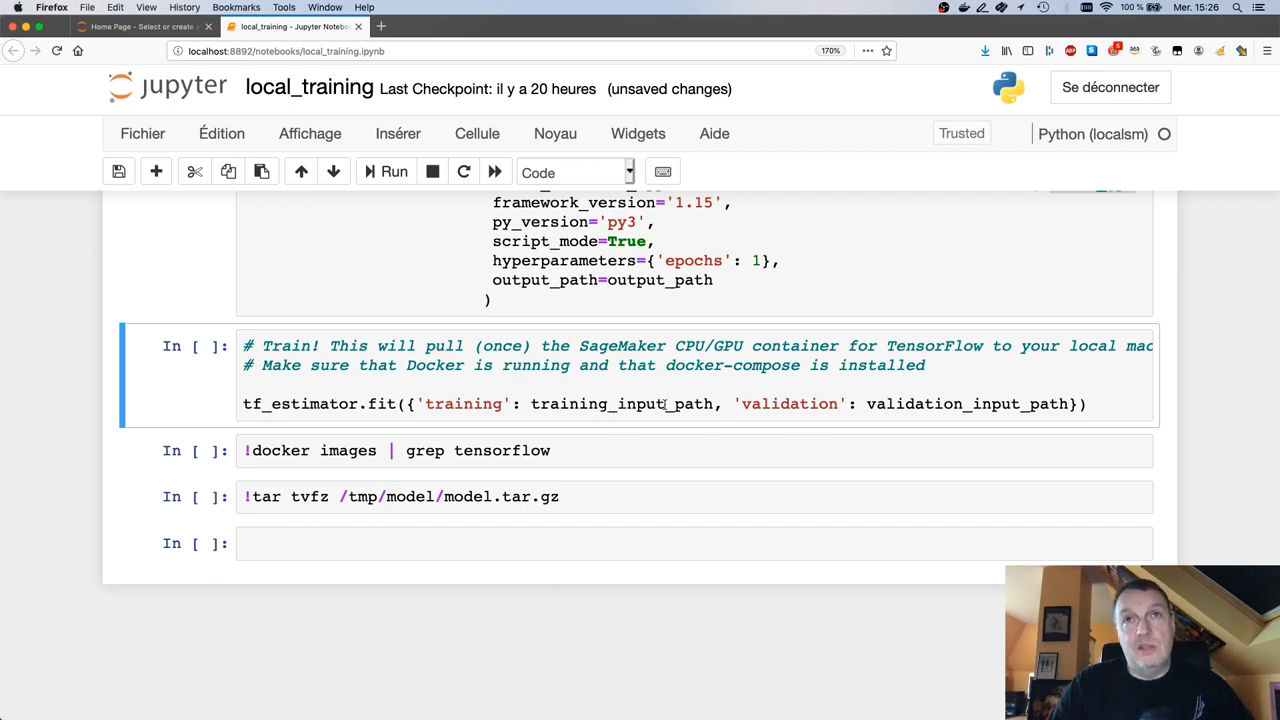
mouse_move(984, 404)
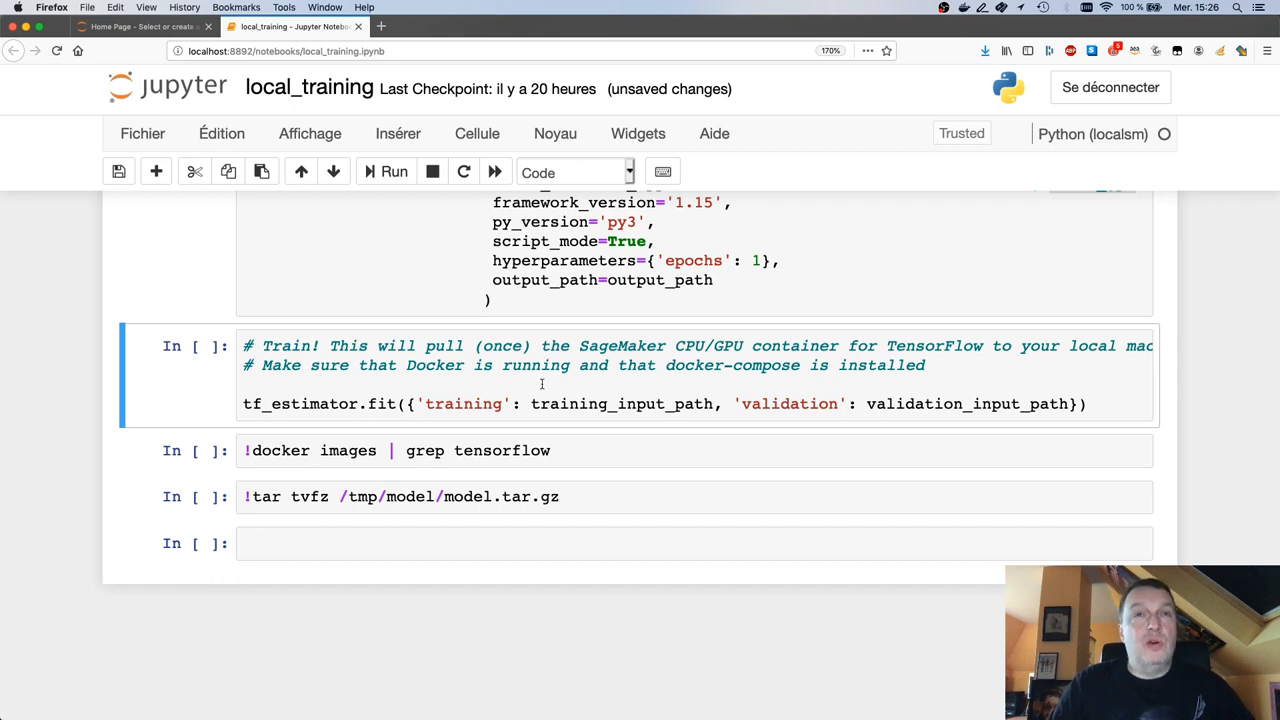
left_click(388, 172)
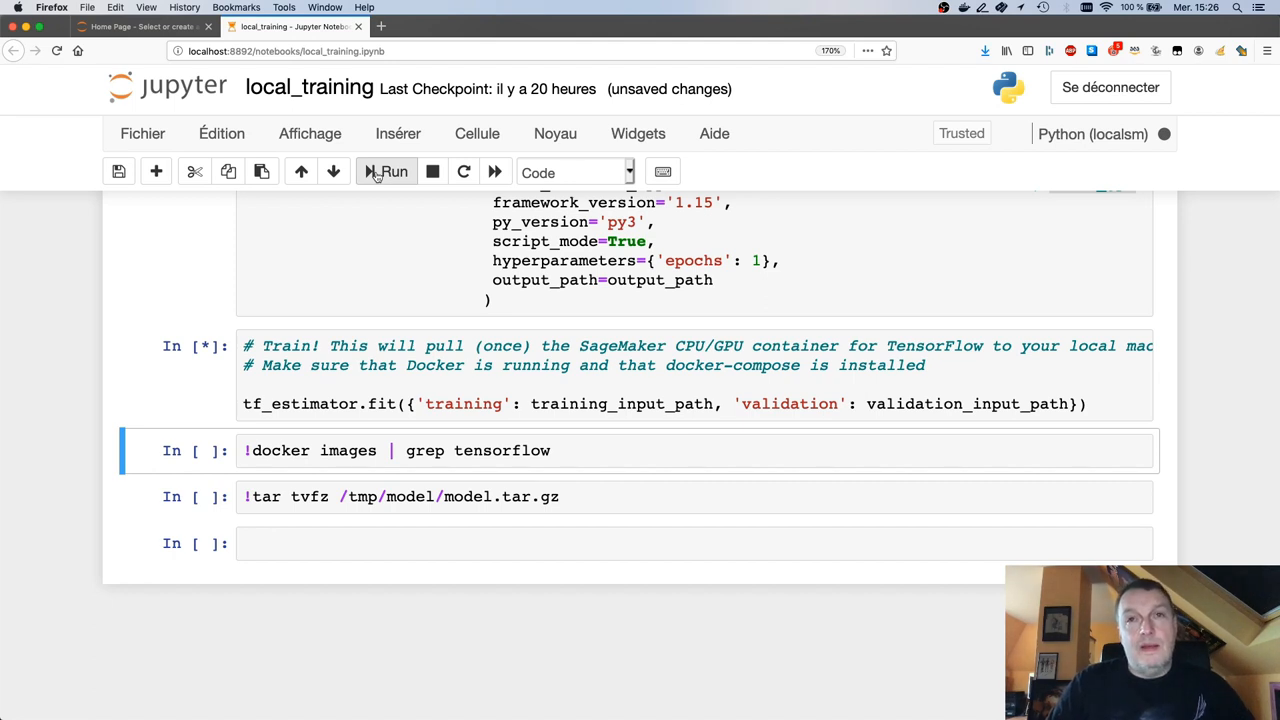
left_click(386, 172)
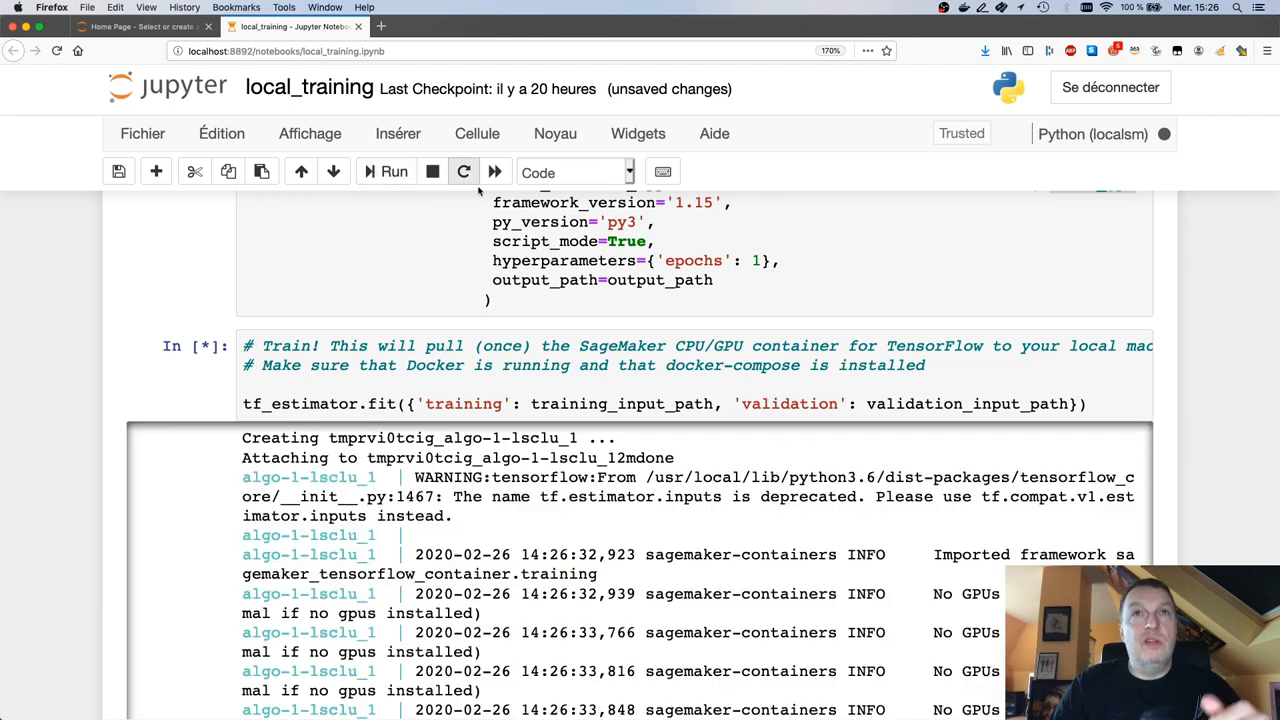
scroll("up", 3)
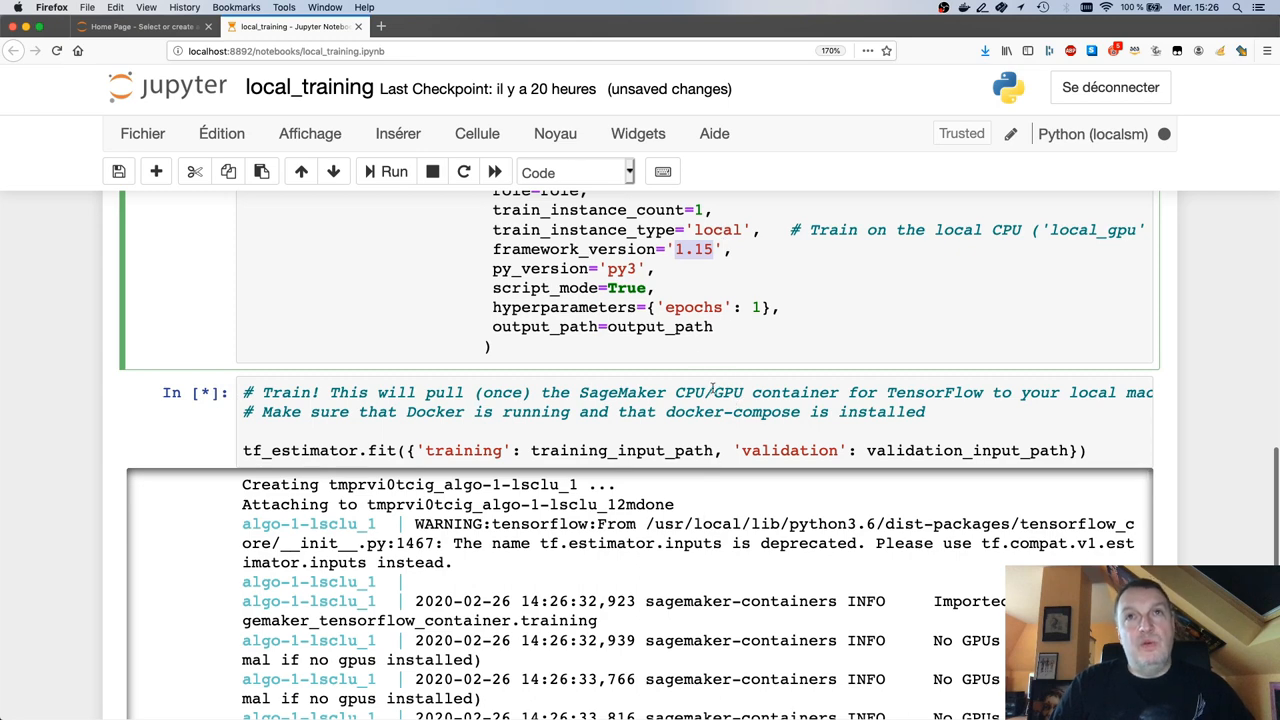
scroll("down", 3)
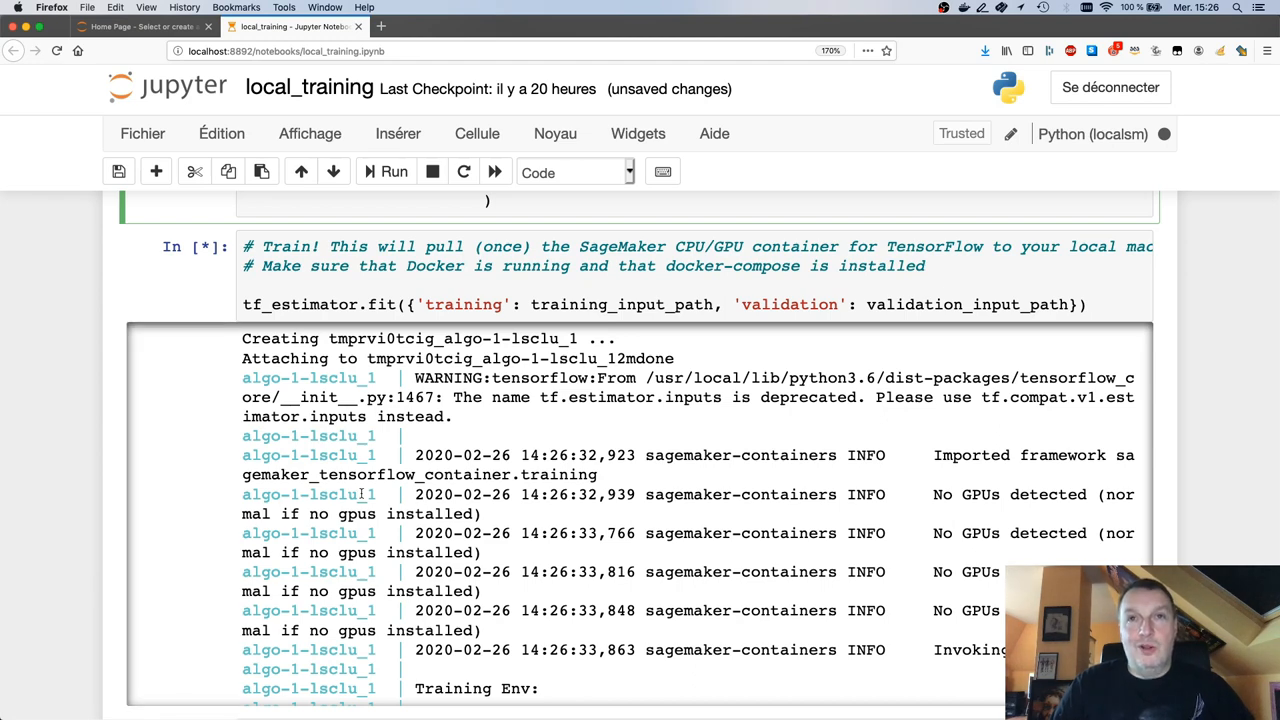
scroll("down", 3)
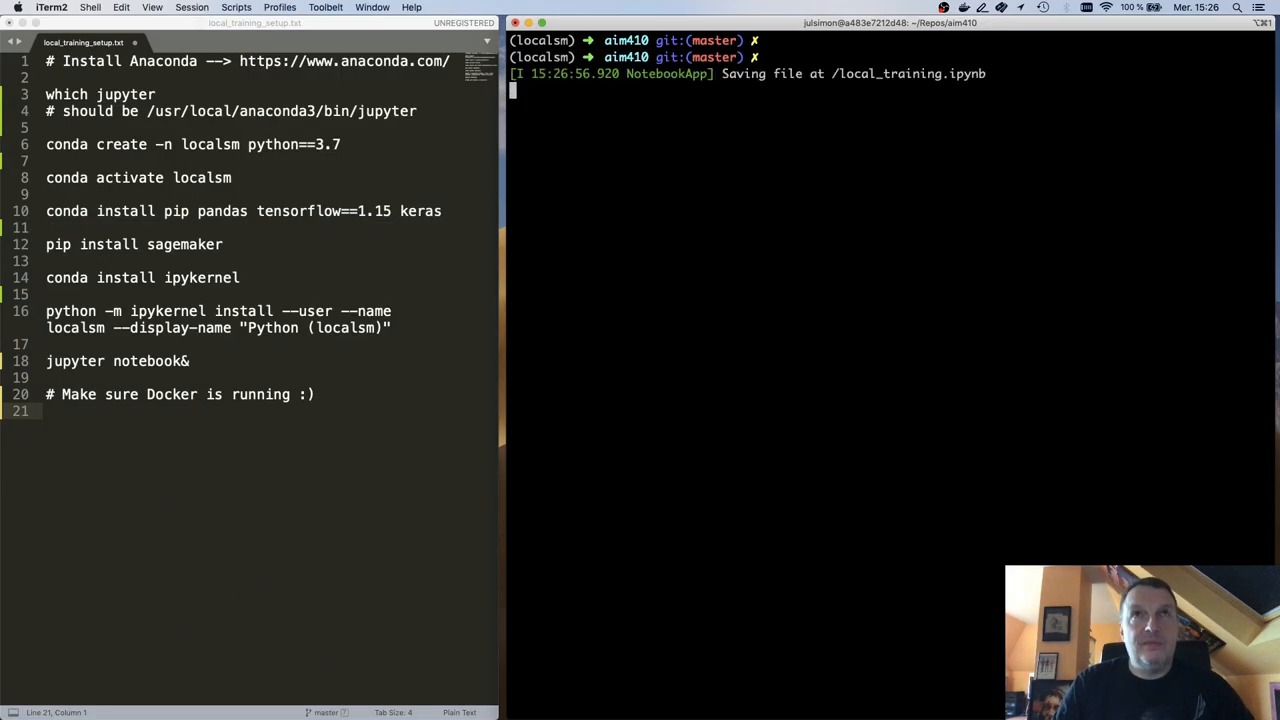
Enter a docker images command at the iTerm2 prompt.
type("docker im")
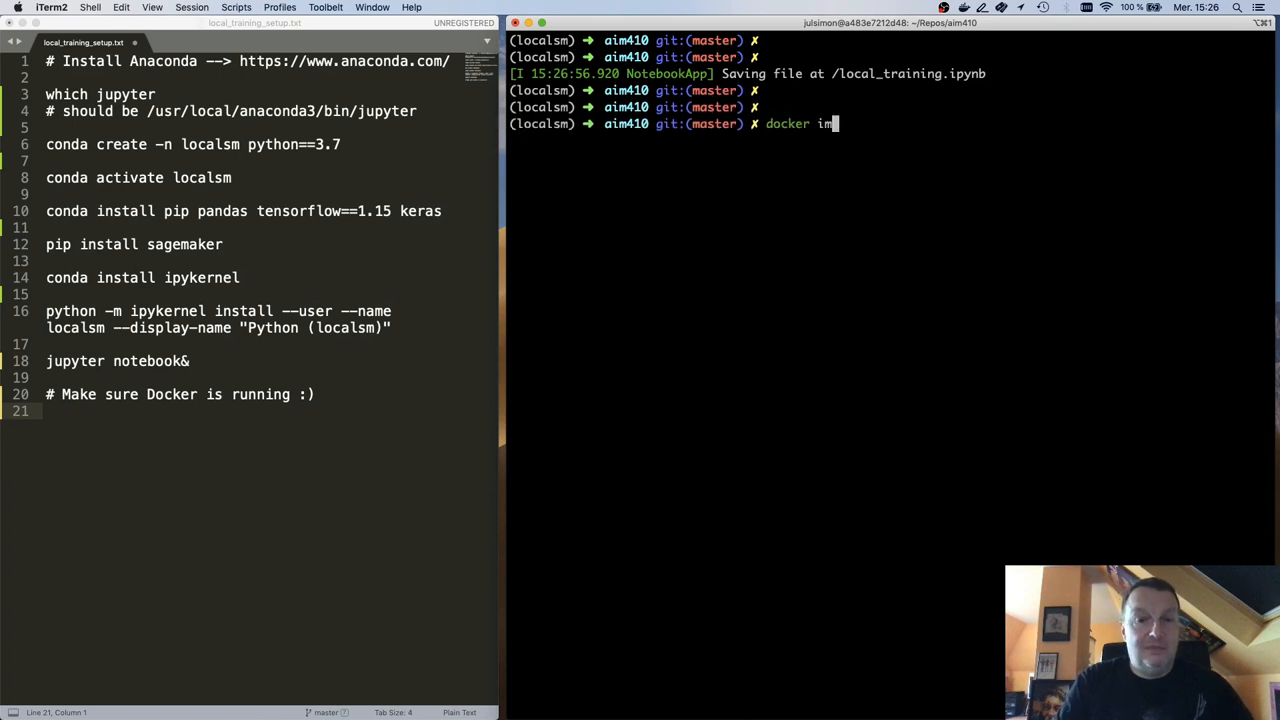
key("Return")
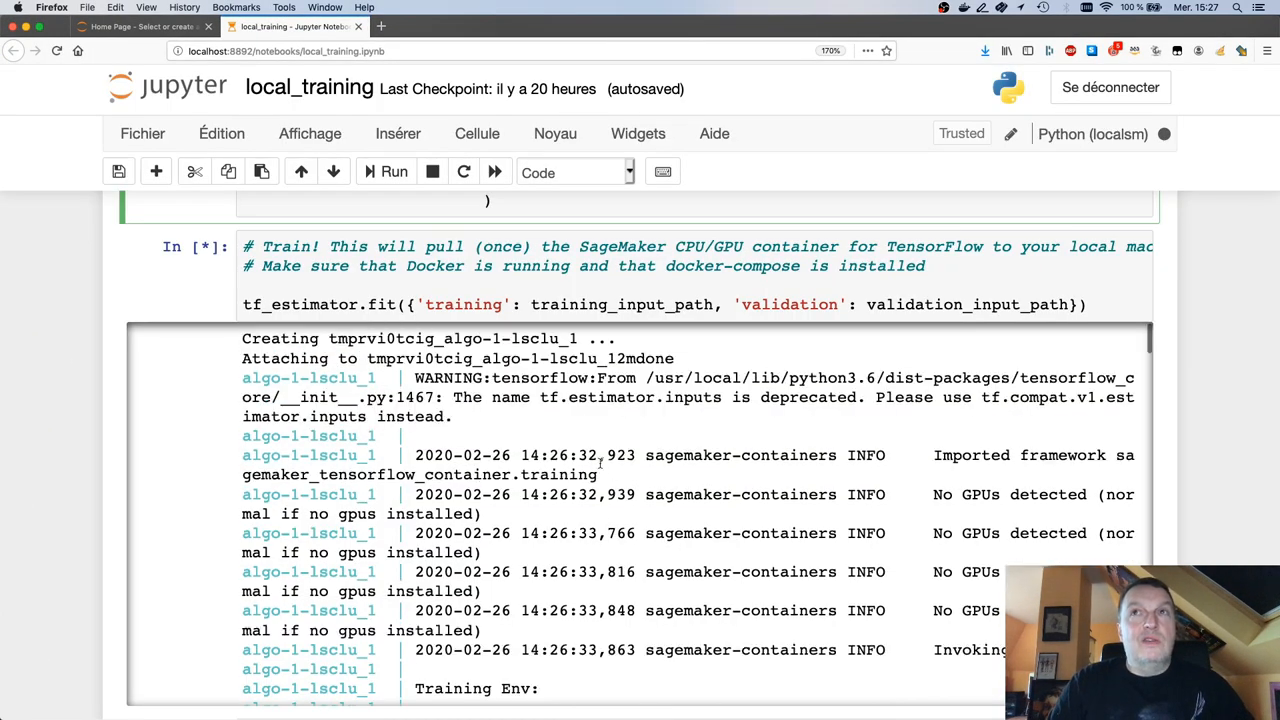
Scroll through the training logs from environment setup to training on 60000 samples.
scroll("down", 3)
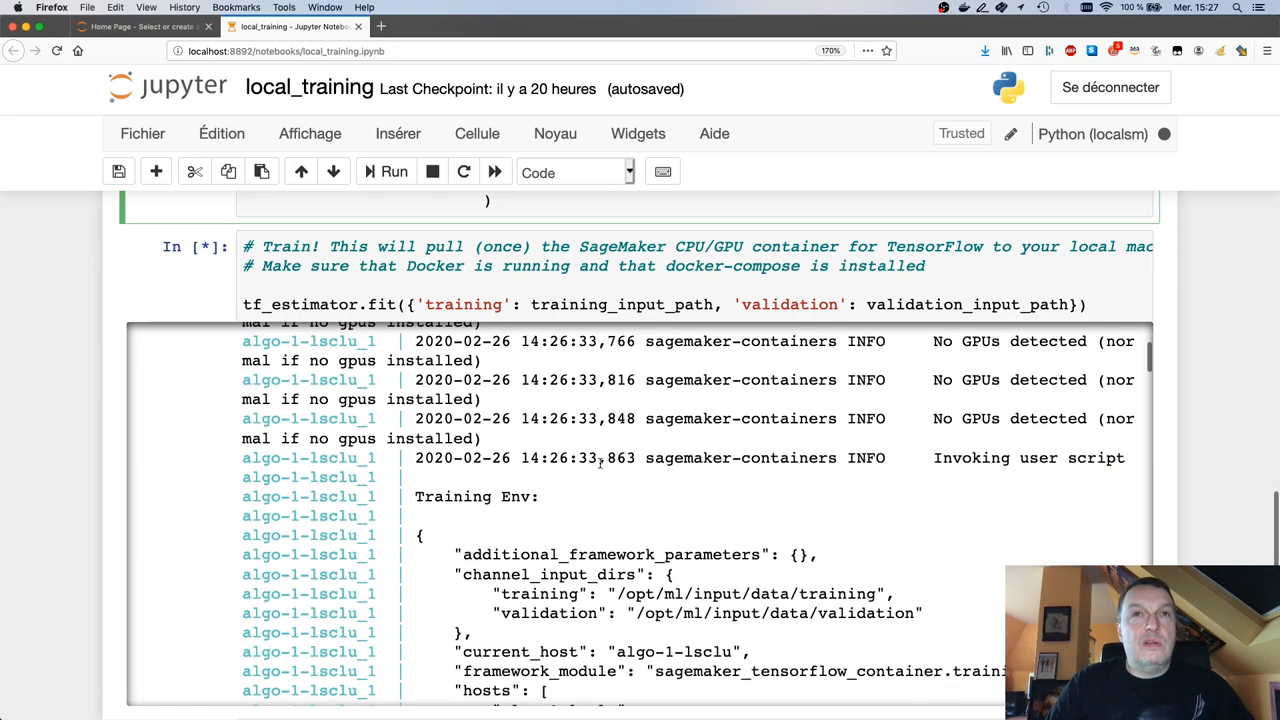
scroll("down", 3)
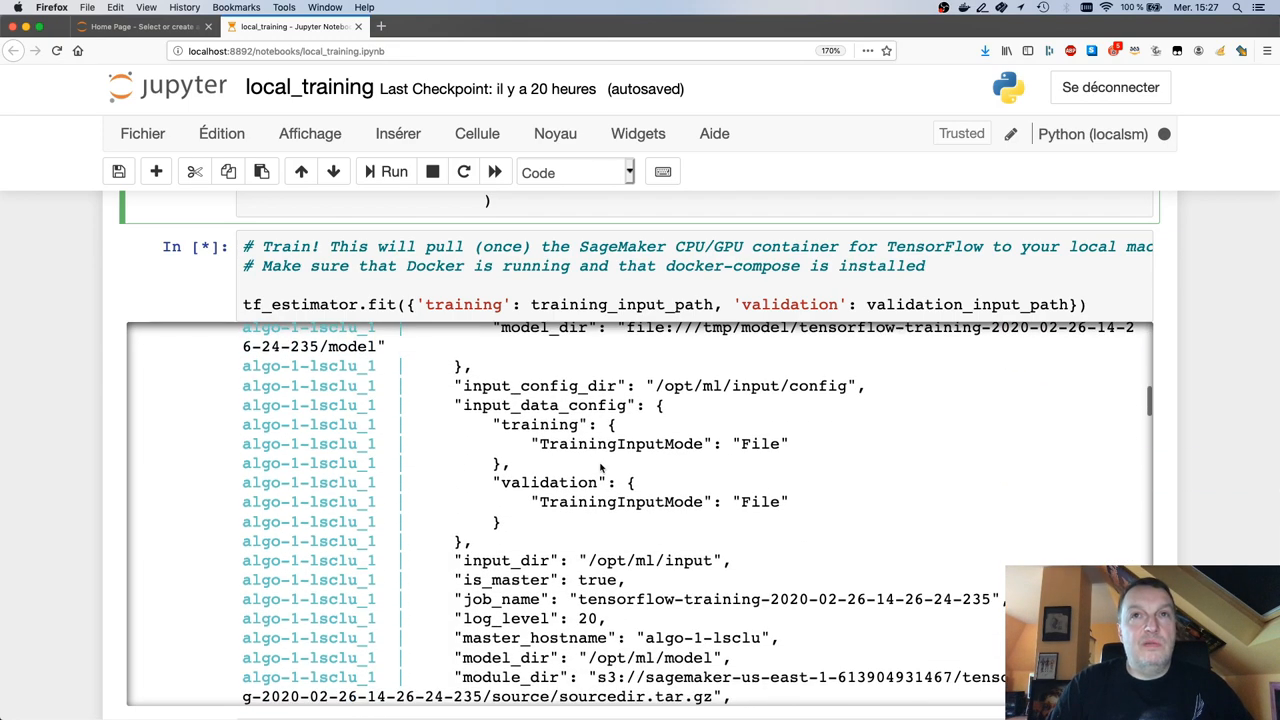
scroll("down", 3)
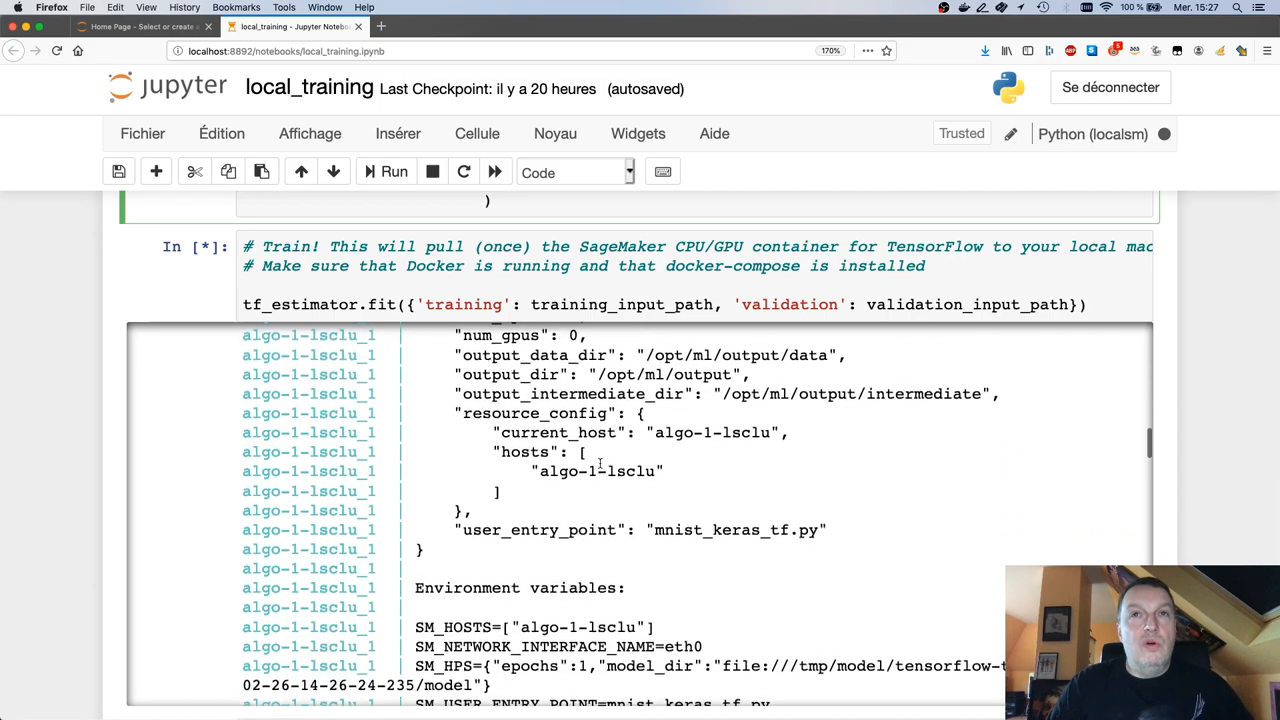
scroll("down", 3)
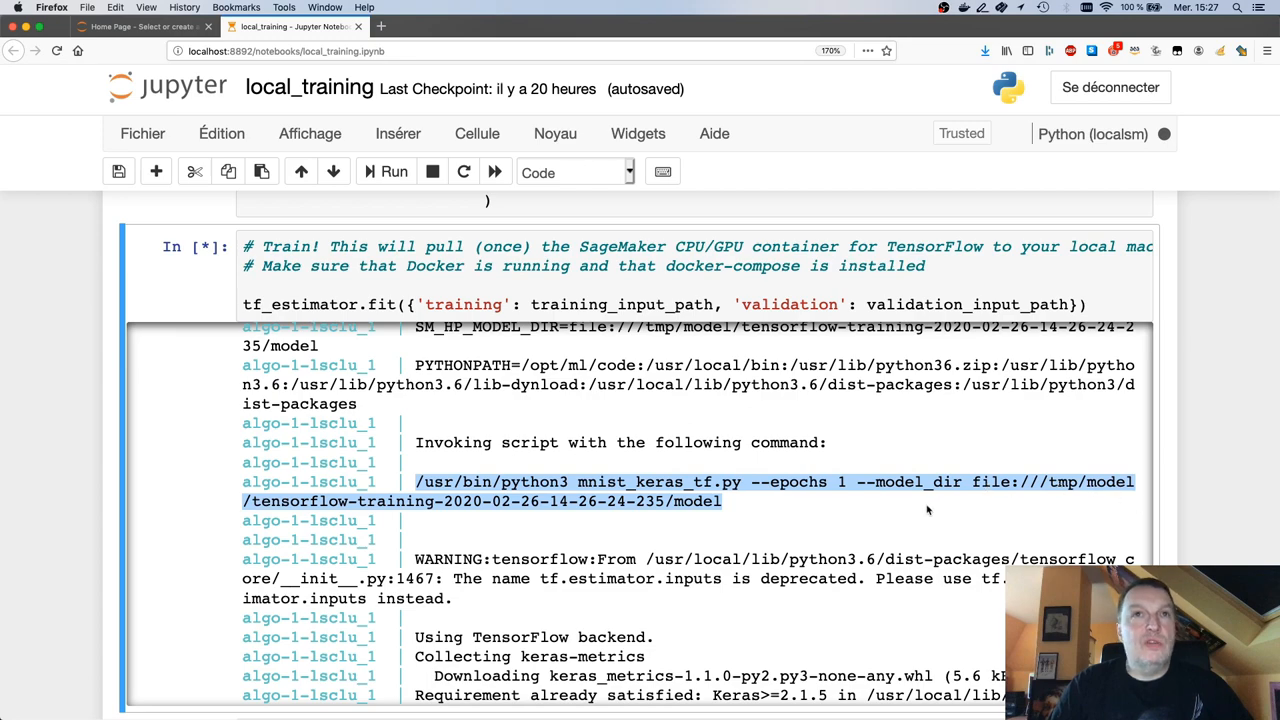
scroll("down", 3)
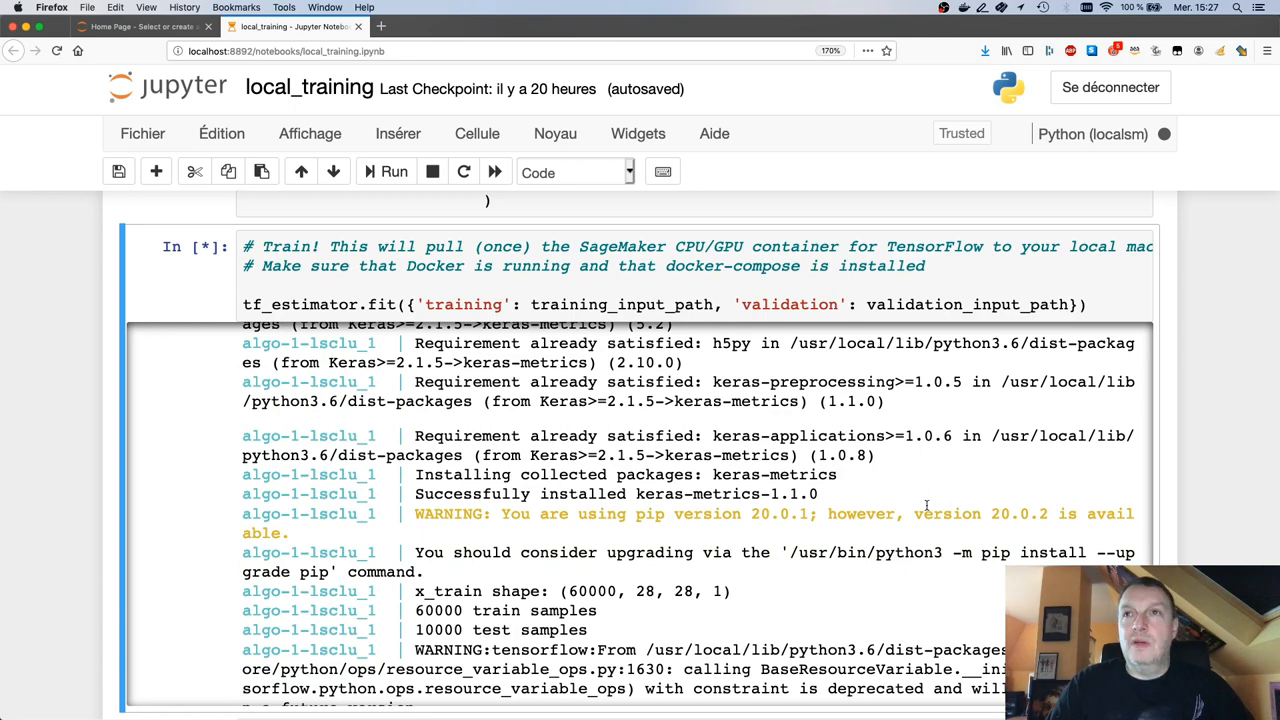
scroll("down", 3)
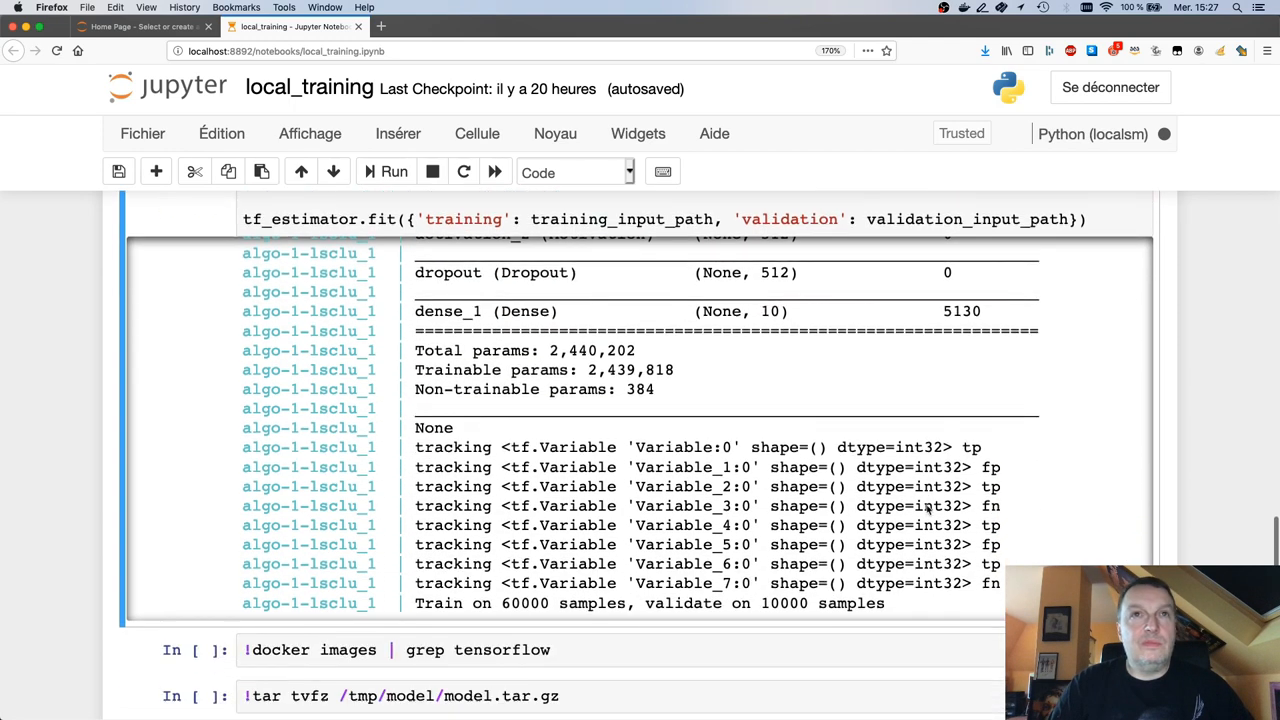
scroll("down", 3)
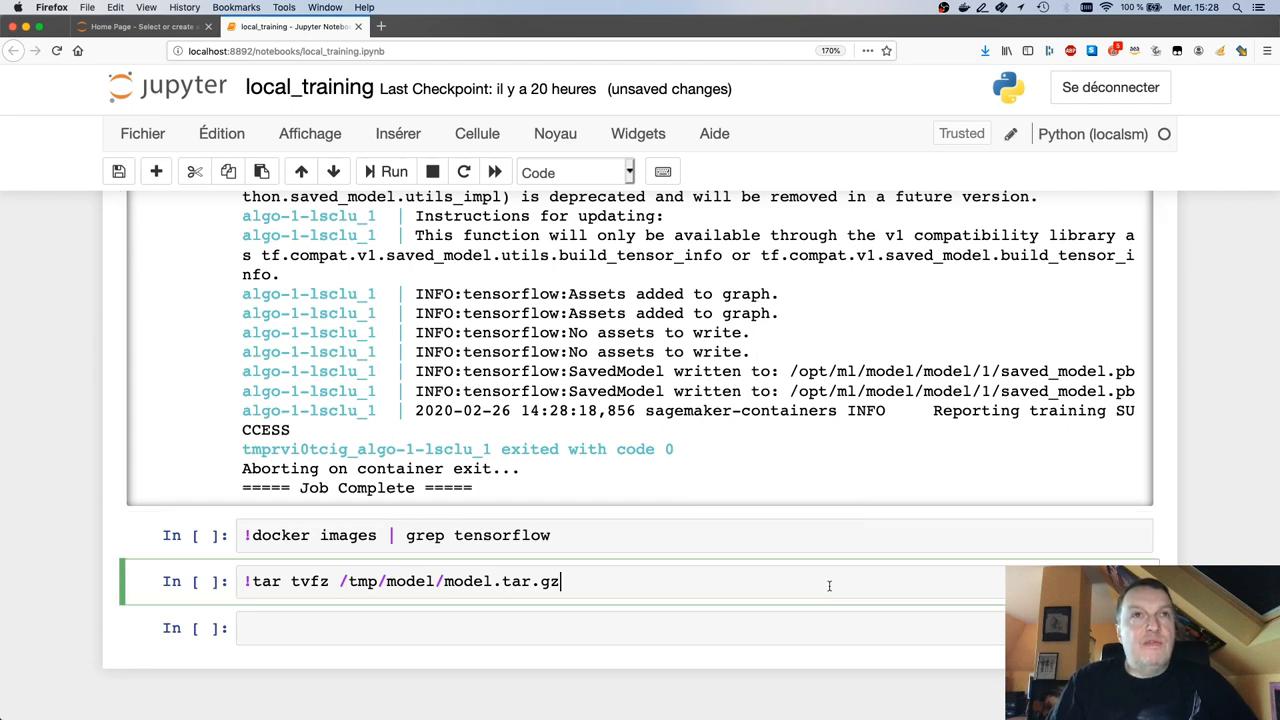
Run the tar tvfz /tmp/model/model.tar.gz cell listing saved_model.pb and variables files.
left_click(386, 172)
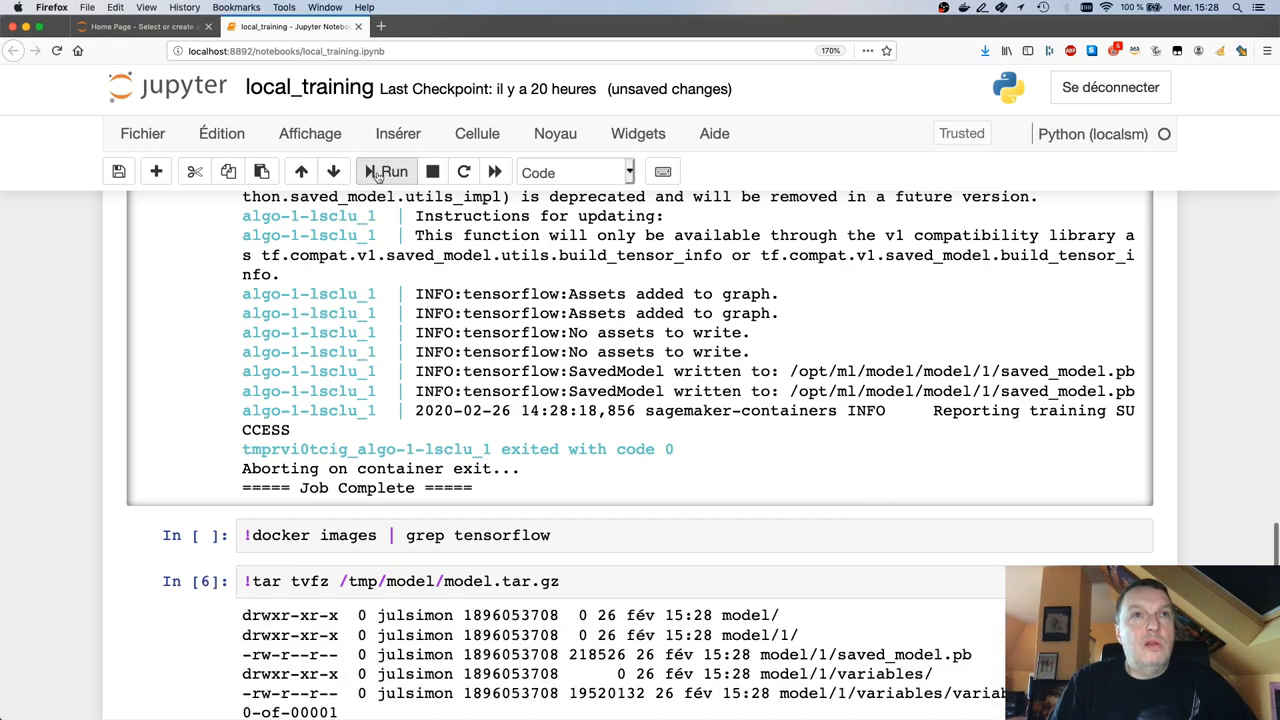
scroll("down", 3)
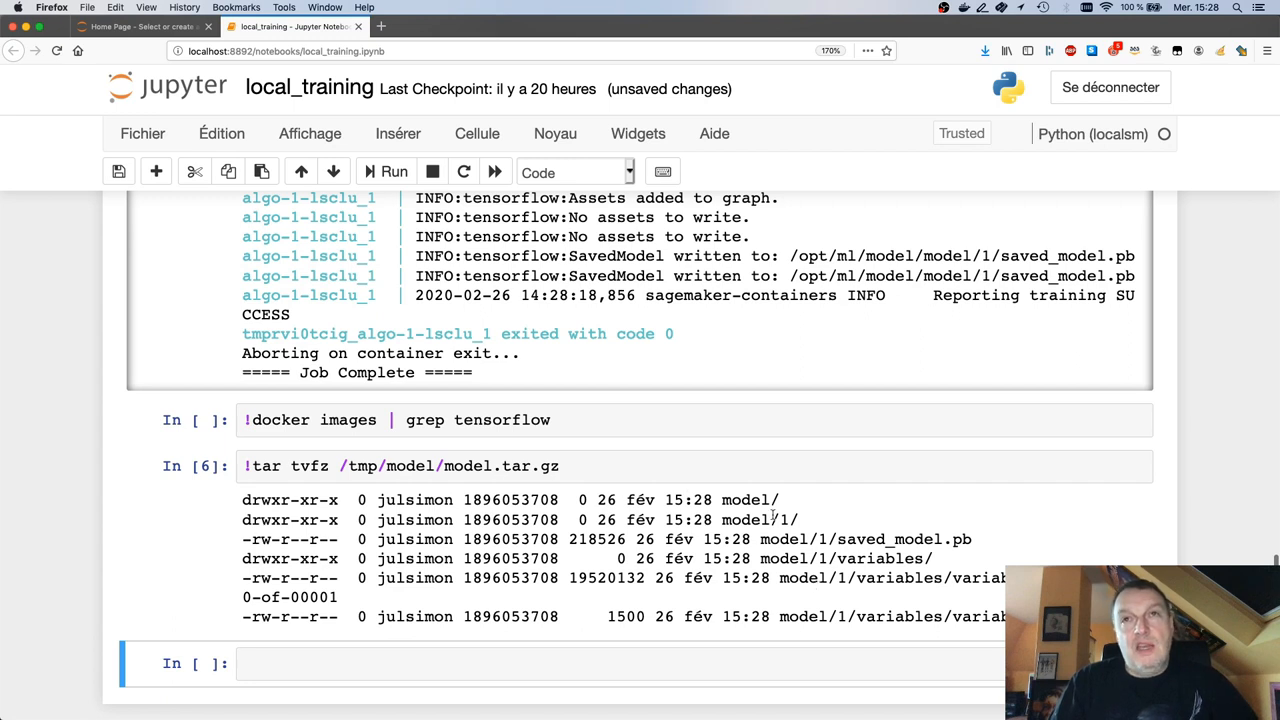
mouse_move(920, 610)
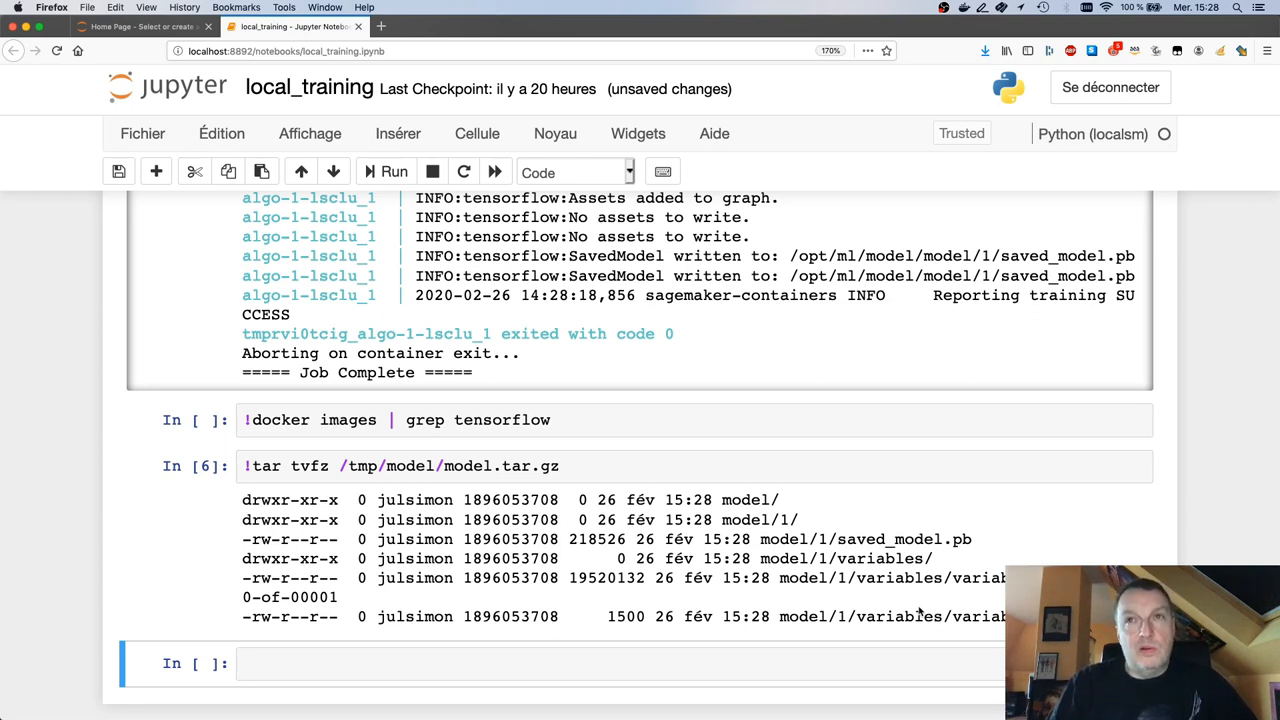
scroll("down", 3)
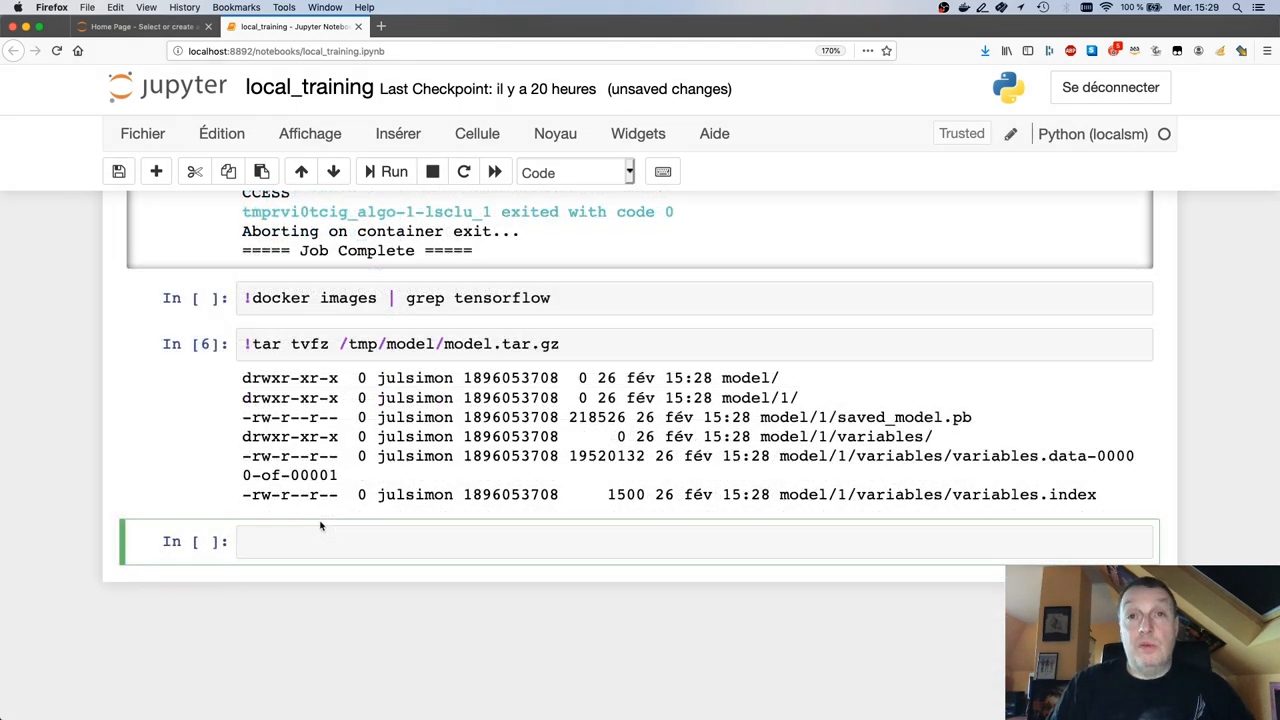
Write a checklist cell: #1 conda, #2 set region, #3 IAM role, #4 local data, #5 local instance, #6 docker.
type("#1 c")
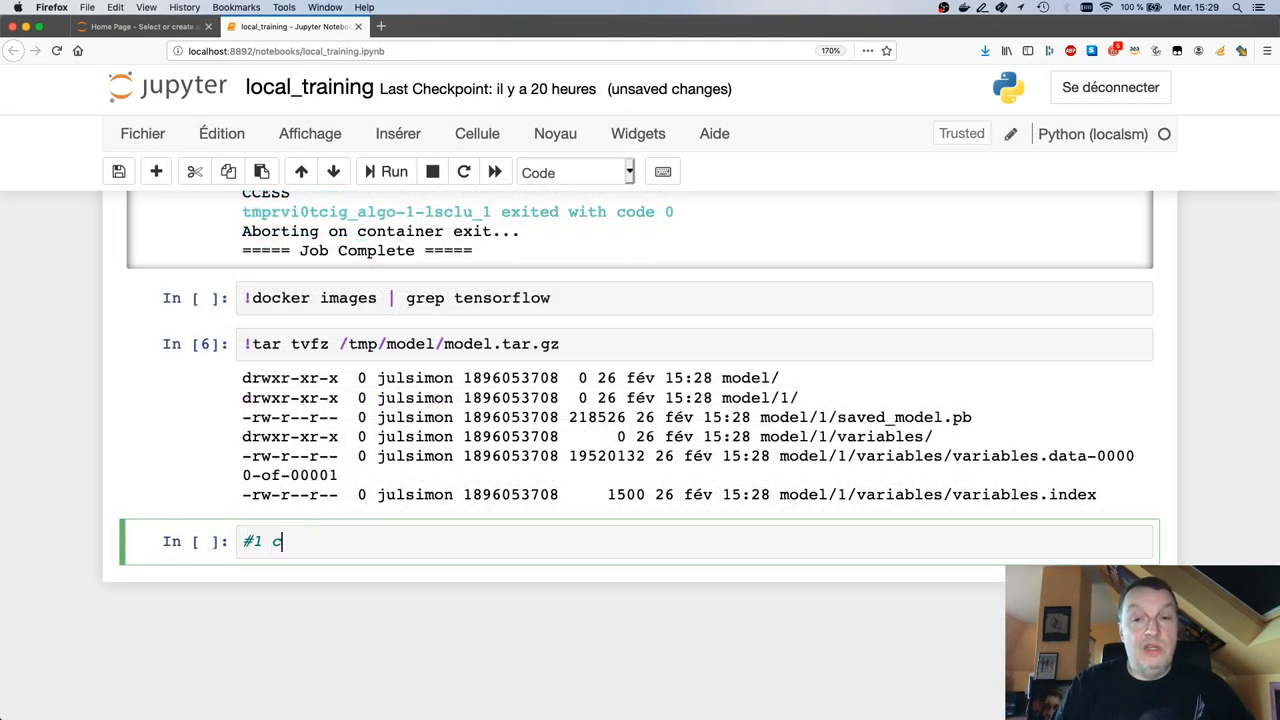
type("onda")
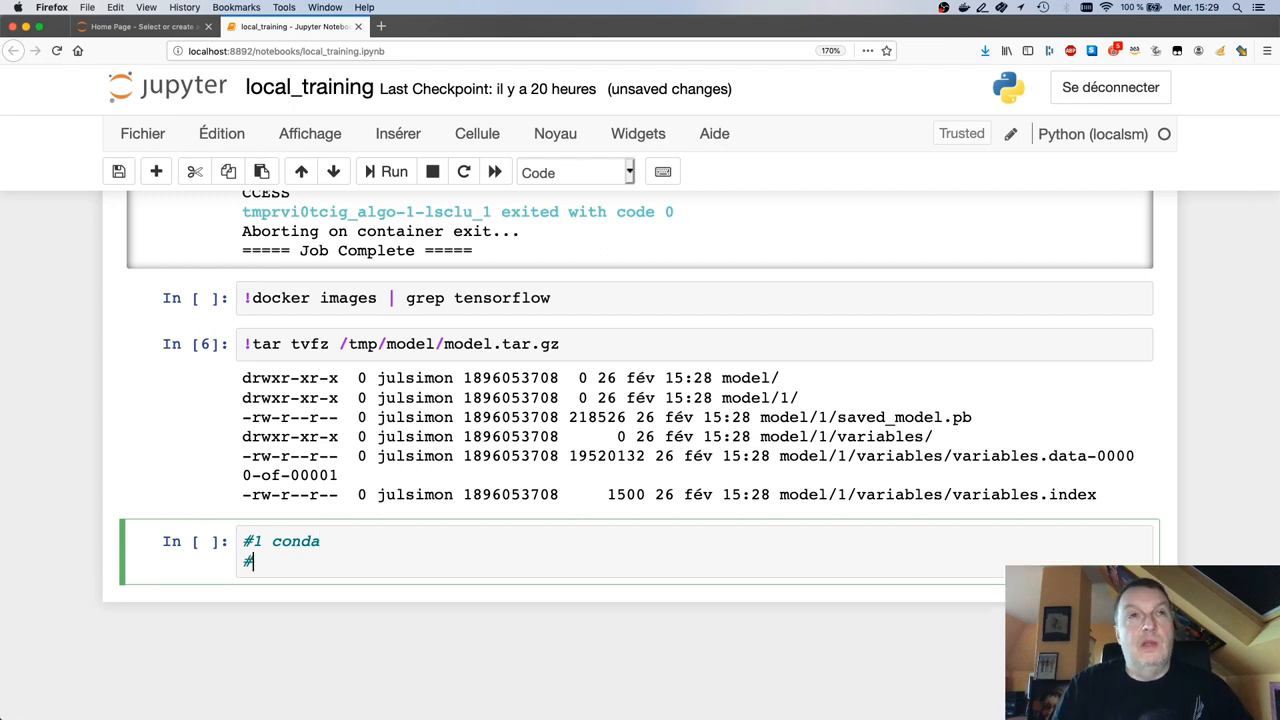
type("#2 set region")
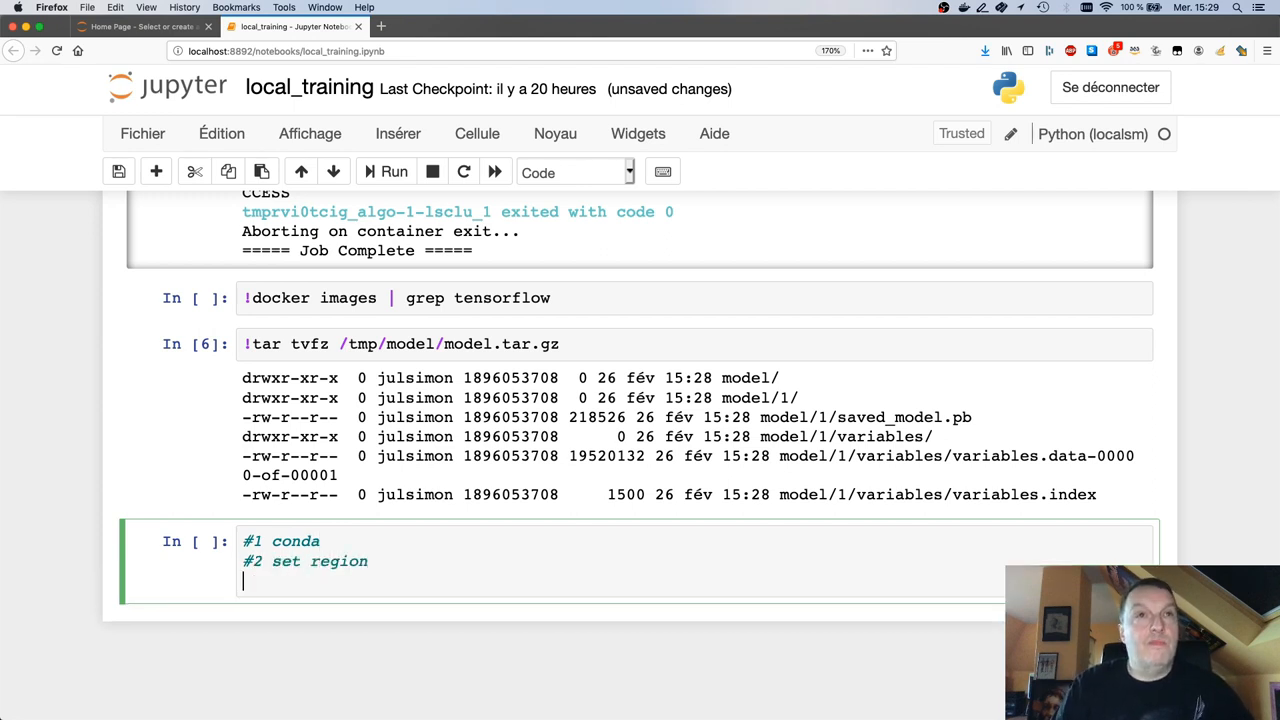
type("#3")
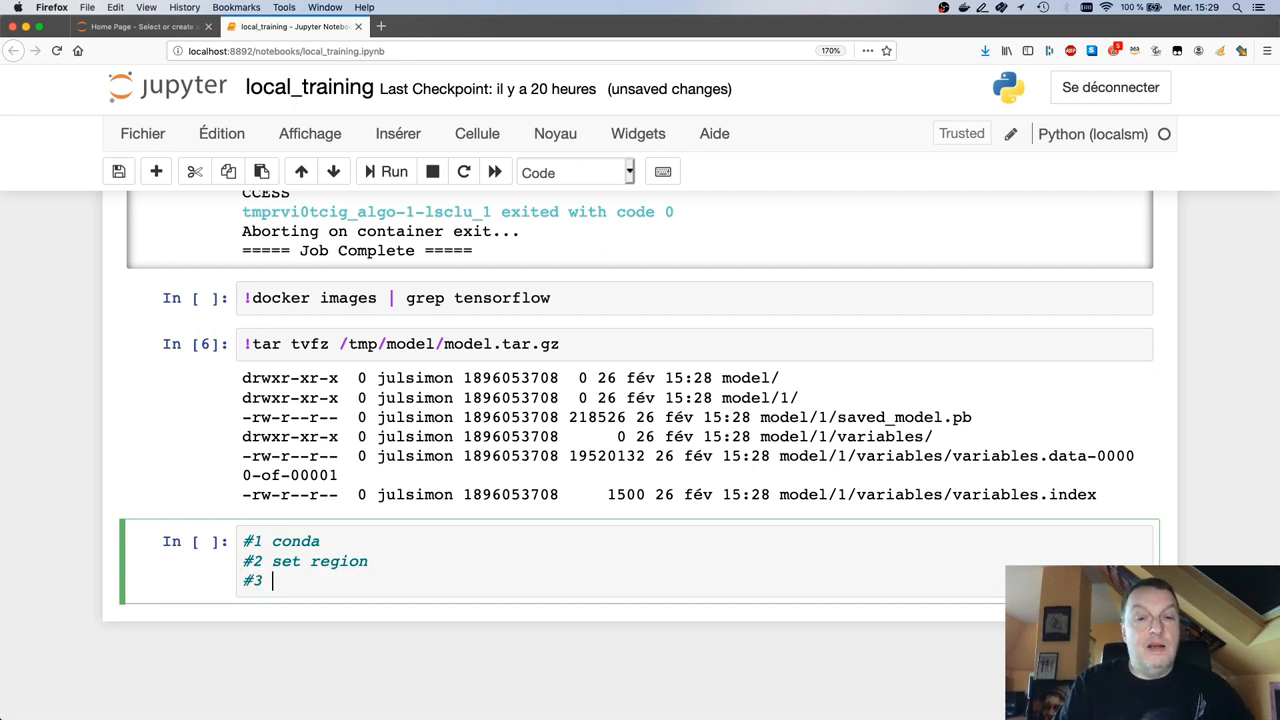
type("IAM role")
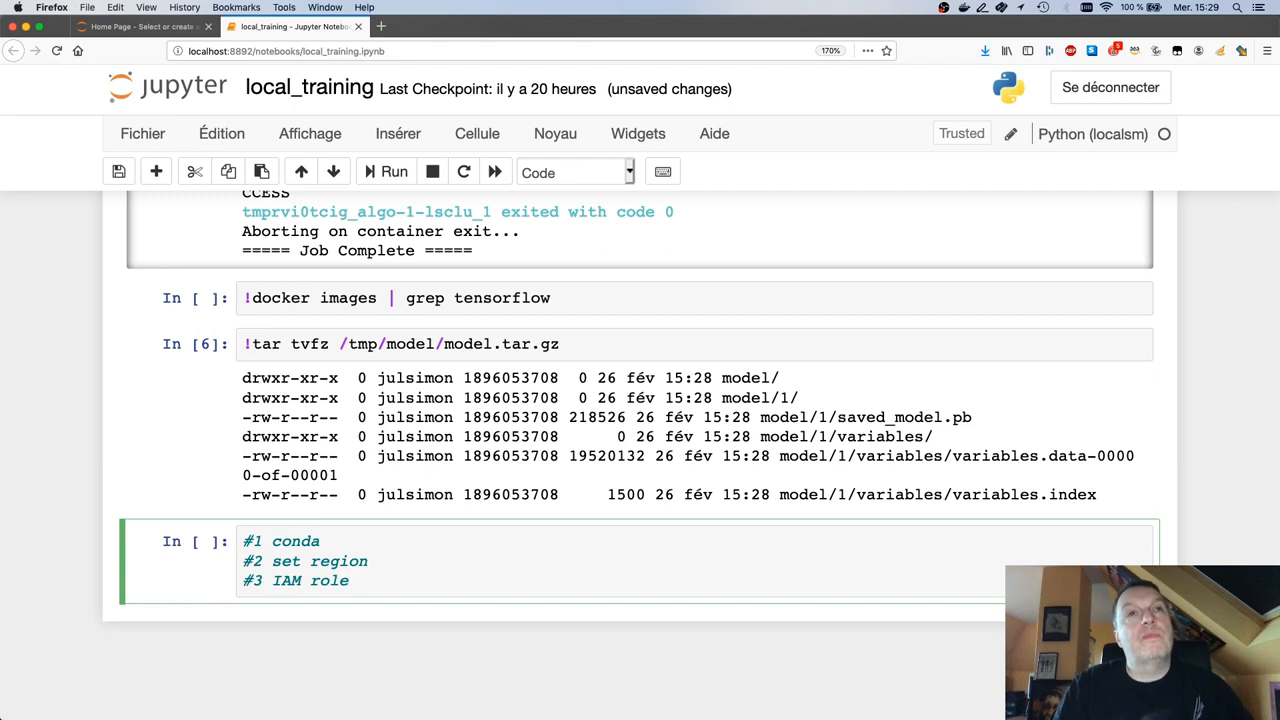
type("#4")
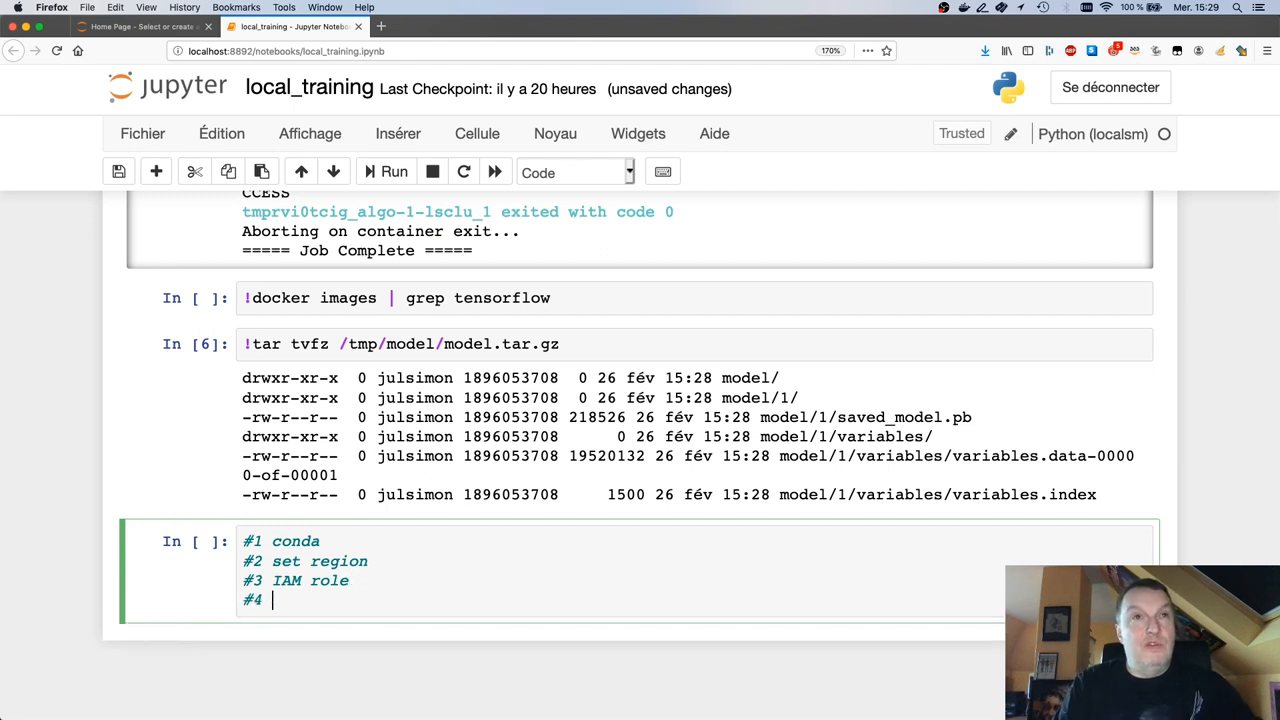
type("local dat")
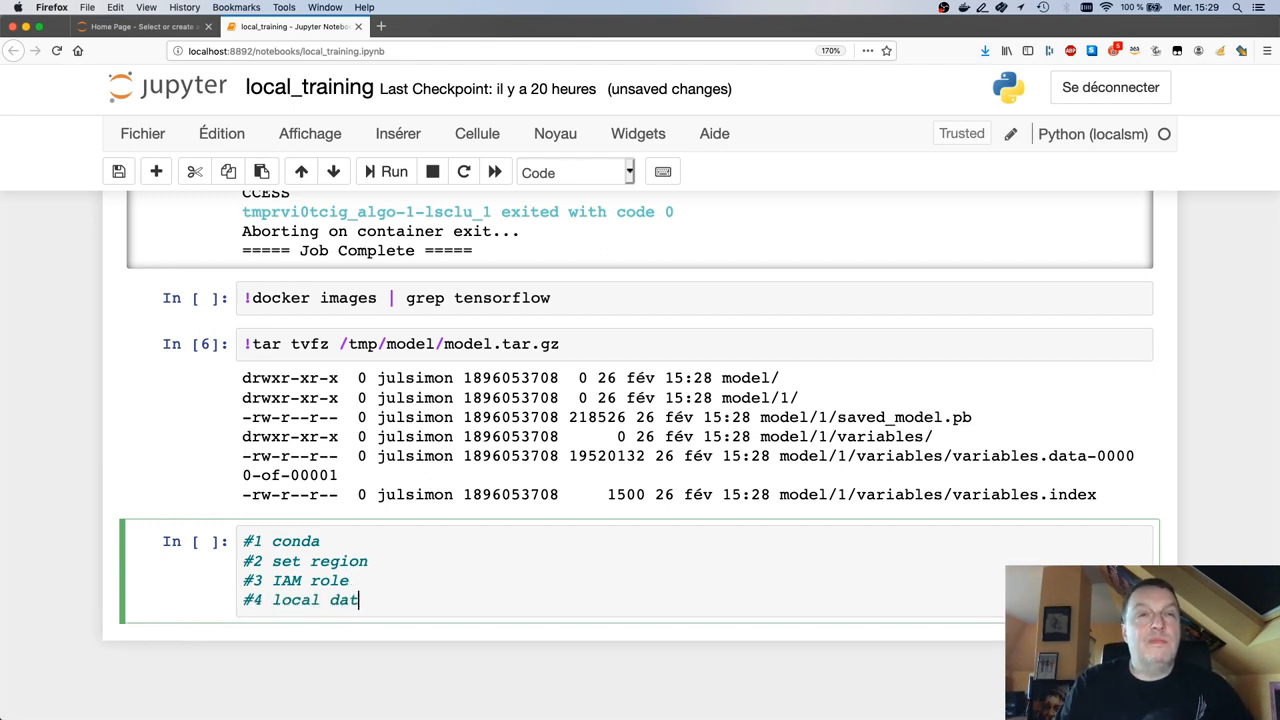
type("a")
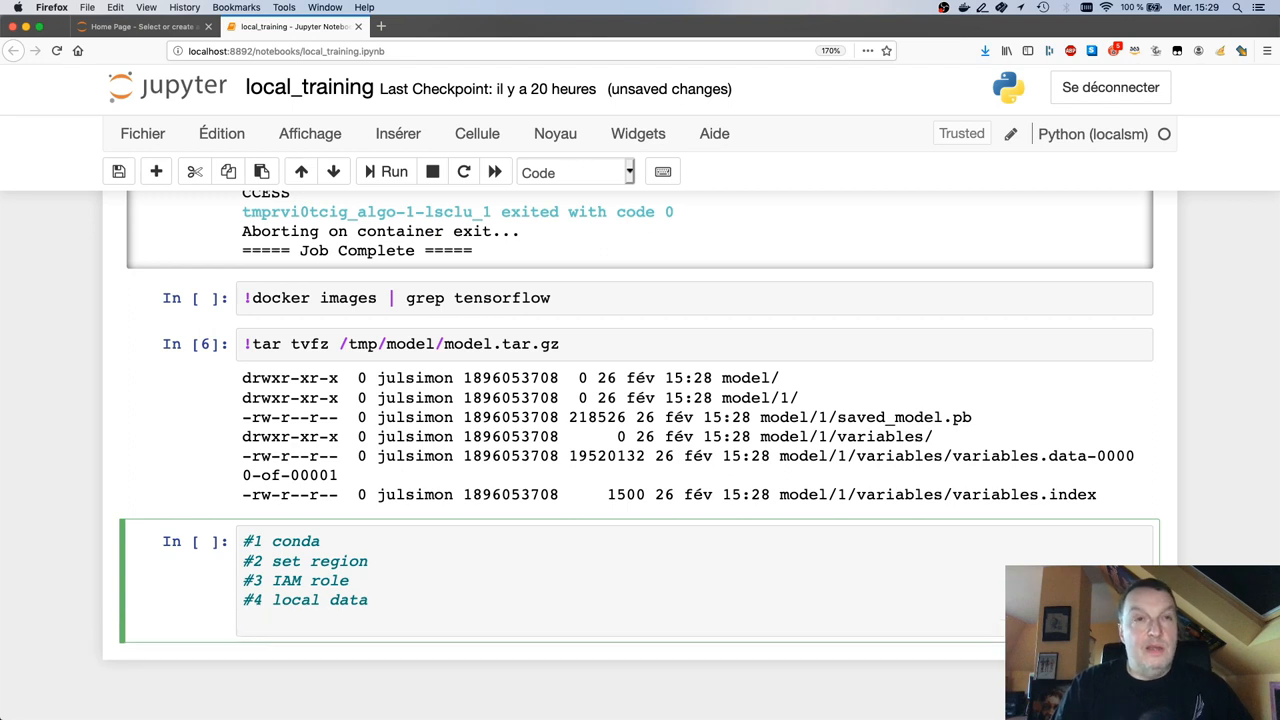
type("#5")
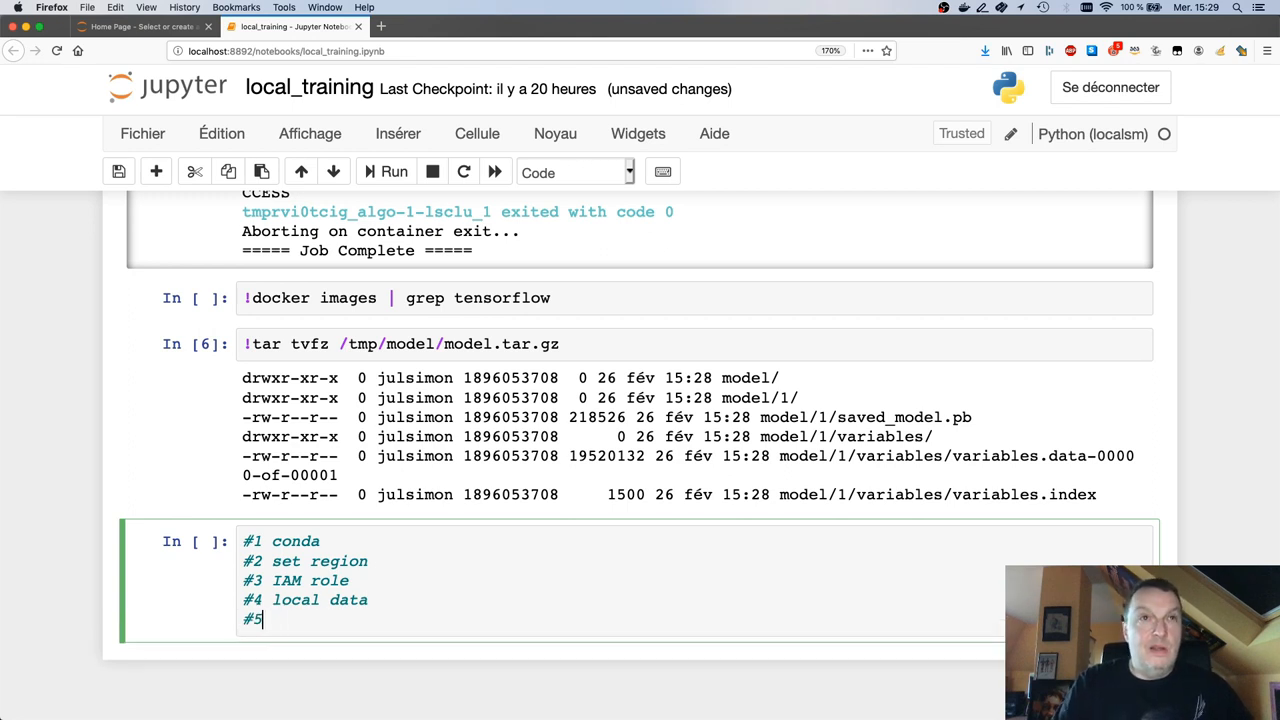
type("local insgtanc")
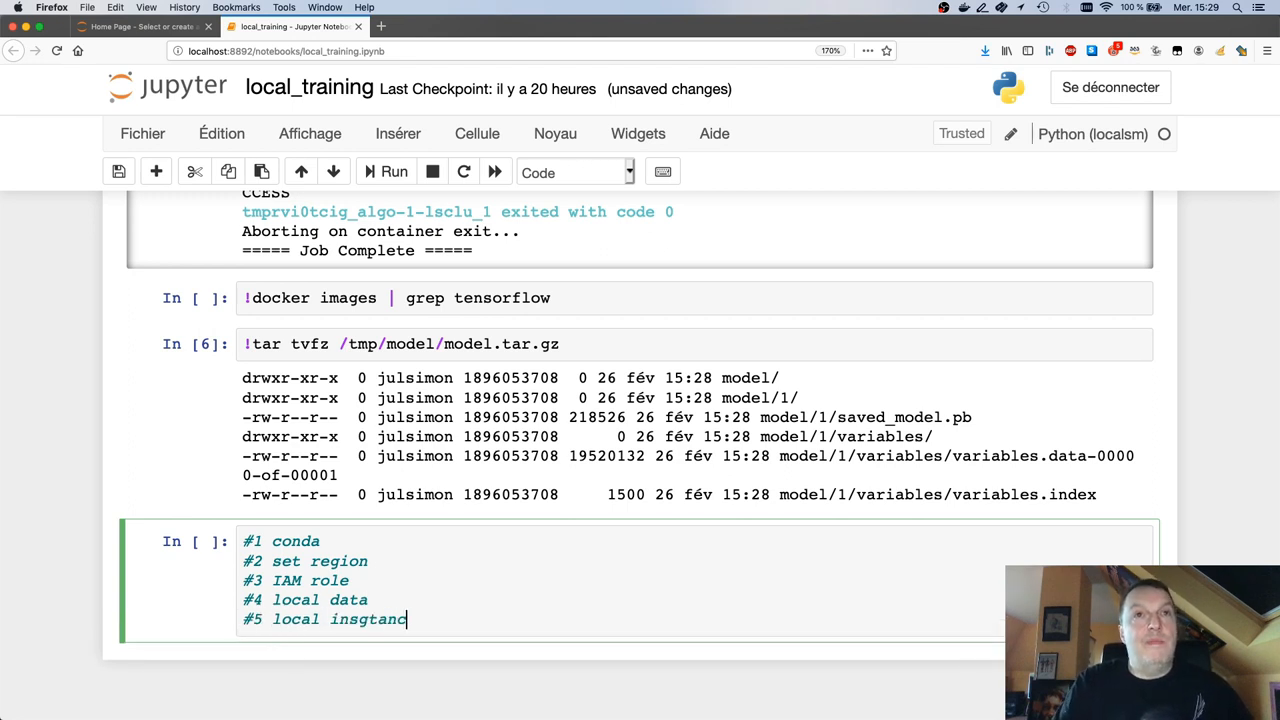
type("instanc")
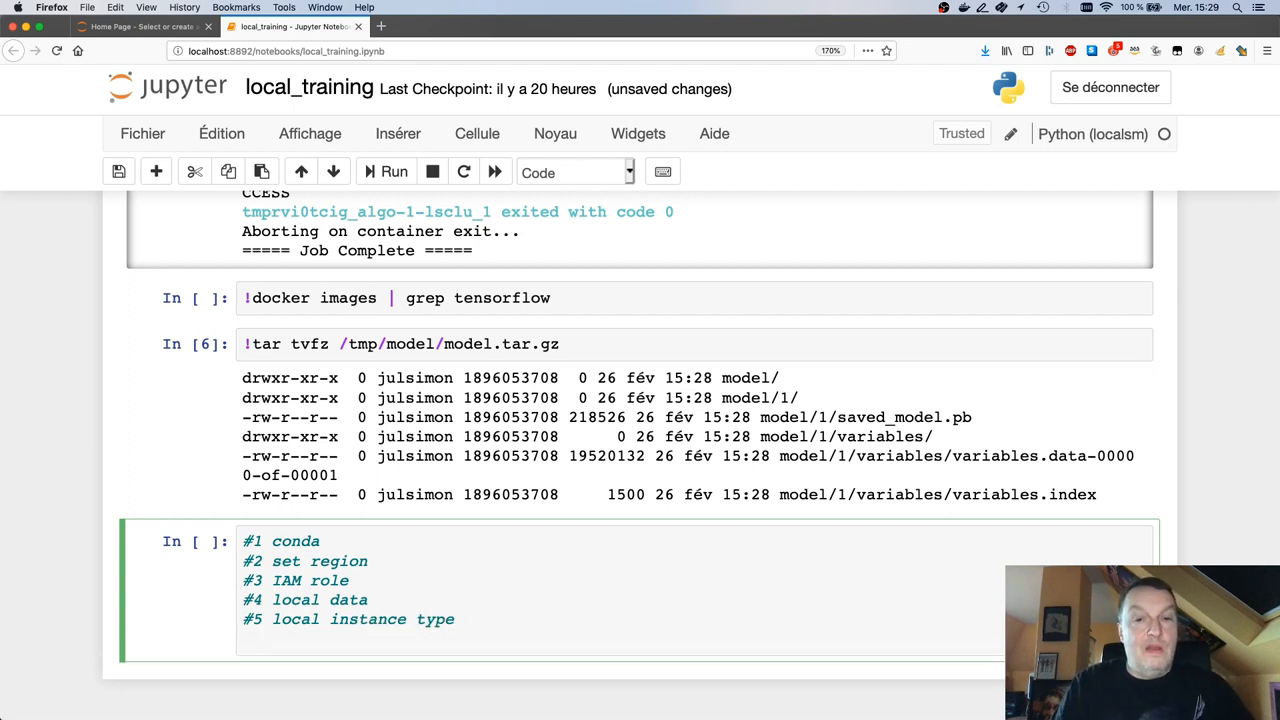
type("#6")
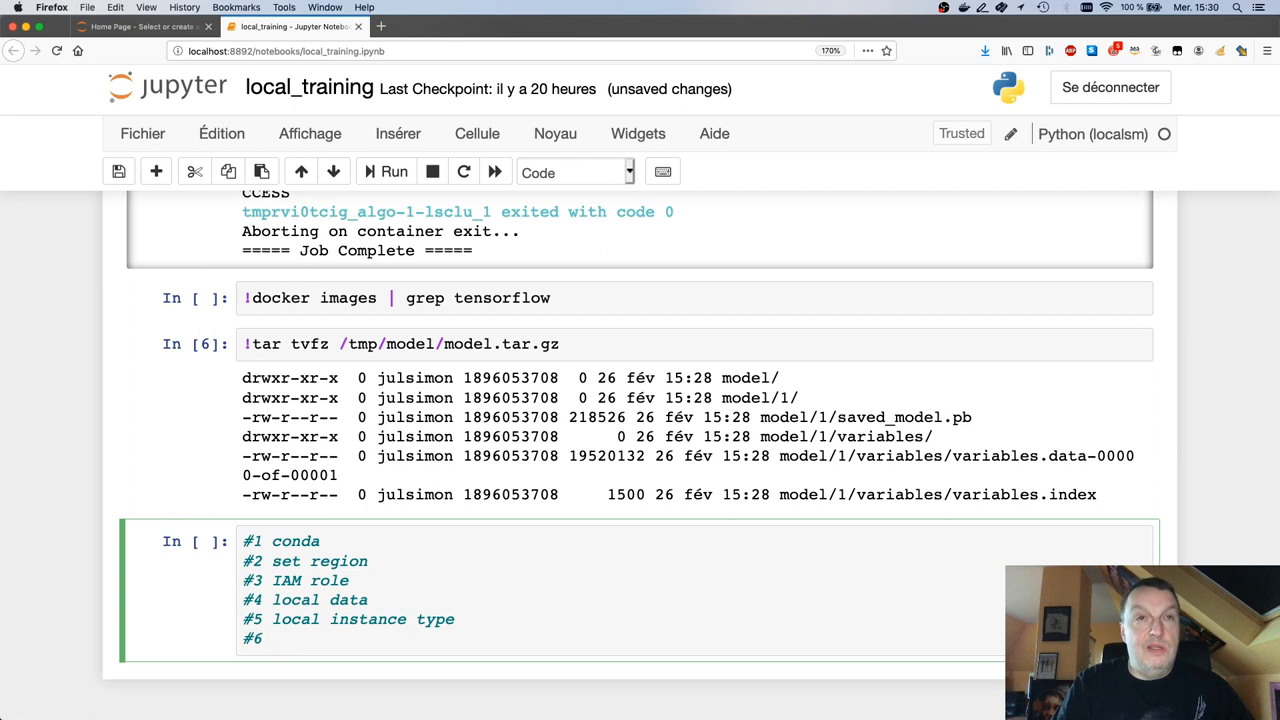
type("docker")
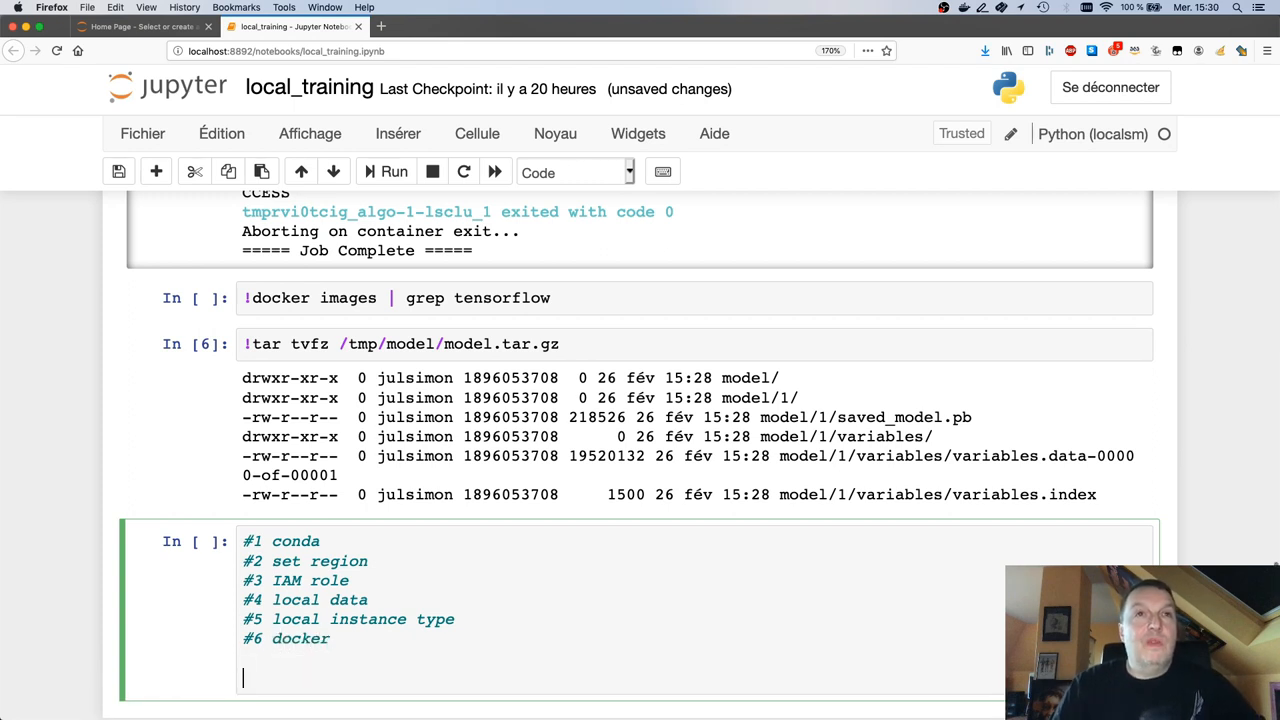